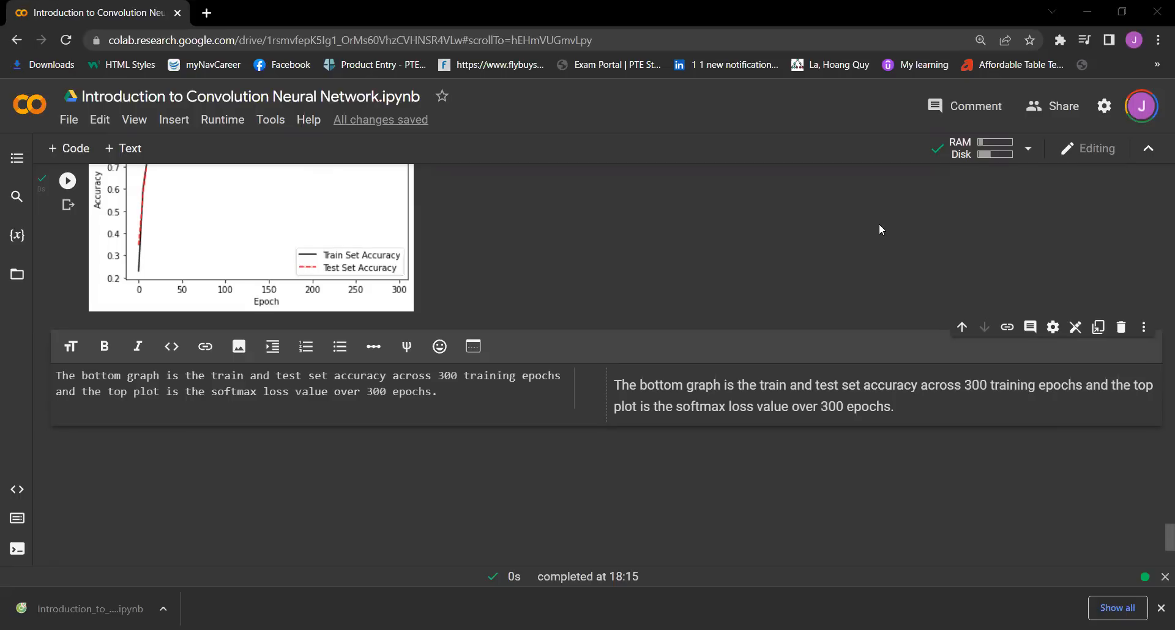
{"action": "mouse_move", "coordinate": [784, 365]}
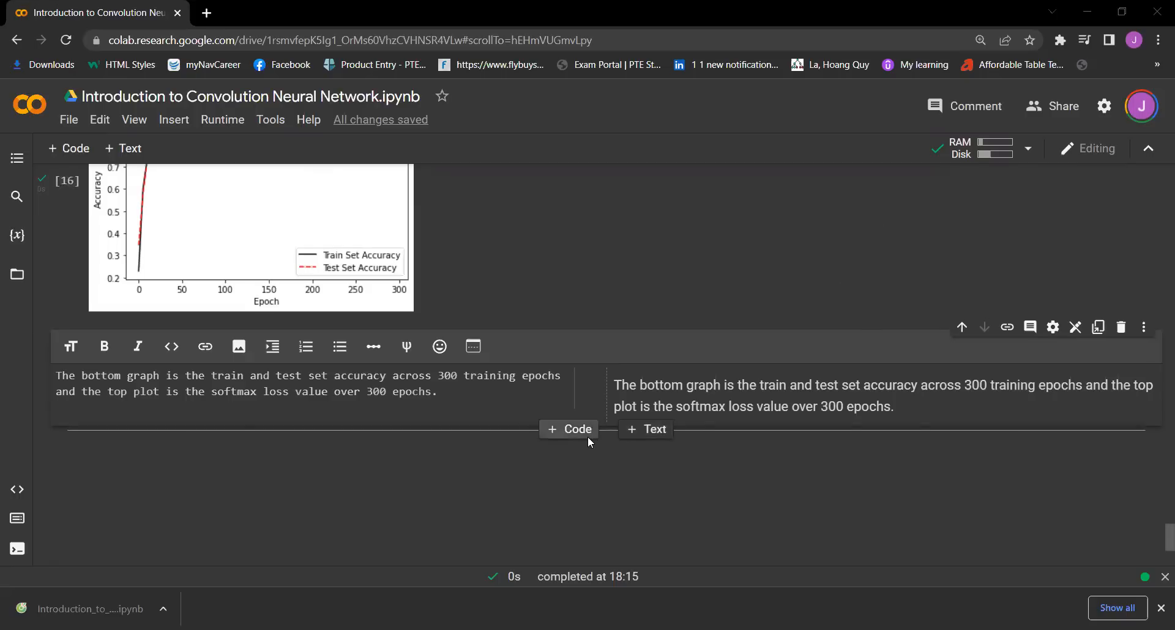
{"action": "mouse_move", "coordinate": [569, 429]}
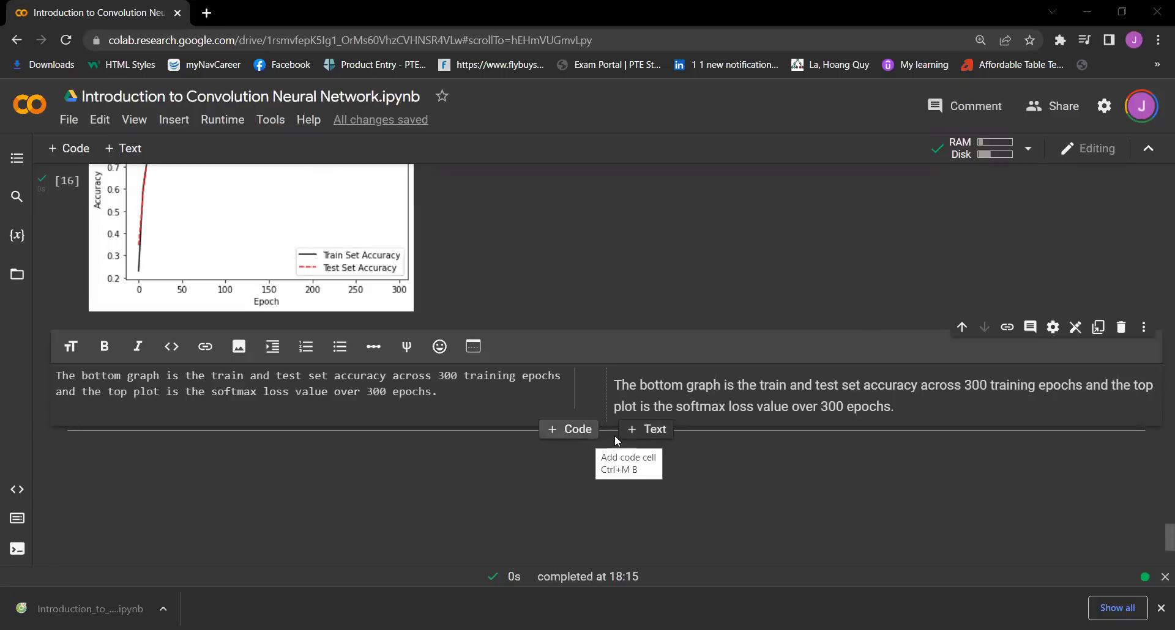
- Add a text cell: 'If we want to plot a sample of the lastest batch result we can plot it.'
{"action": "left_click", "coordinate": [646, 430]}
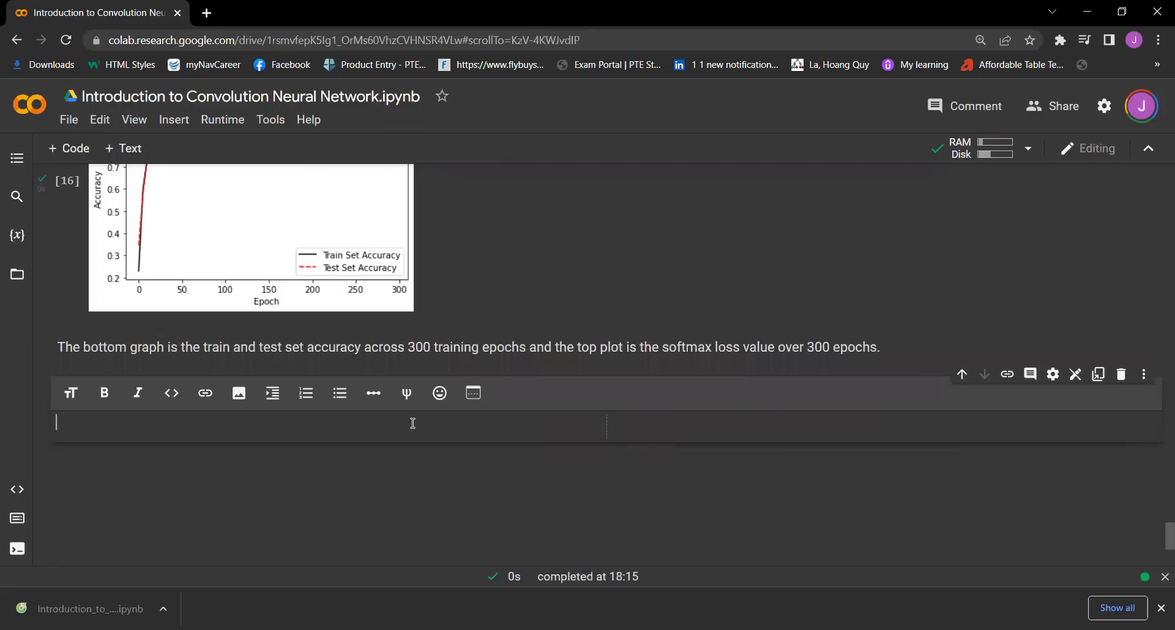
{"action": "type", "text": "If we want to plot a s"}
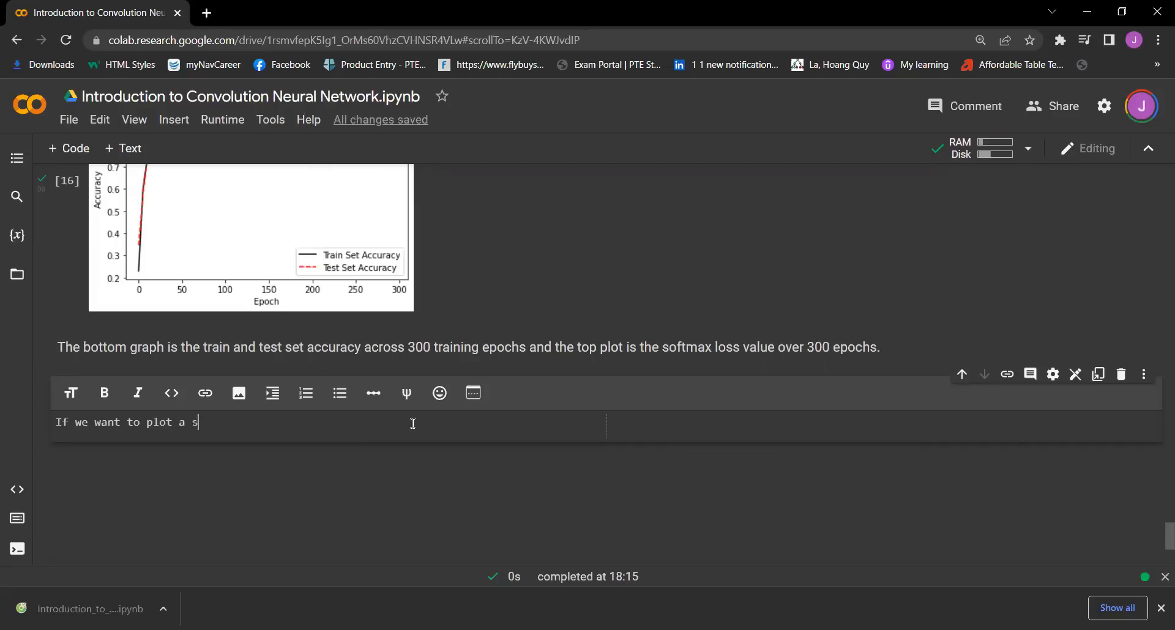
{"action": "type", "text": "ample of the lastest batch re"}
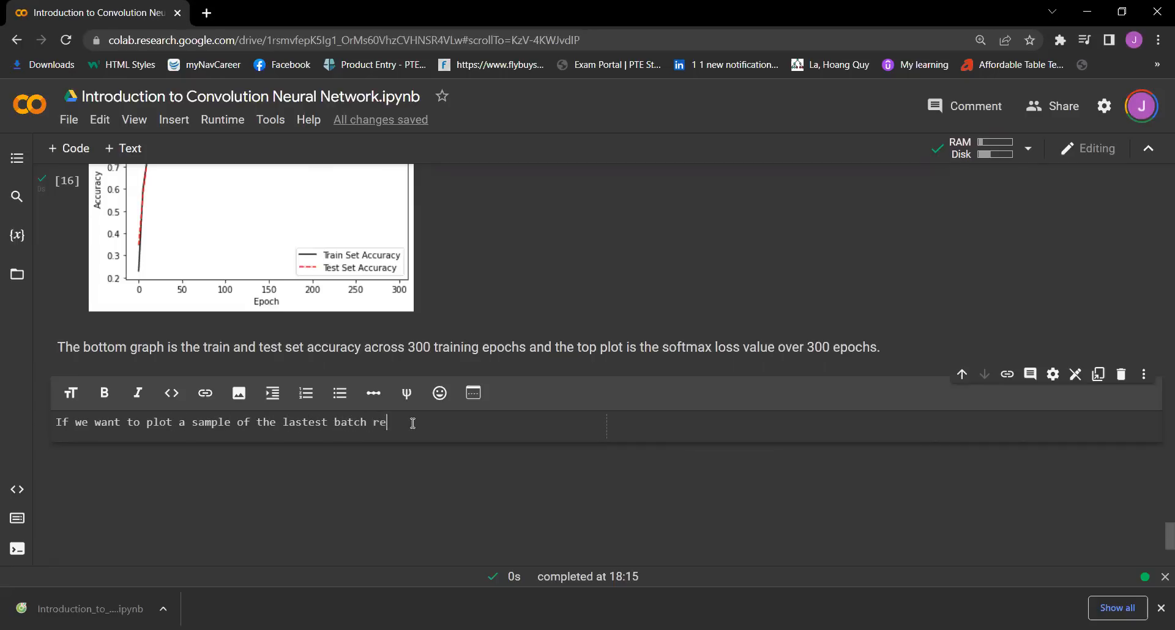
{"action": "type", "text": "sult we can plot i"}
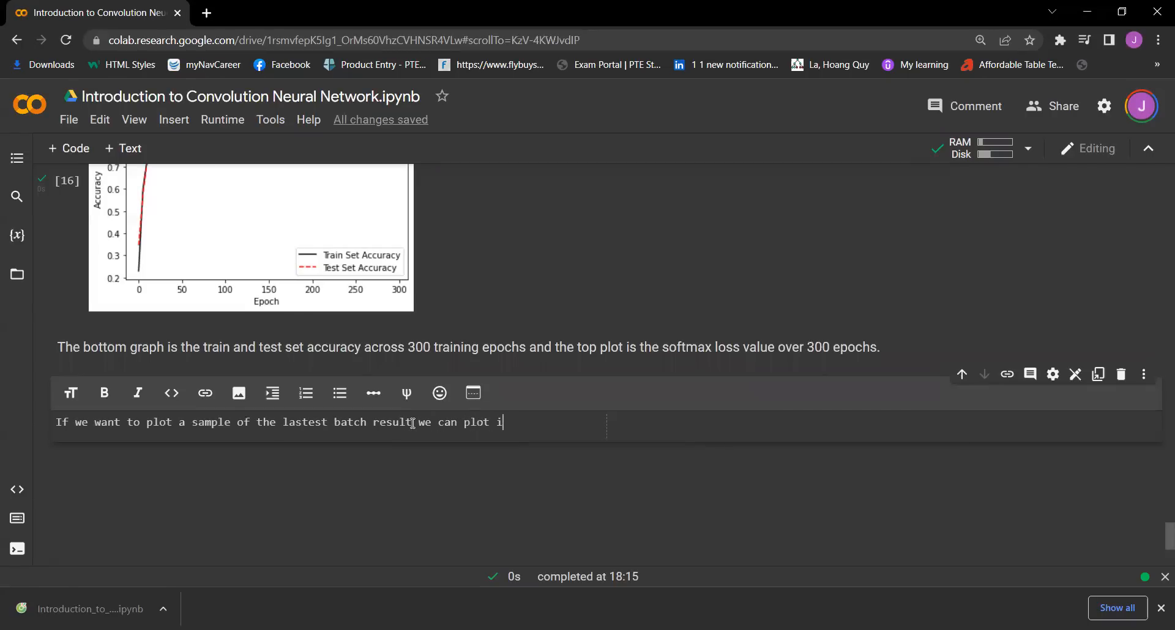
{"action": "type", "text": "t."}
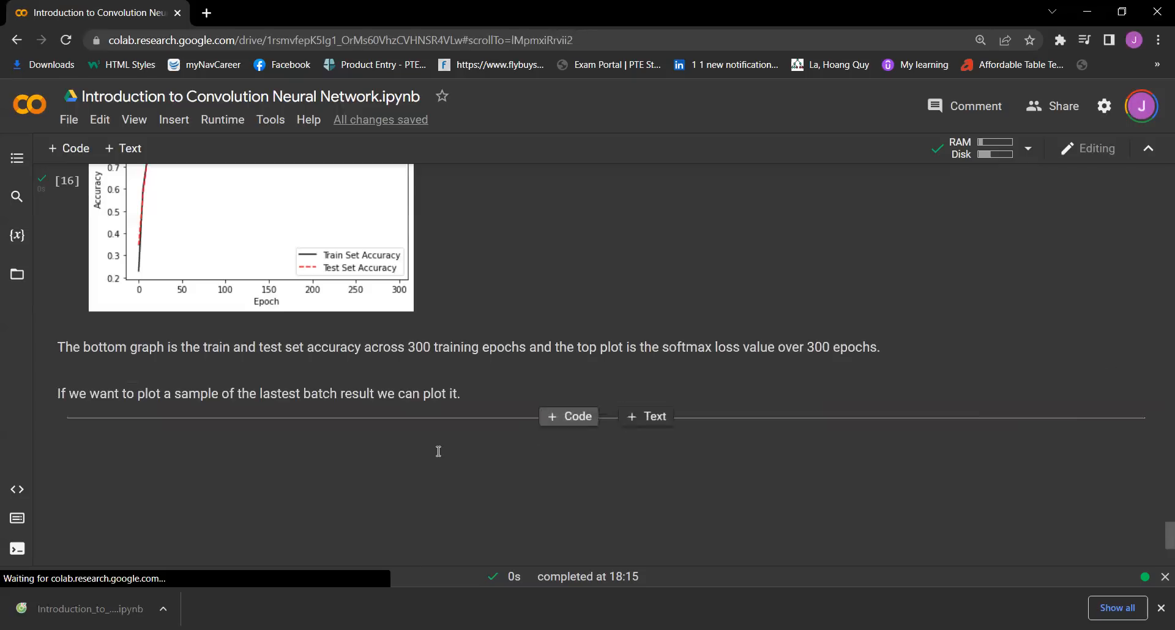
- Add a code cell starting with the comment '# Plot some samples and their predictions'
{"action": "left_click", "coordinate": [569, 416]}
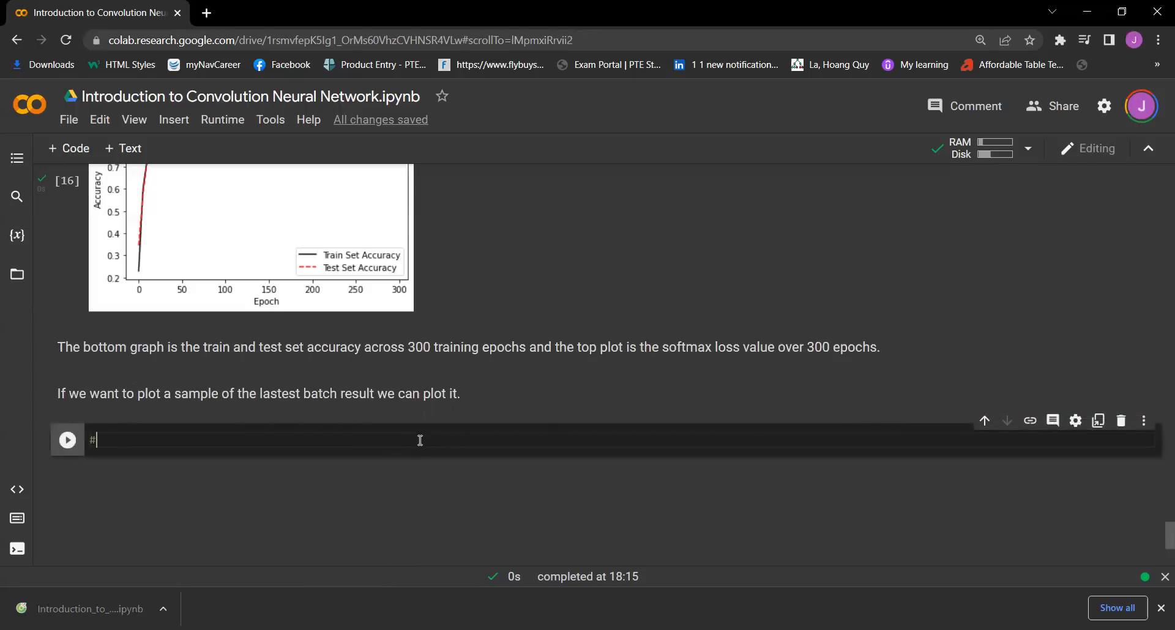
{"action": "type", "text": "Plot some"}
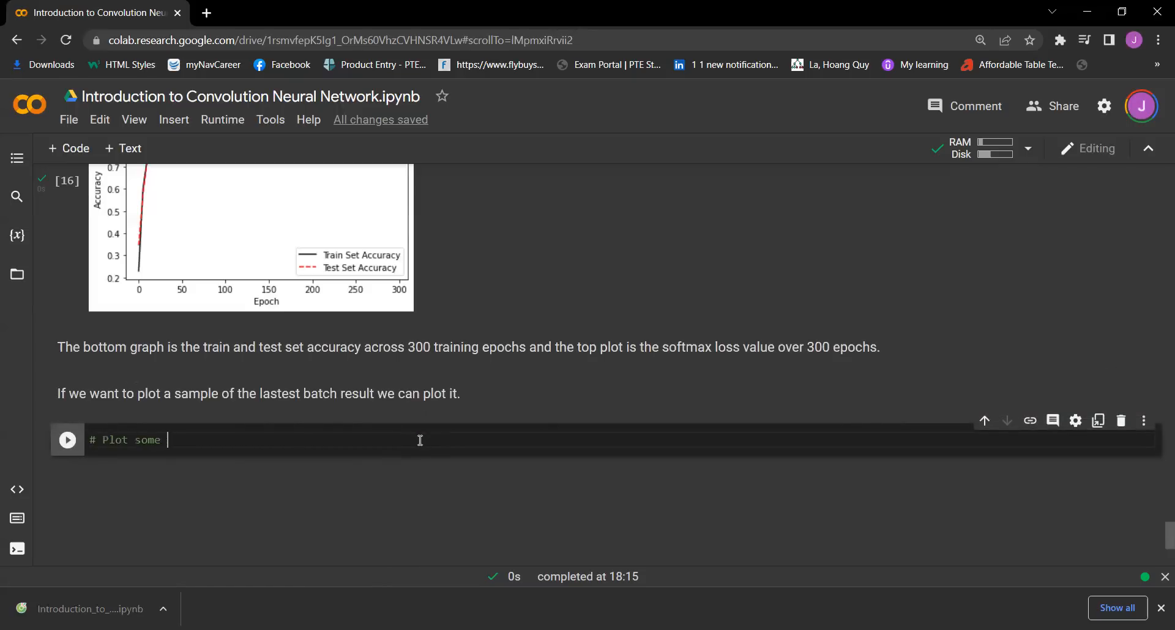
{"action": "type", "text": "samples and p"}
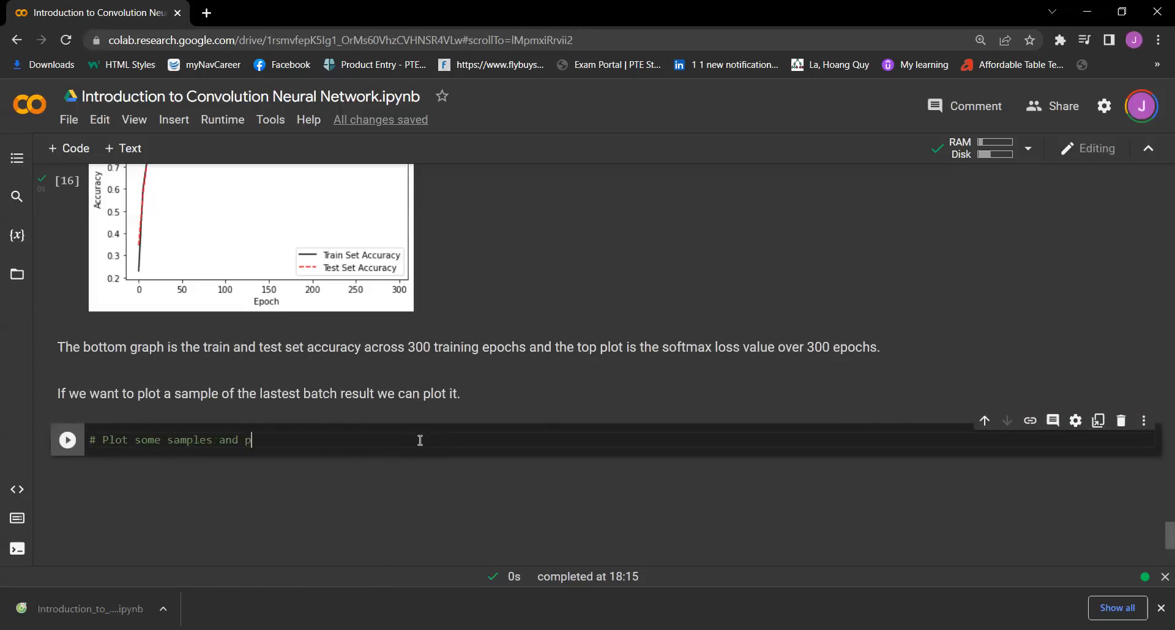
{"action": "type", "text": "predicti"}
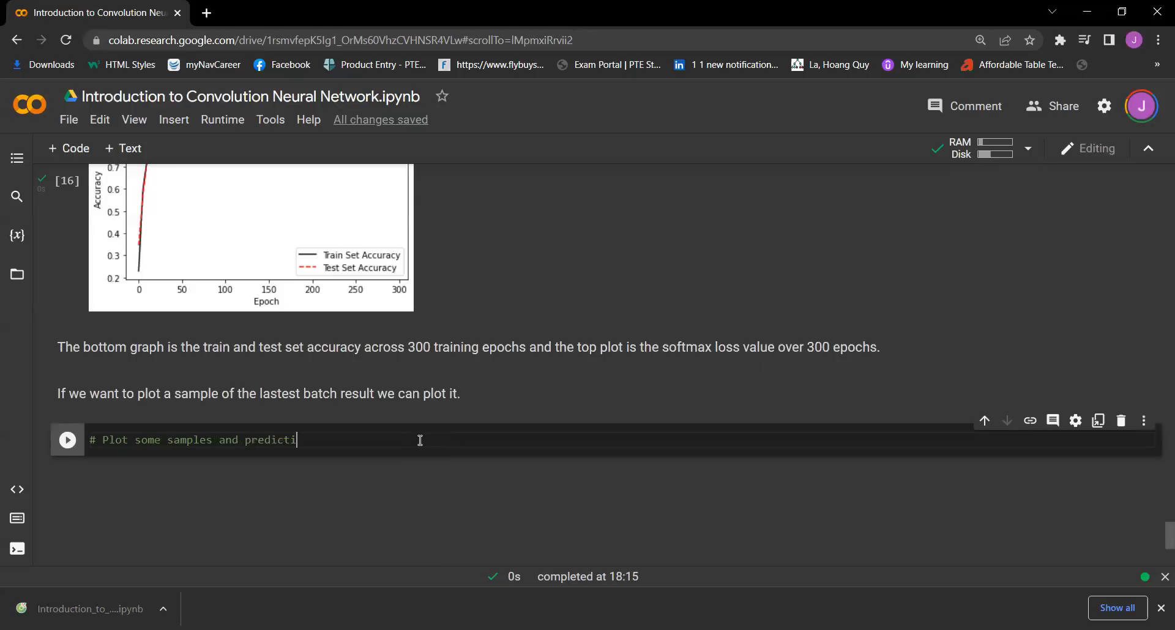
{"action": "type", "text": "ons"}
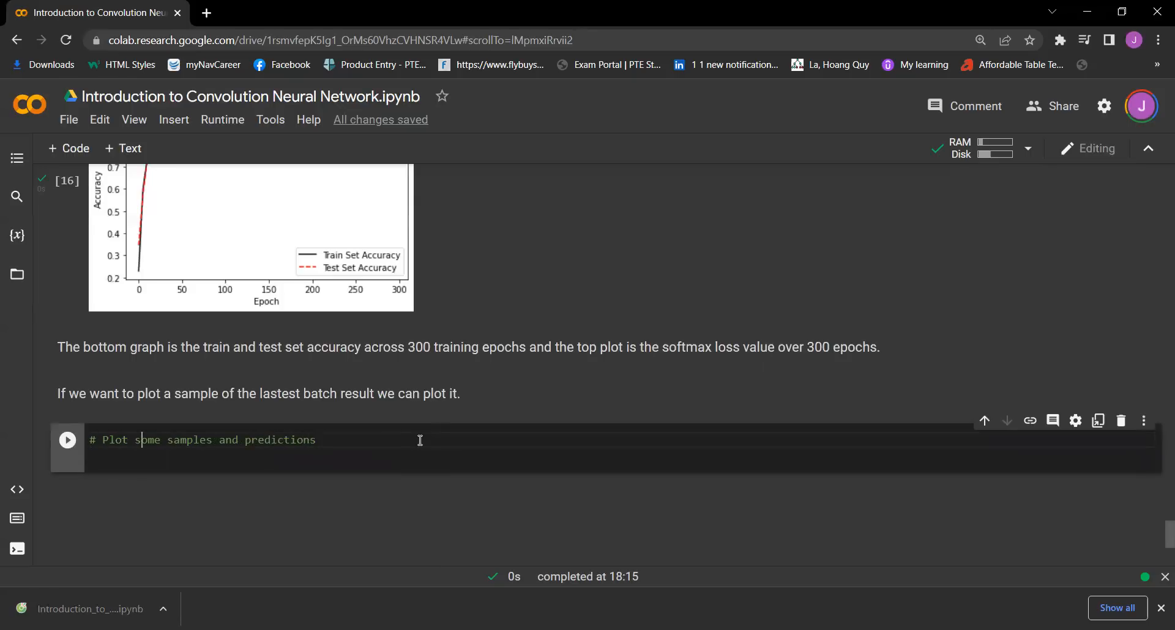
{"action": "type", "text": "their"}
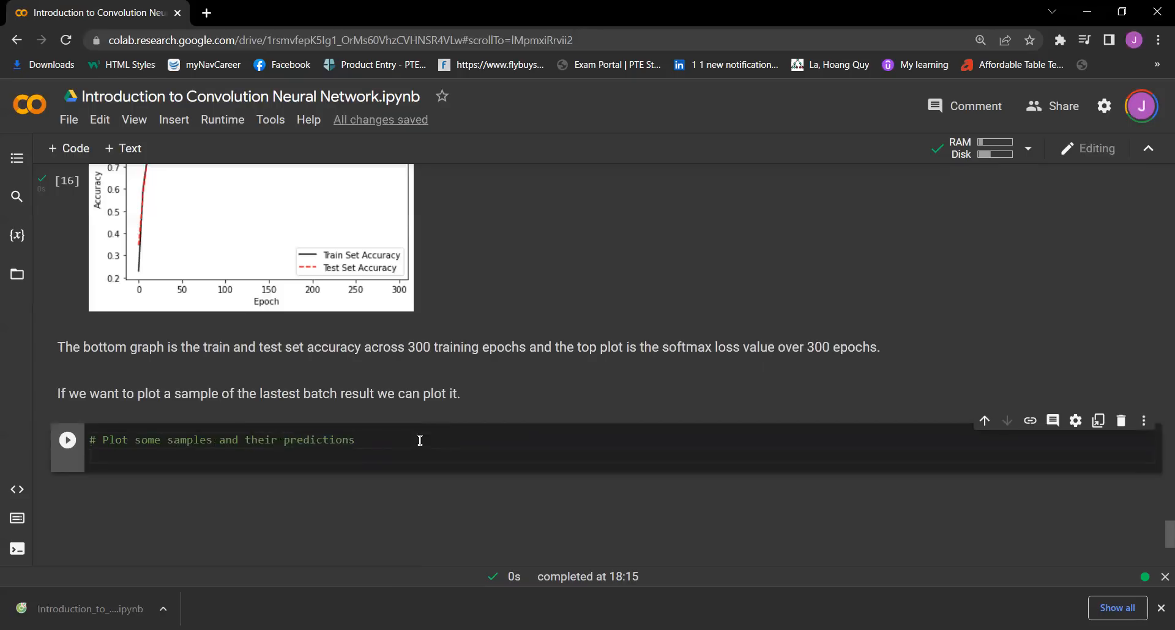
- Define actuals=y_test[30:36] in the new cell
{"action": "type", "text": "actual"}
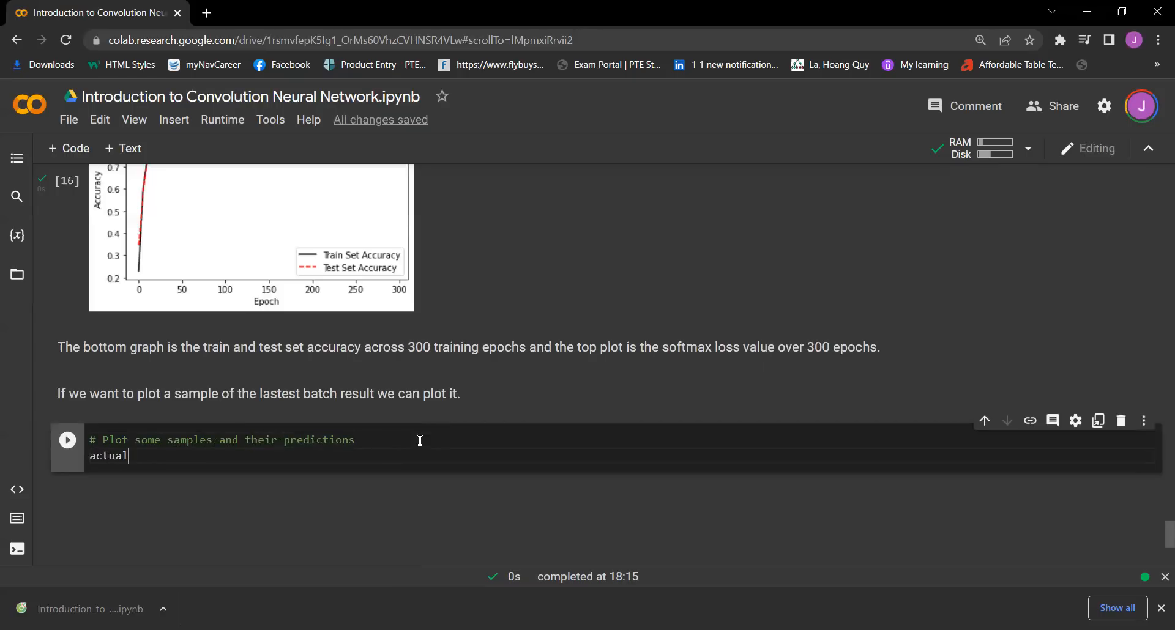
{"action": "type", "text": "s=y"}
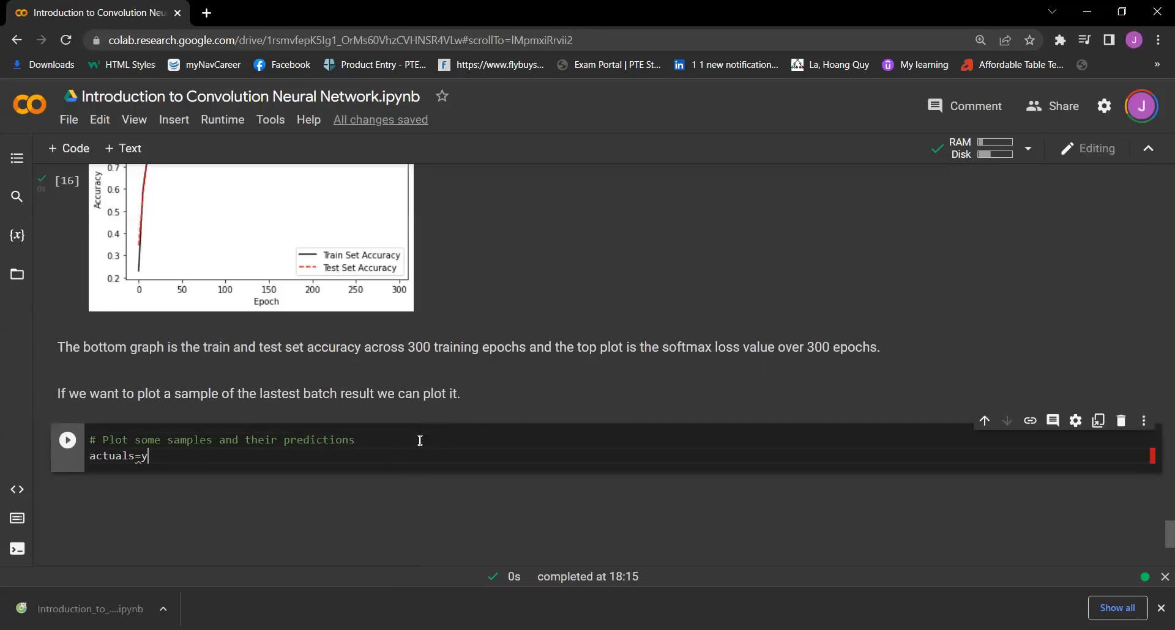
{"action": "type", "text": "_test[]"}
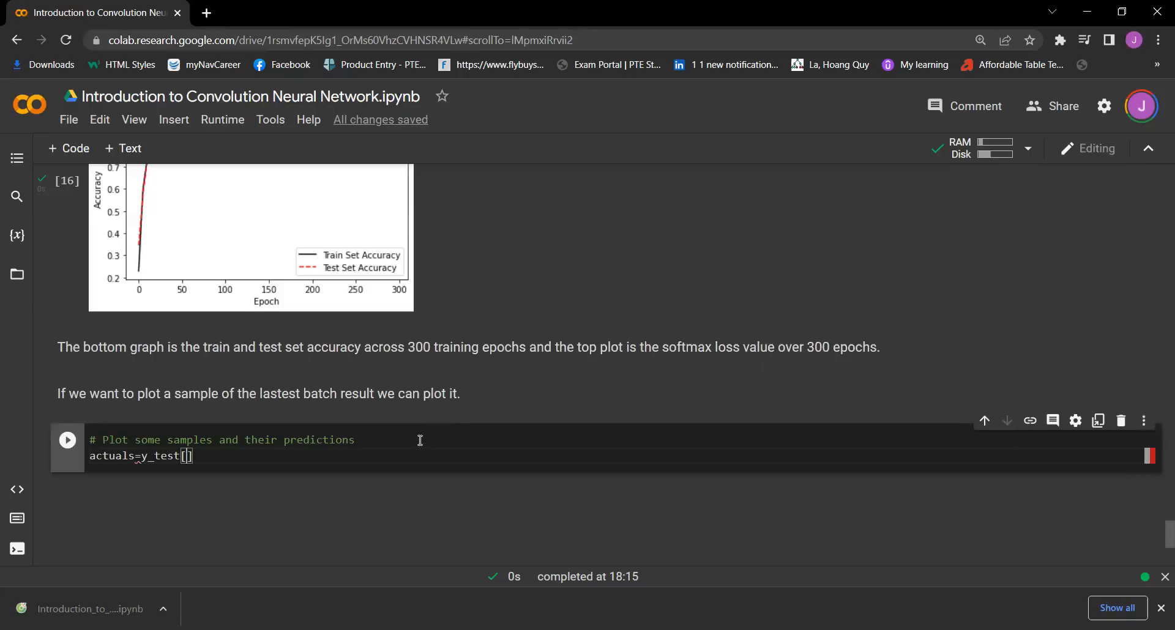
{"action": "type", "text": "30:36"}
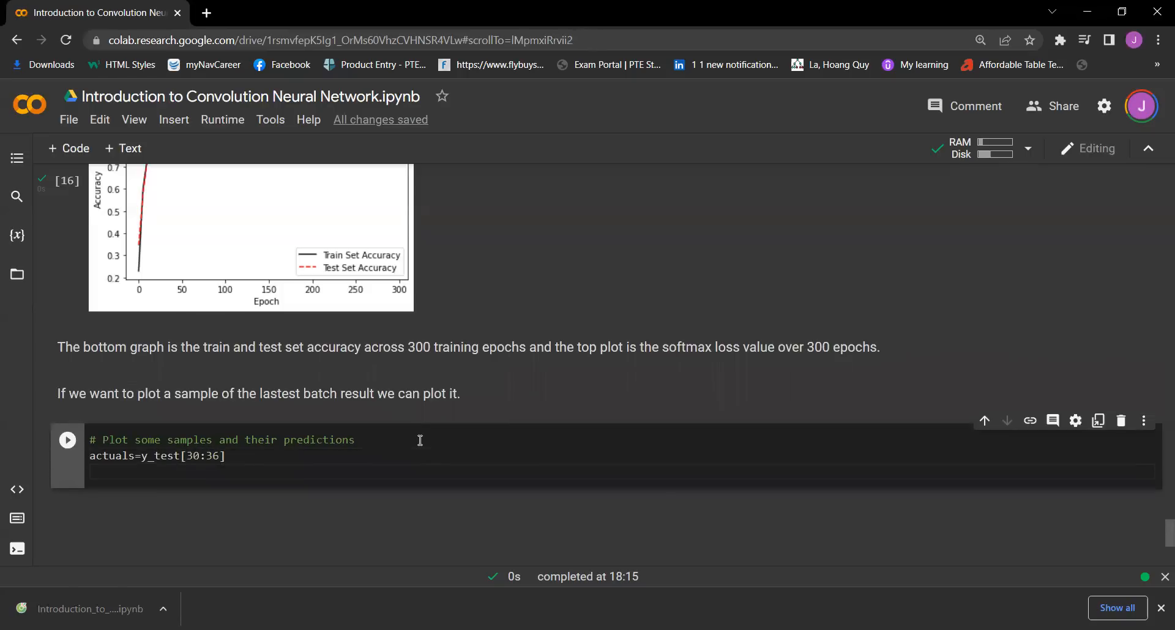
- Write preds=model.predict(x_test[30:36]) and begin the predictions= assignment
{"action": "type", "text": "preds=model.predic"}
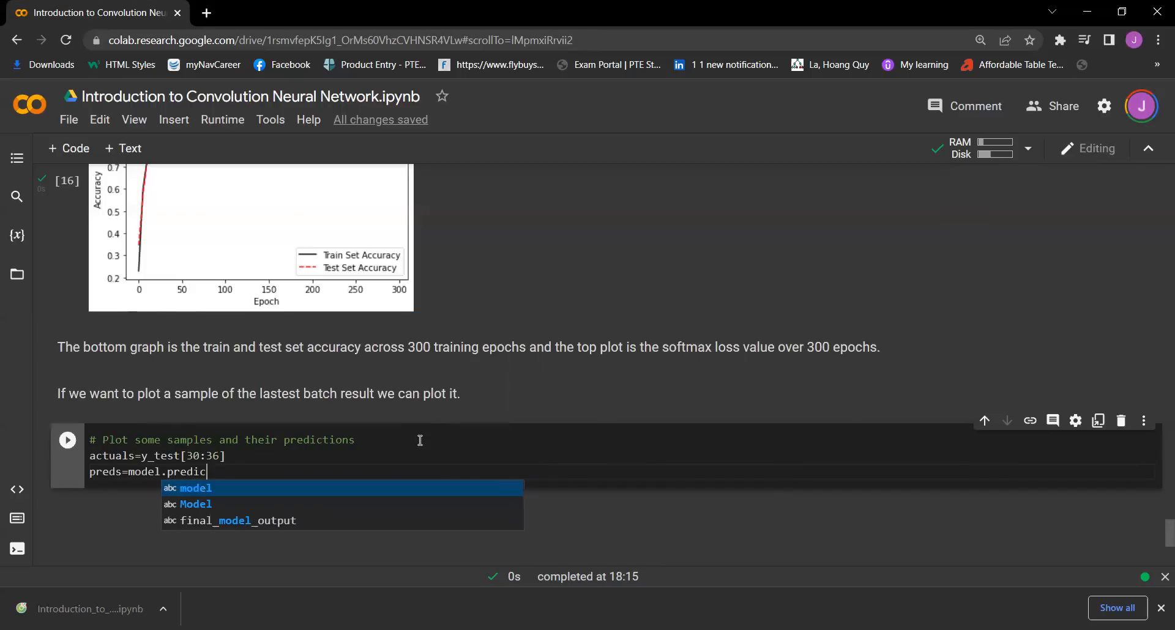
{"action": "type", "text": "("}
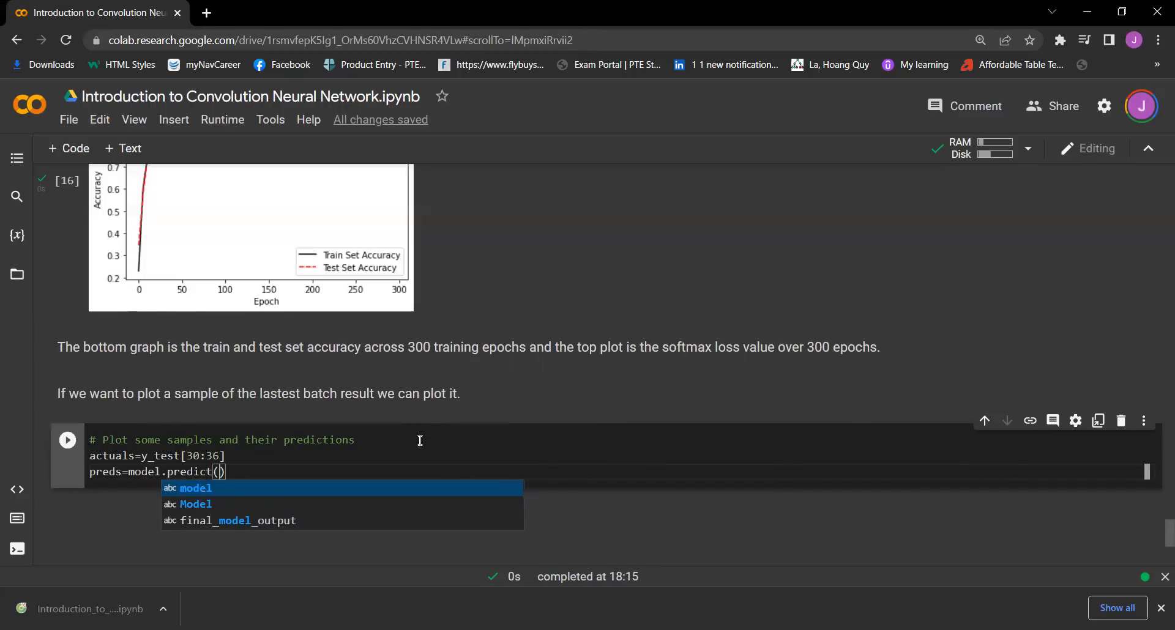
{"action": "type", "text": "x_test"}
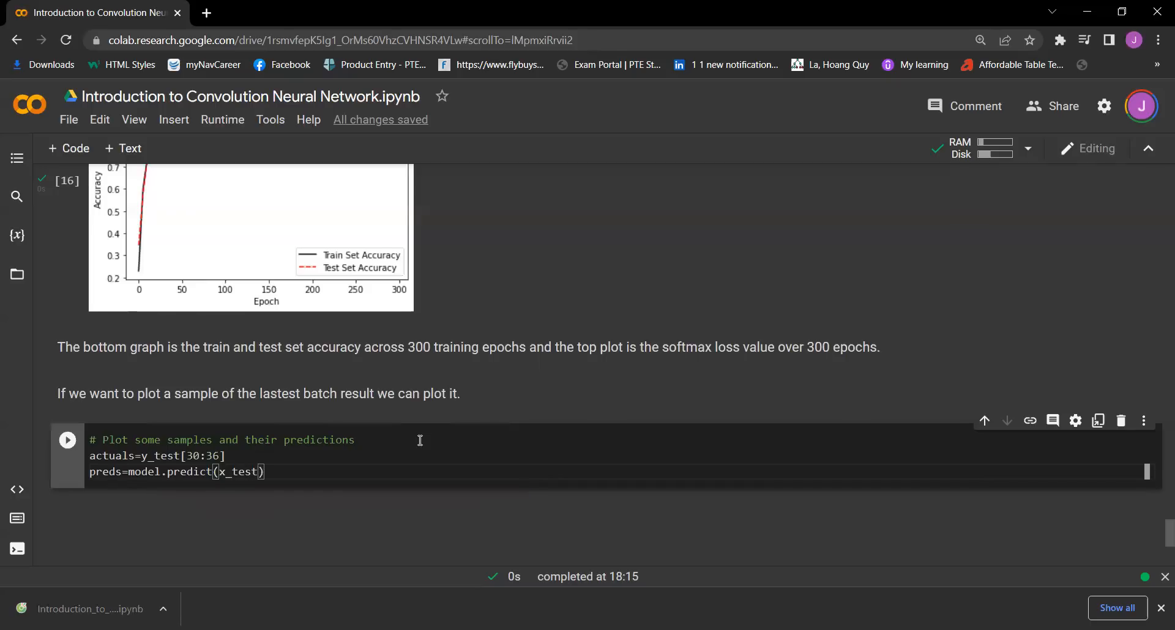
{"action": "type", "text": "[30:35]"}
{"action": "type", "text": "pre"}
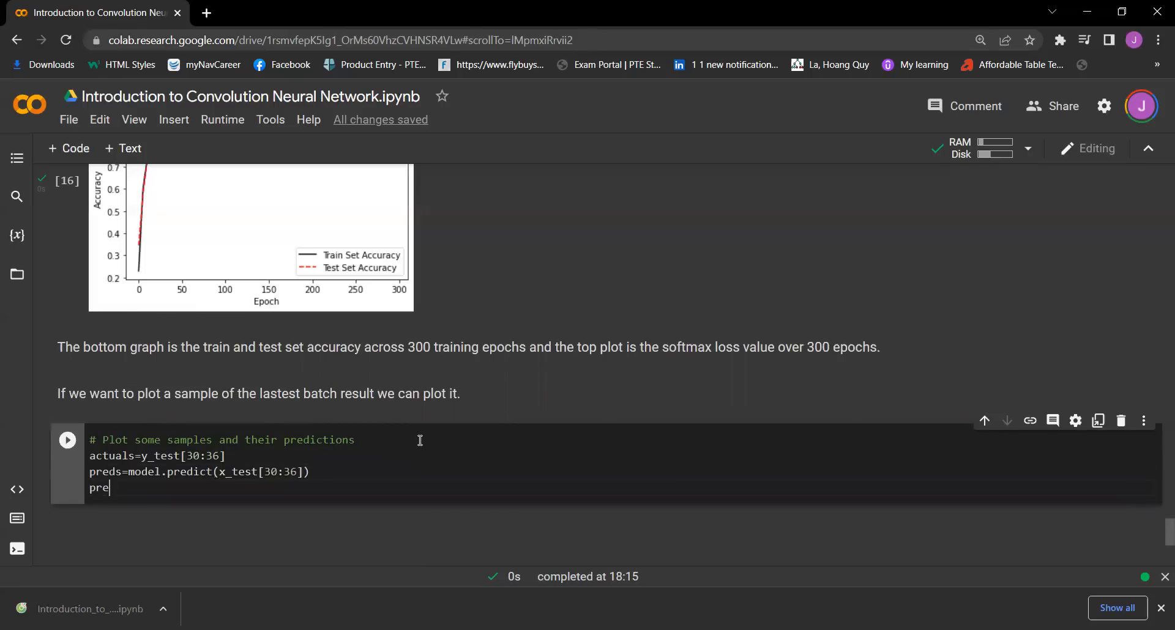
{"action": "type", "text": "dictions="}
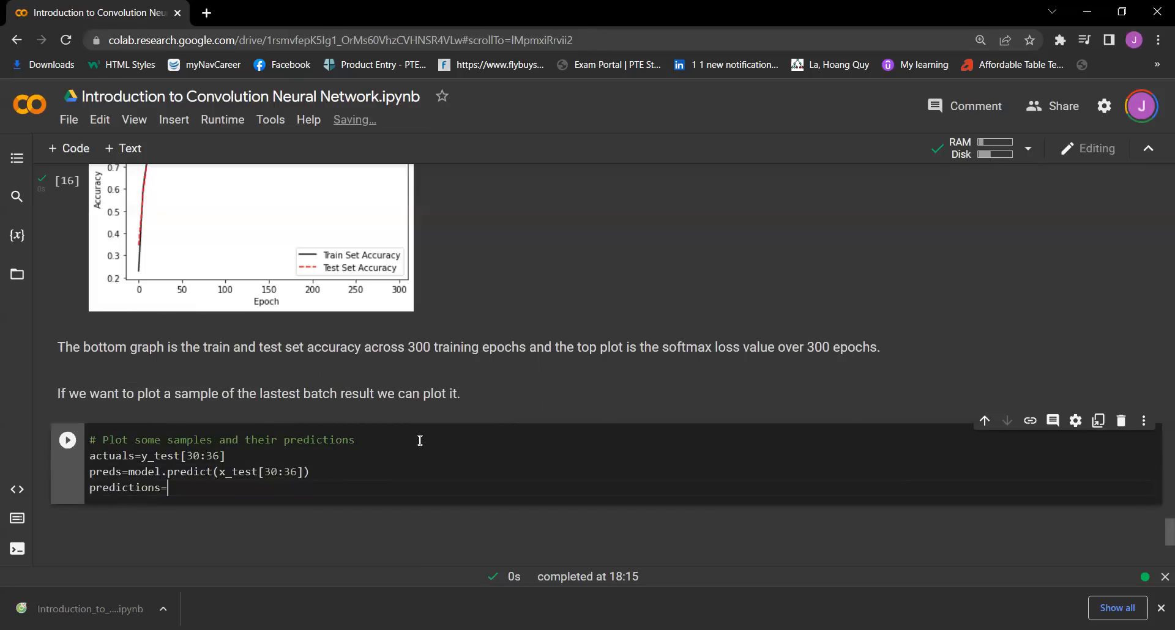
- Complete predictions=np.argmax(preds, axis=1)
{"action": "type", "text": "np.arg"}
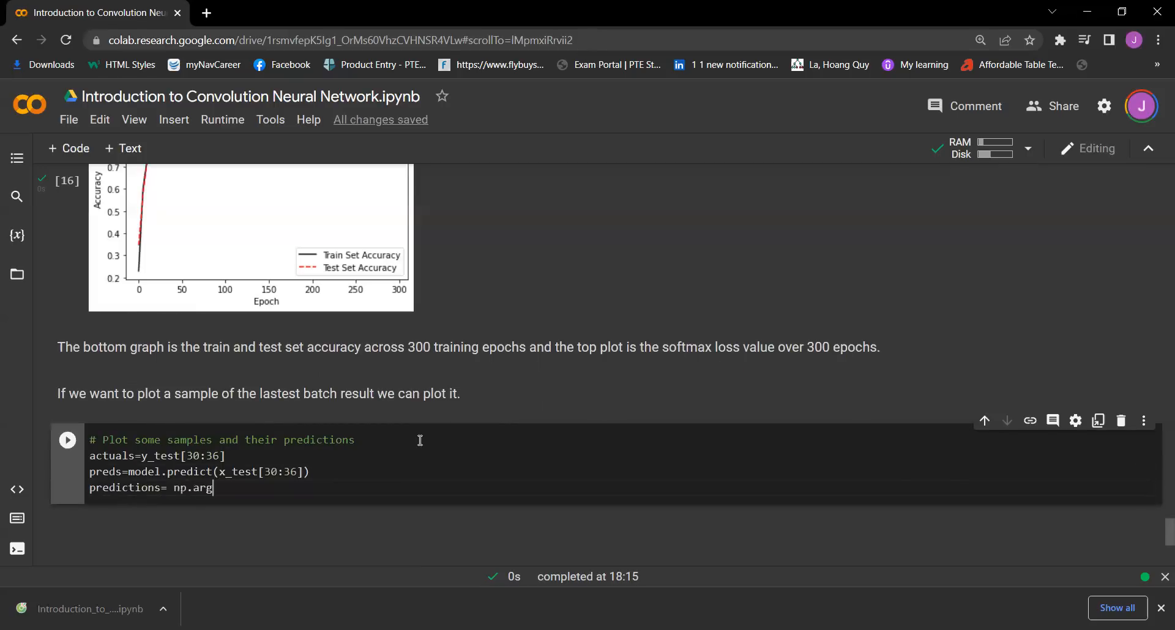
{"action": "type", "text": "max()"}
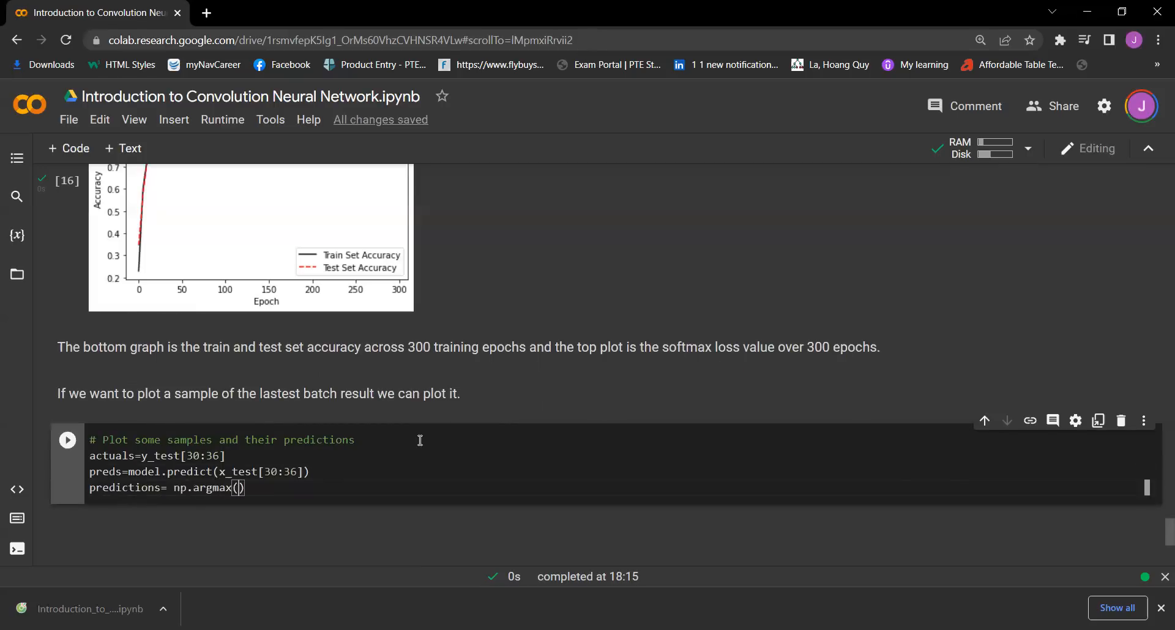
{"action": "type", "text": "preds"}
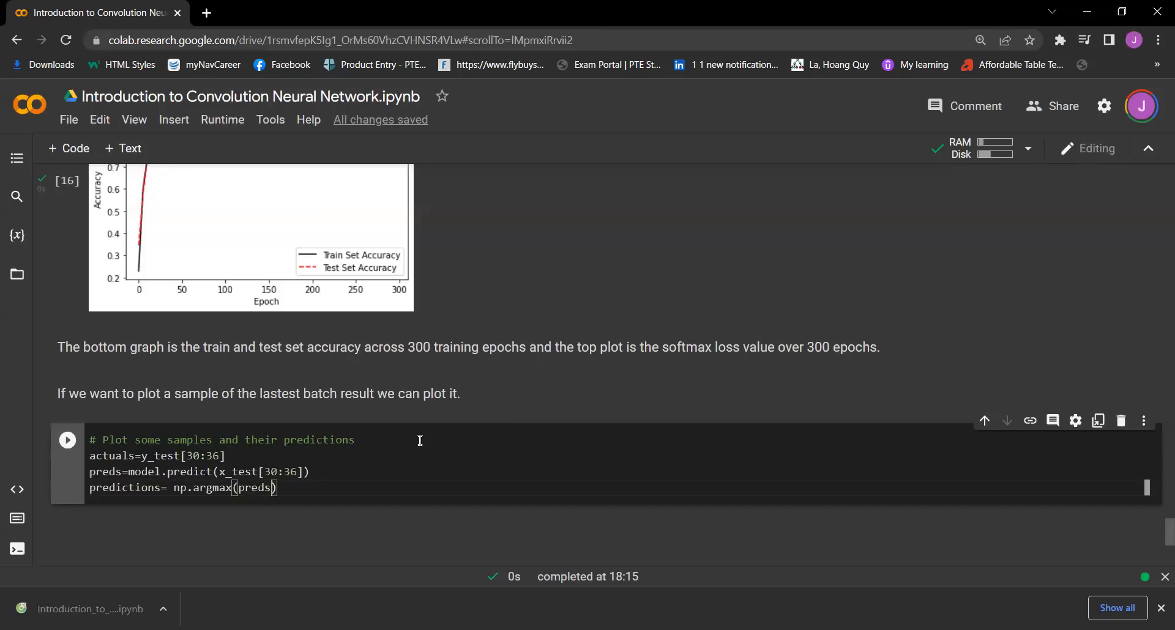
{"action": "type", "text": ", axis"}
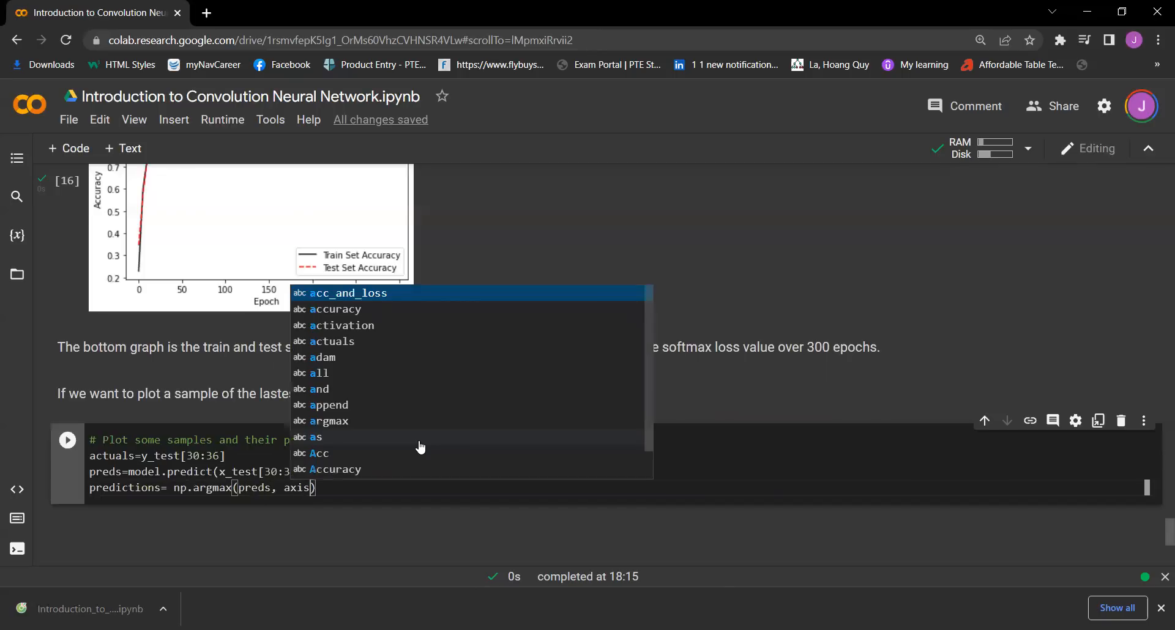
{"action": "type", "text": "1"}
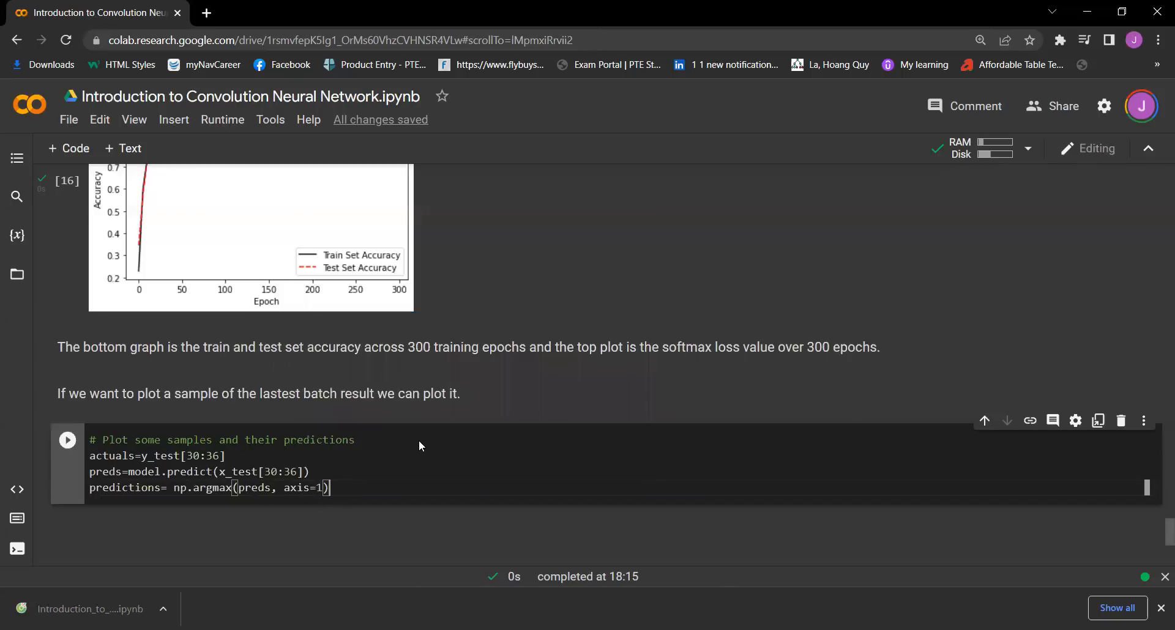
- Add images=np.squeeze(x_test[30:36]) and grid size Nrows=2, Ncols=3
{"action": "type", "text": "images= np.squee"}
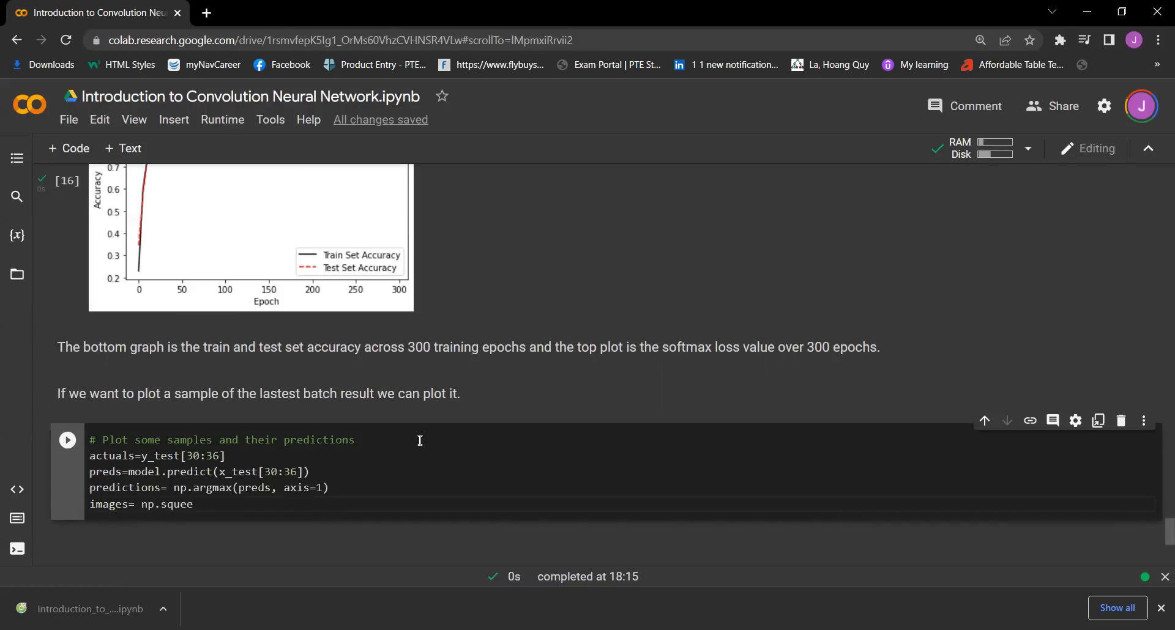
{"action": "type", "text": "(x)"}
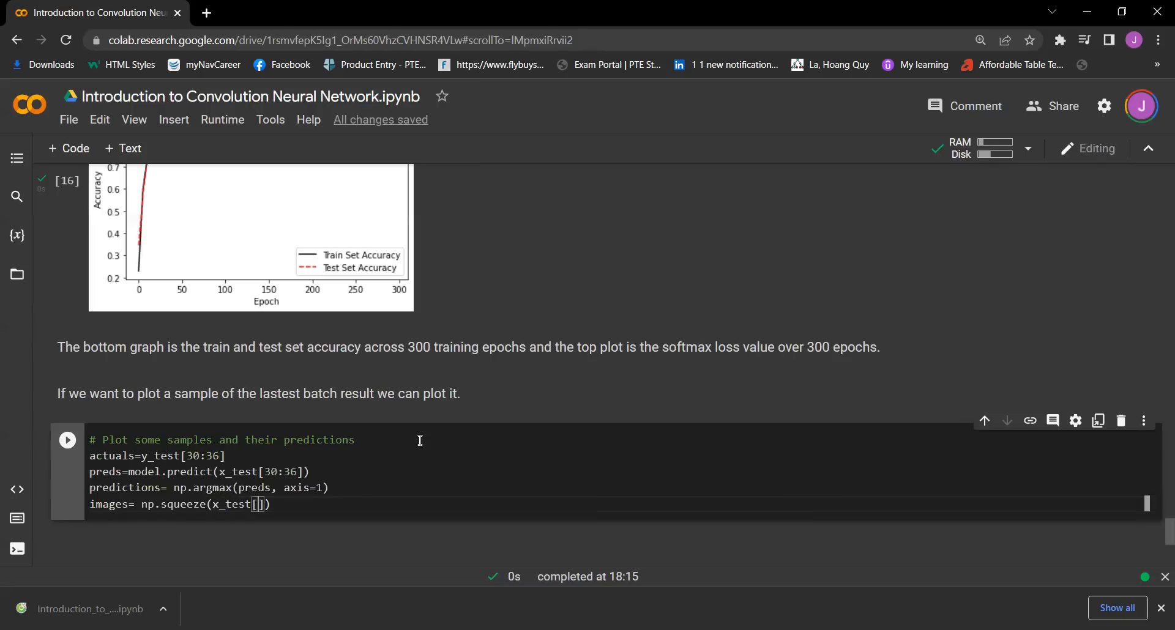
{"action": "type", "text": "30:36"}
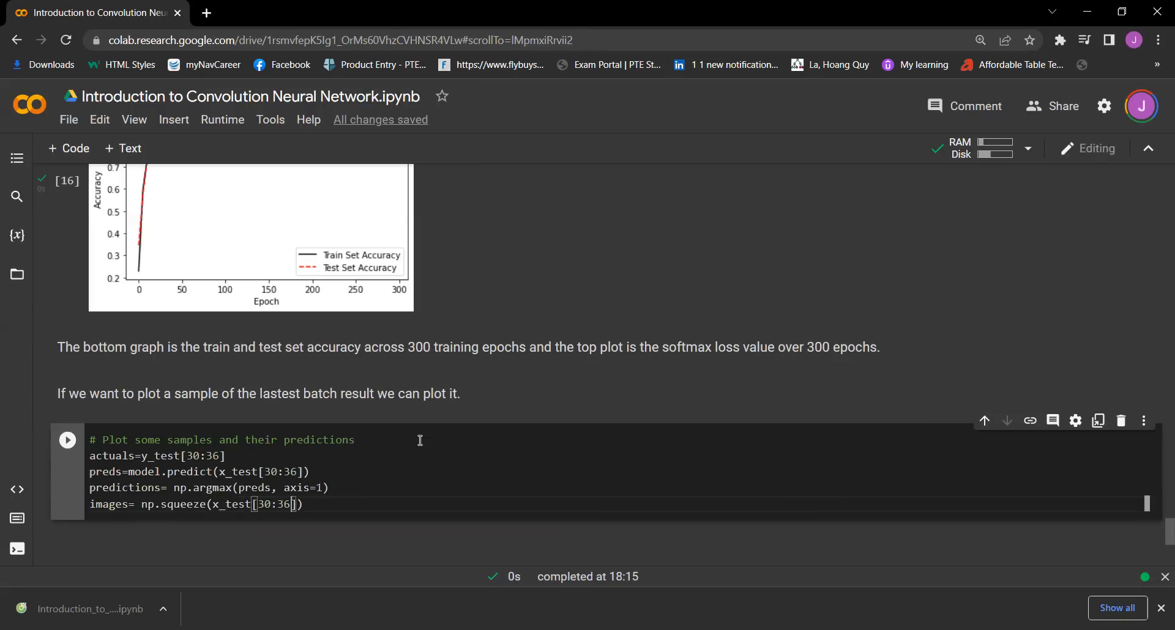
{"action": "key", "text": "enter"}
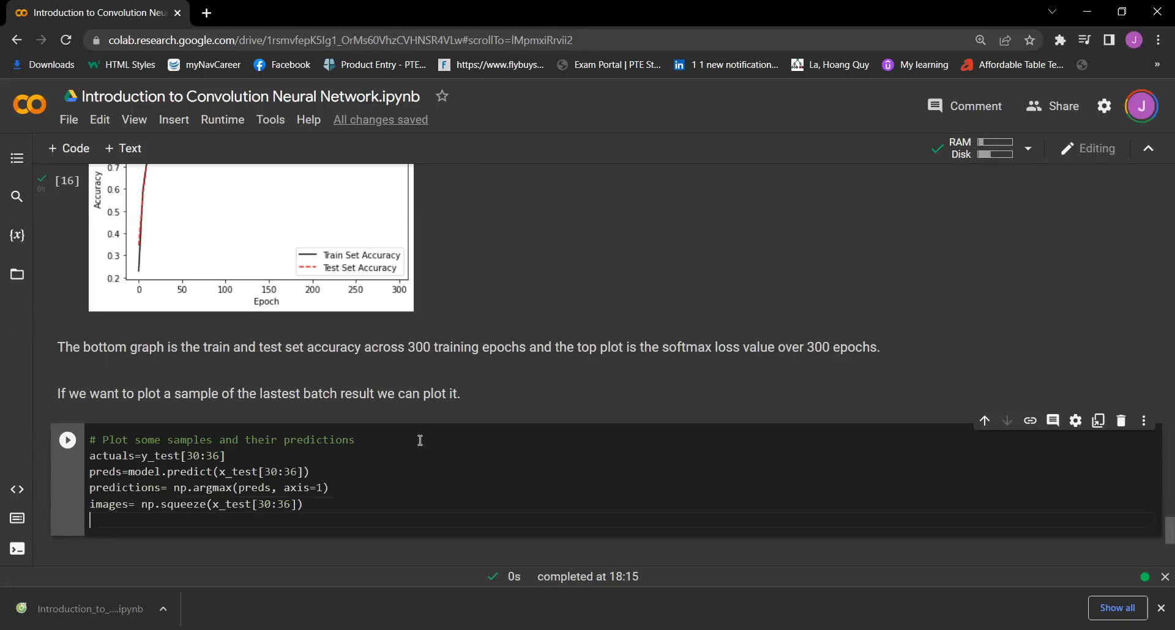
{"action": "type", "text": "Nrows"}
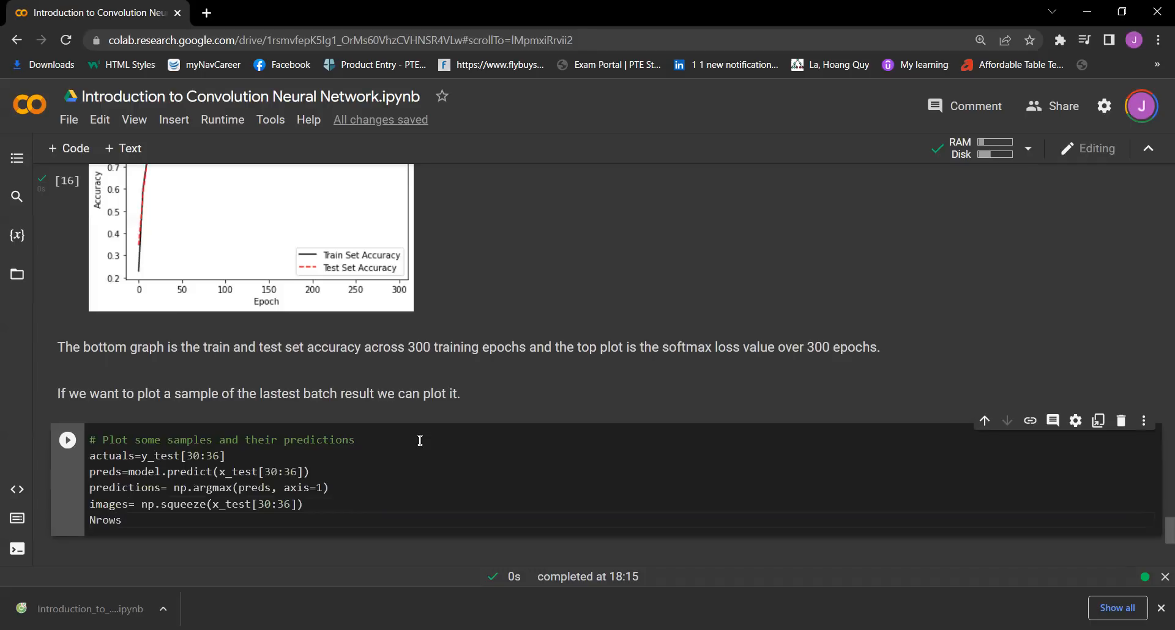
{"action": "type", "text": "=2"}
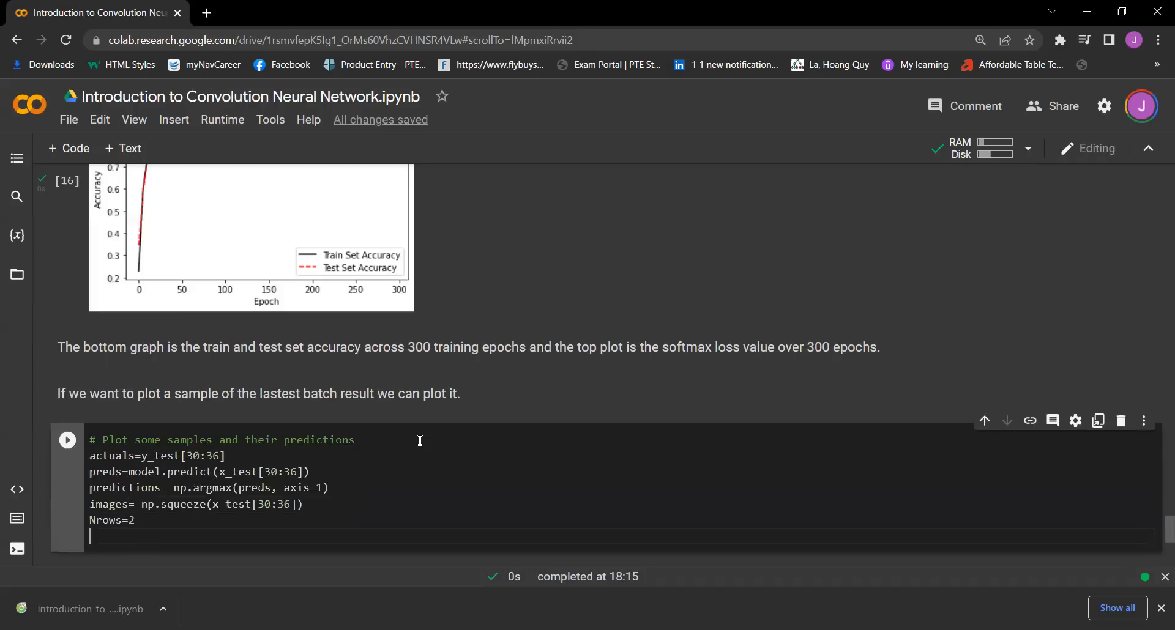
{"action": "type", "text": "Ncols=3"}
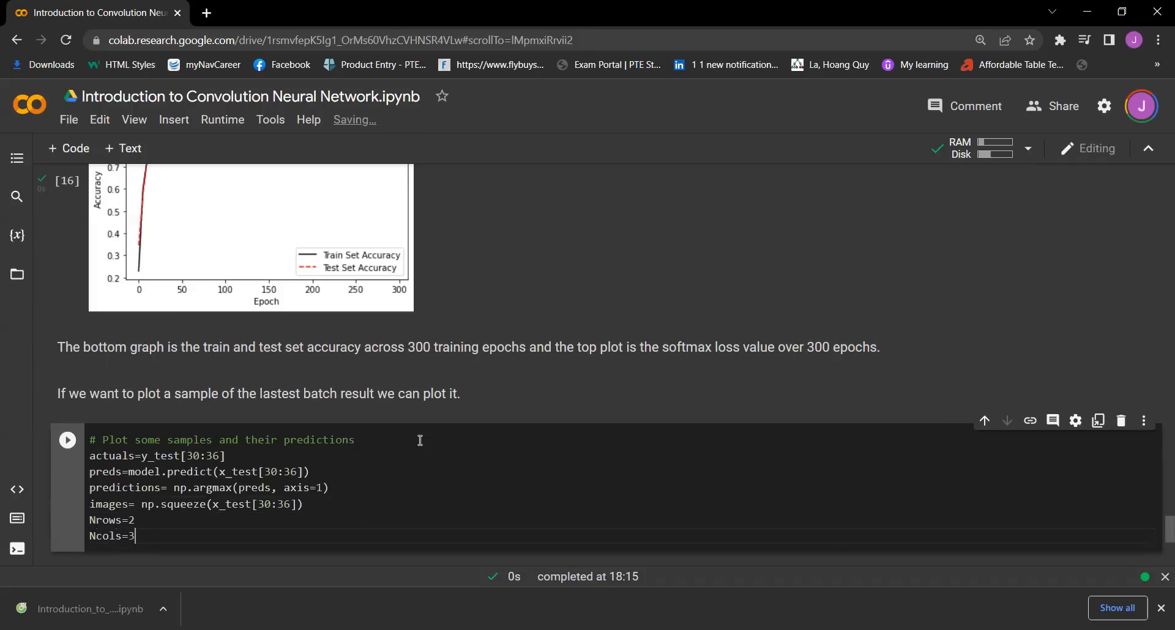
- Start a for i in range(6) loop calling plt.subplot(Nrows, Ncols, i+1)
{"action": "type", "text": "for i in range"}
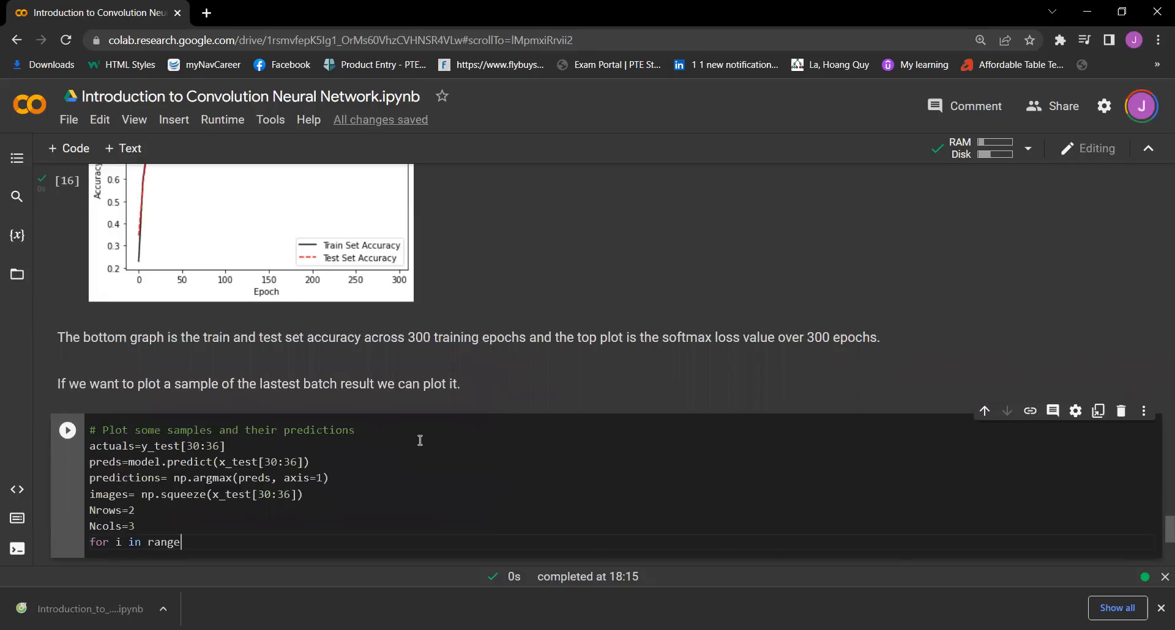
{"action": "type", "text": "(6):"}
{"action": "type", "text": "pl"}
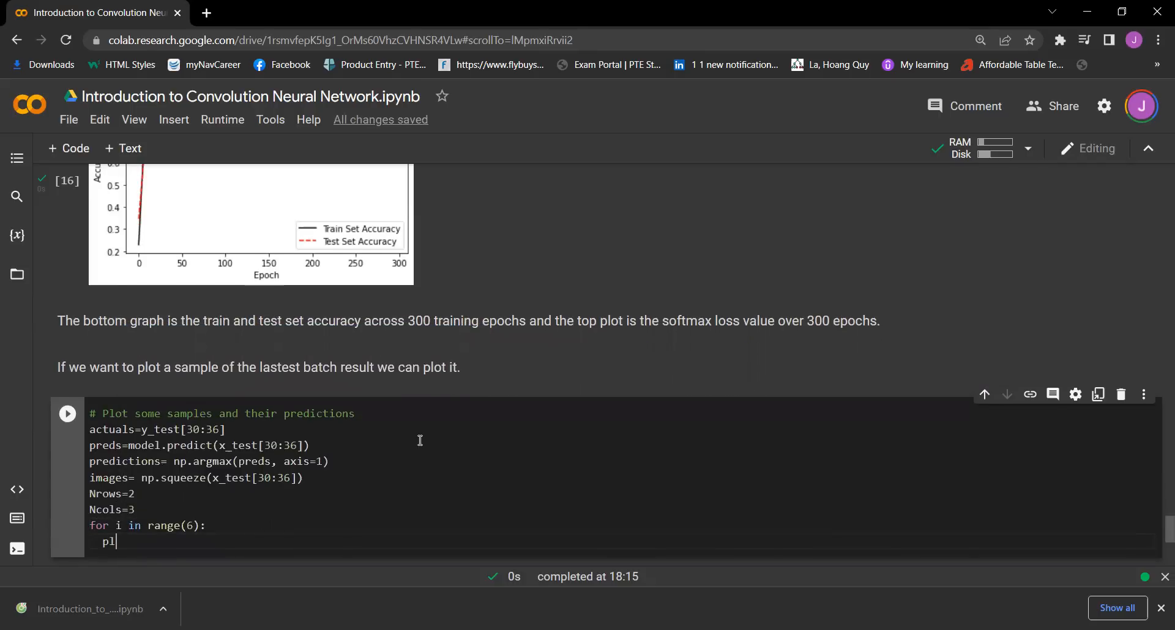
{"action": "type", "text": "t.subplot(Nrows, Ncols, i+1"}
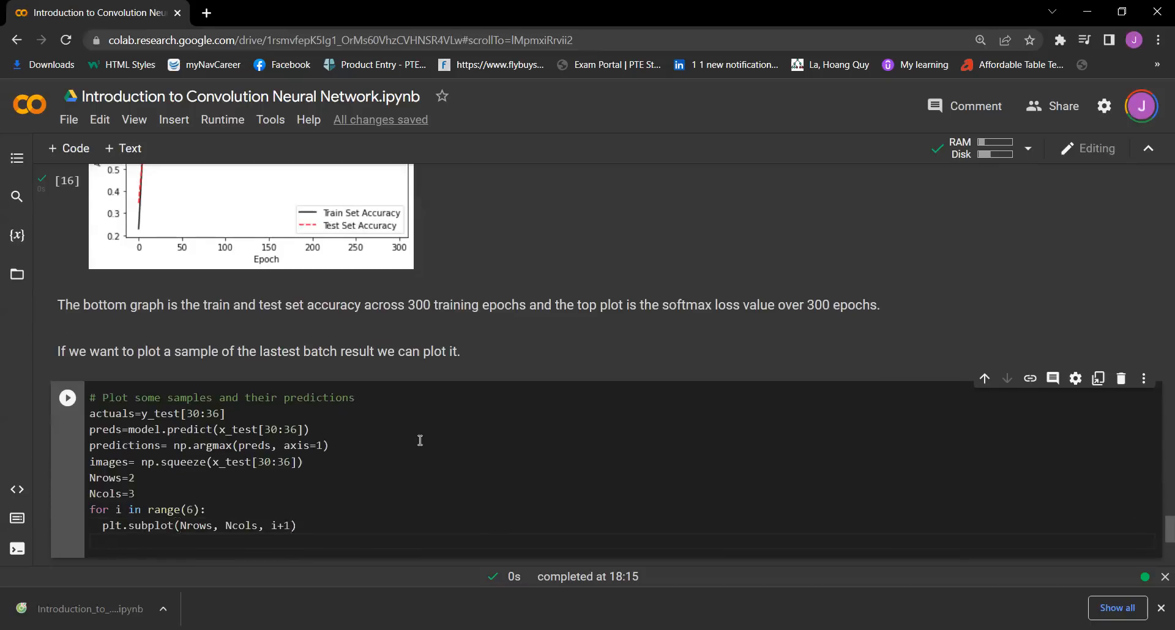
- Inside the loop write plt.imshow(np.reshape(images[i], [32,32]), cmap='Greys_r')
{"action": "type", "text": "plt.imshow(np."}
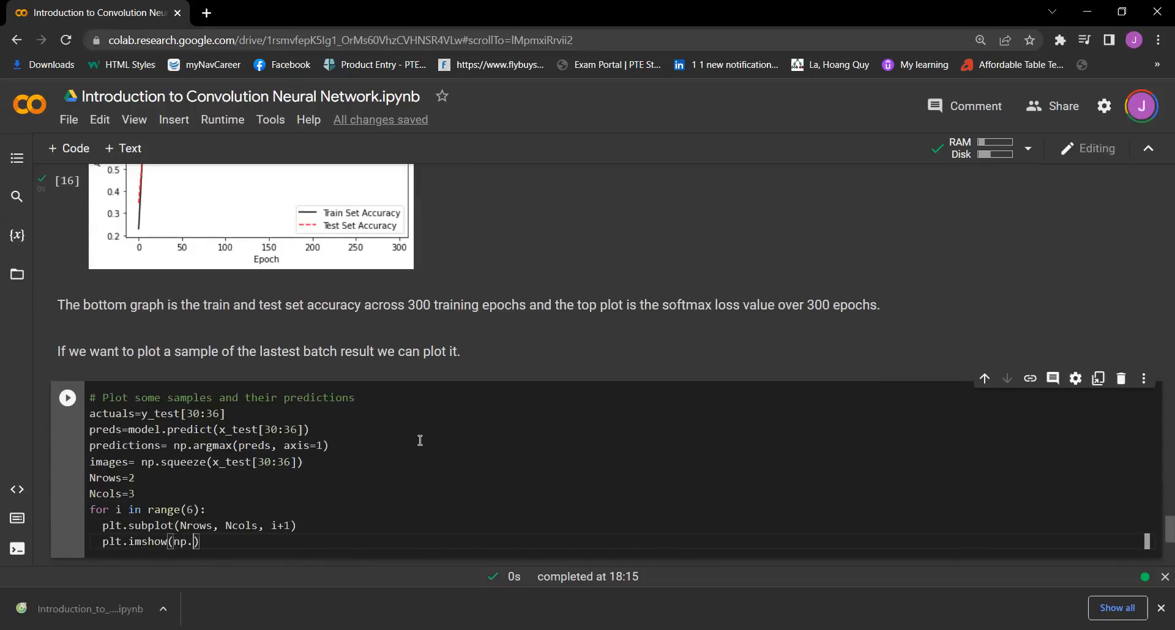
{"action": "type", "text": "re"}
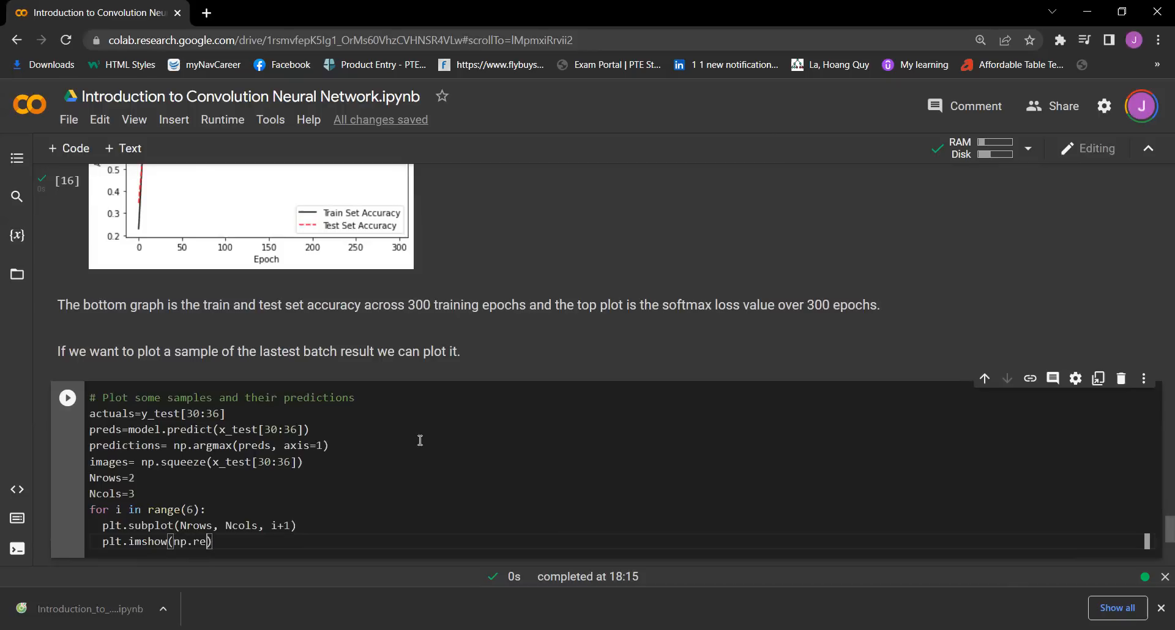
{"action": "type", "text": "shape(images[i], ["}
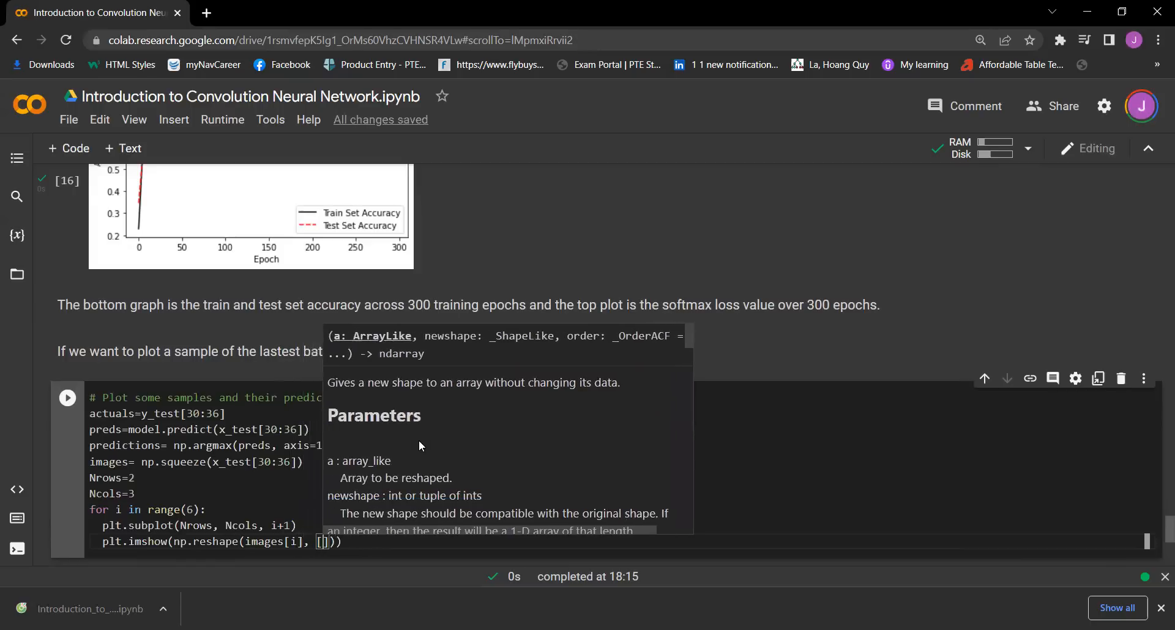
{"action": "type", "text": "32,32"}
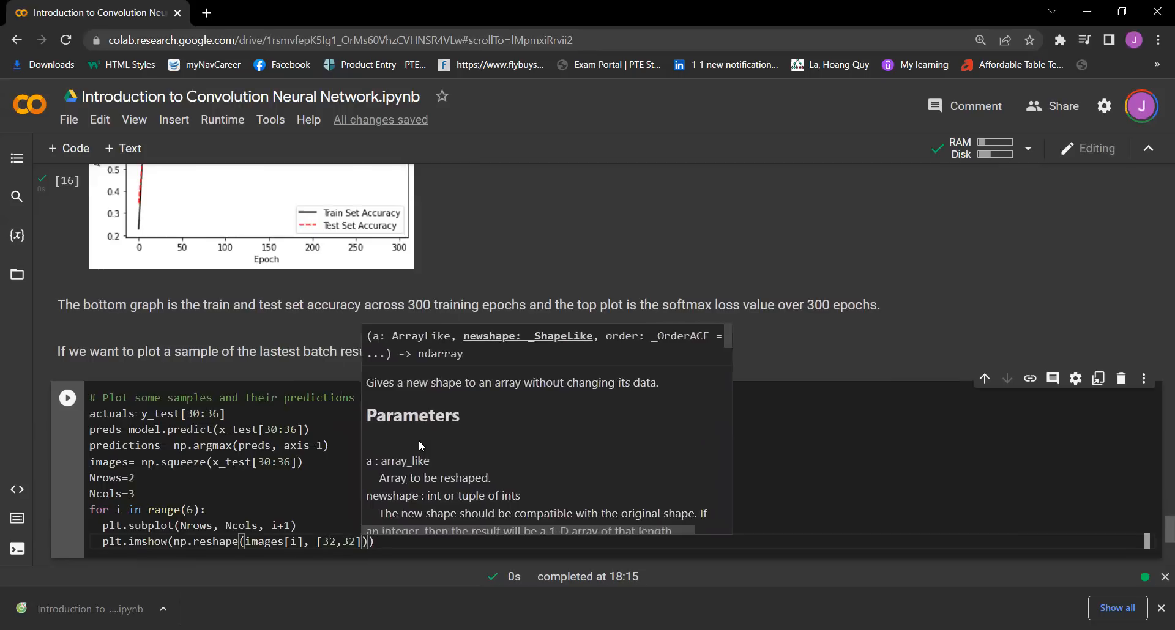
{"action": "type", "text": ", cmap='"}
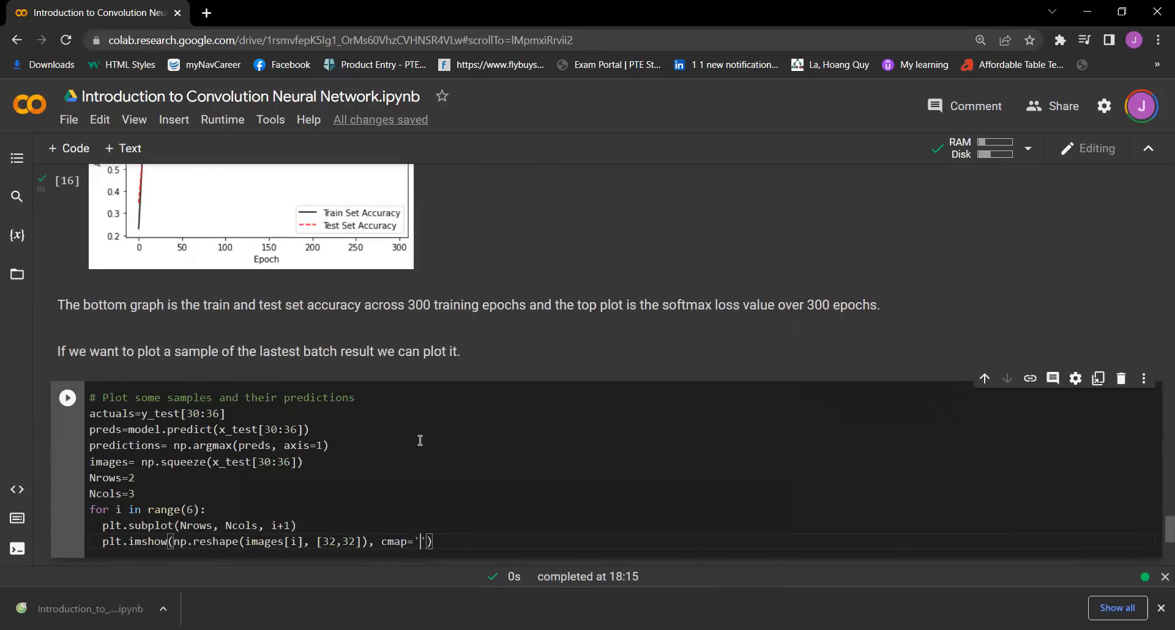
{"action": "type", "text": "Grey"}
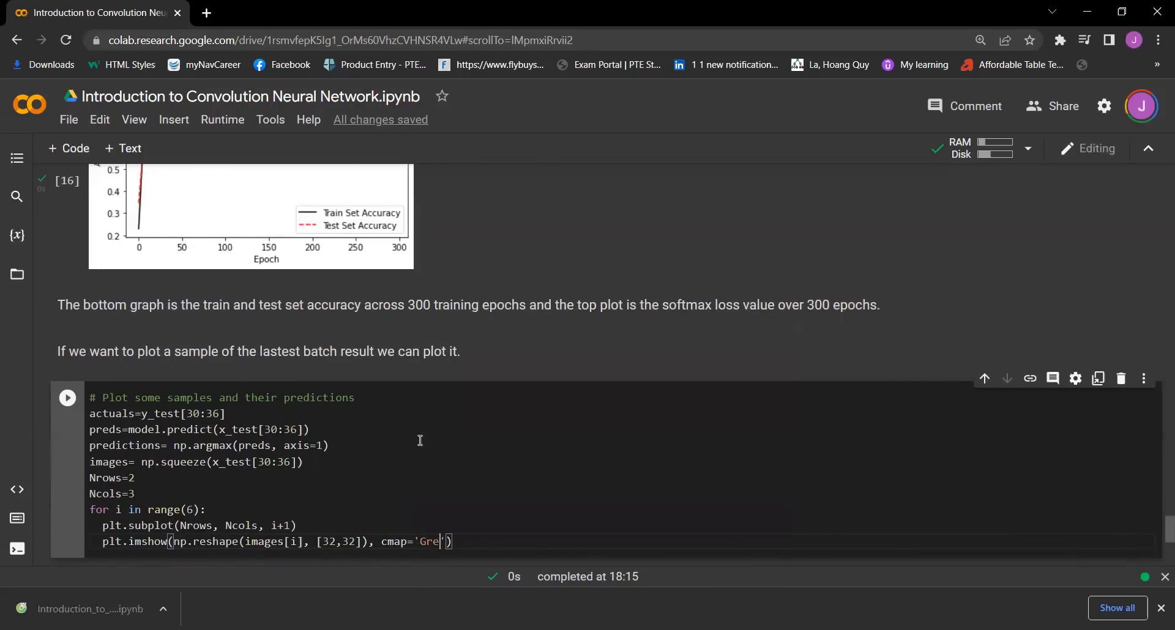
{"action": "type", "text": "s_r"}
{"action": "type", "text": "plt."}
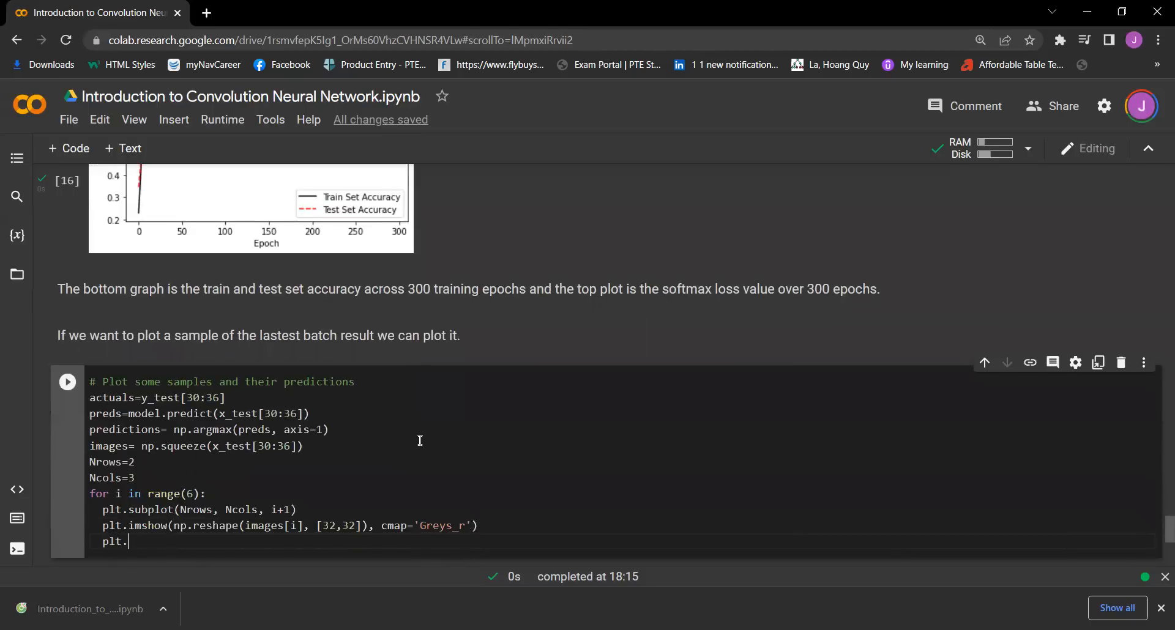
- Begin plt.title with 'Actual: '+str(actuals[i]) + 'Pred: '
{"action": "type", "text": "title('')"}
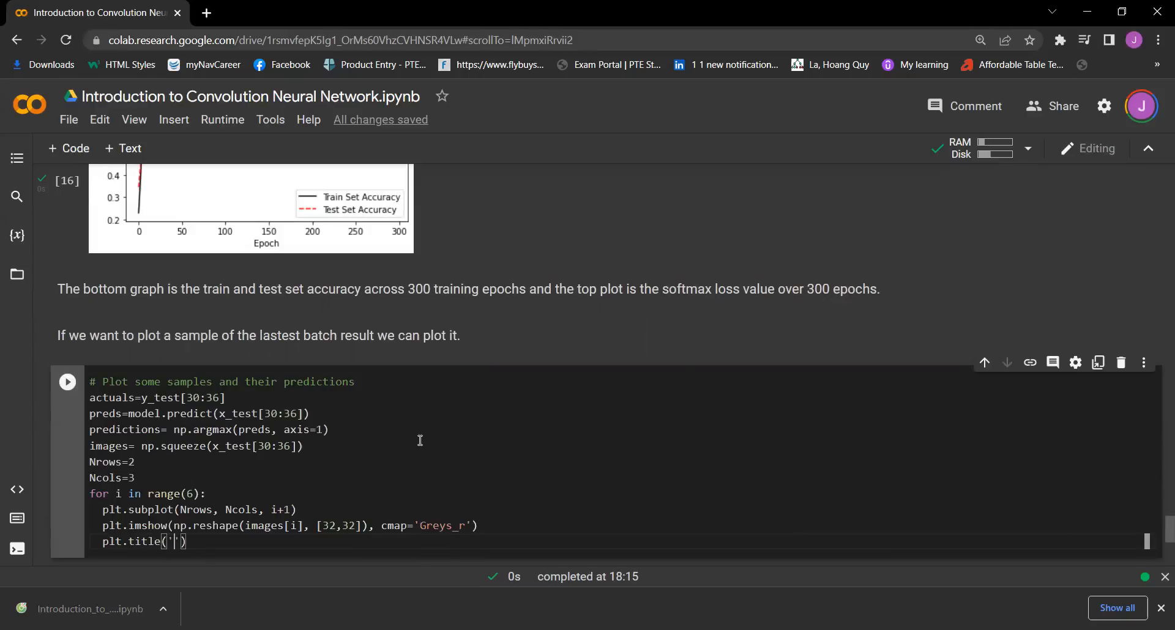
{"action": "type", "text": "Acutal"}
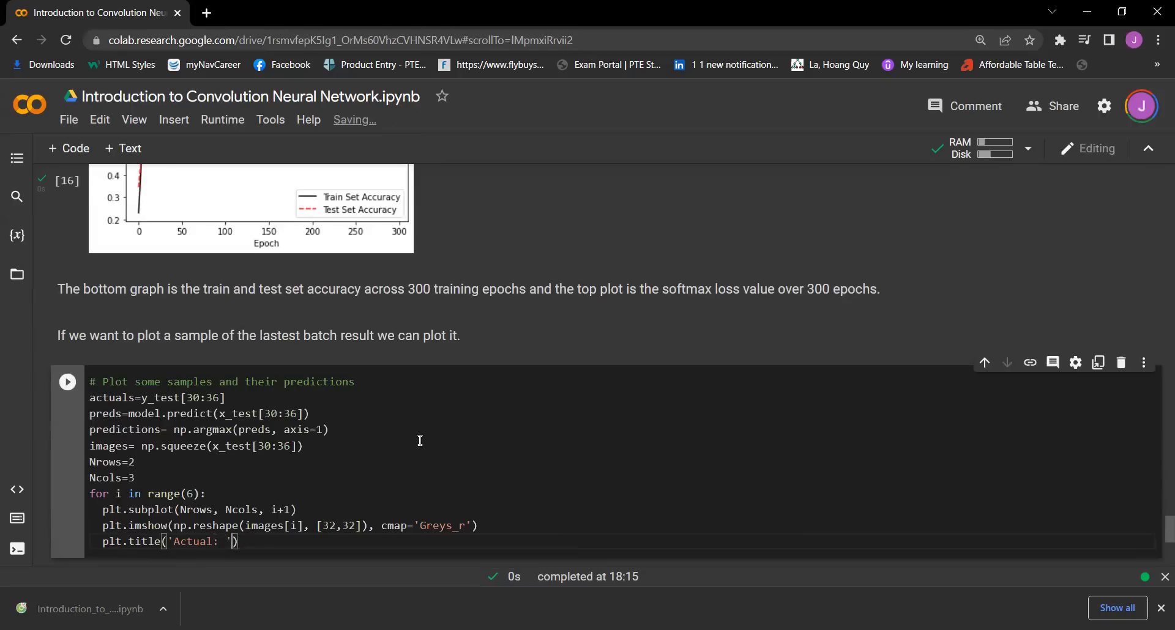
{"action": "type", "text": "+str(actuals[i"}
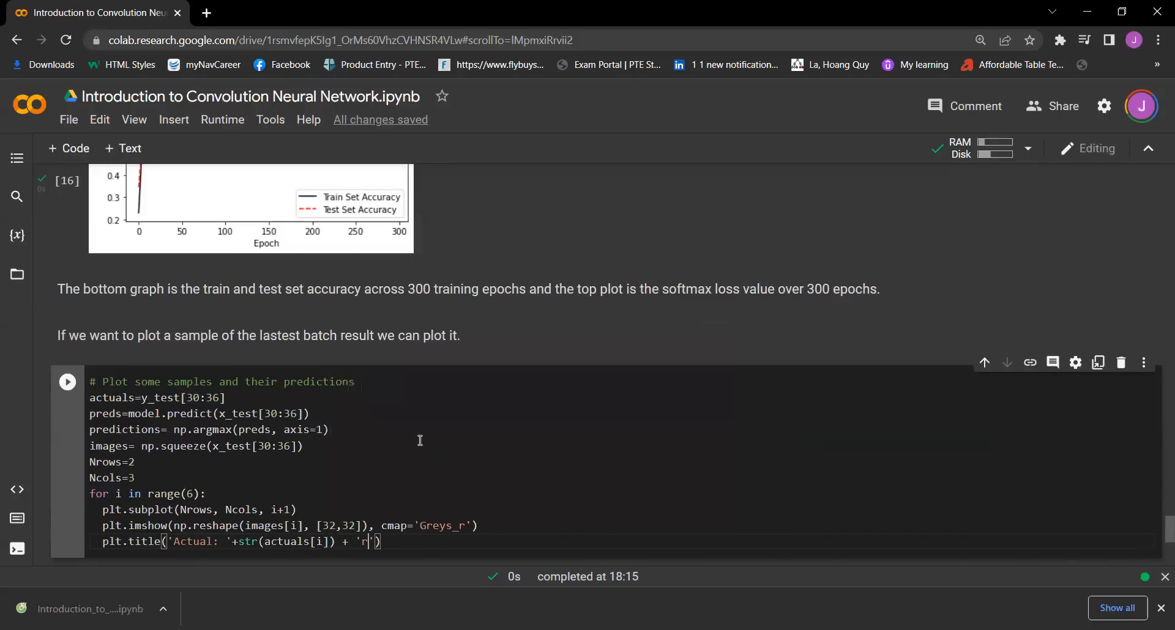
{"action": "type", "text": "red"}
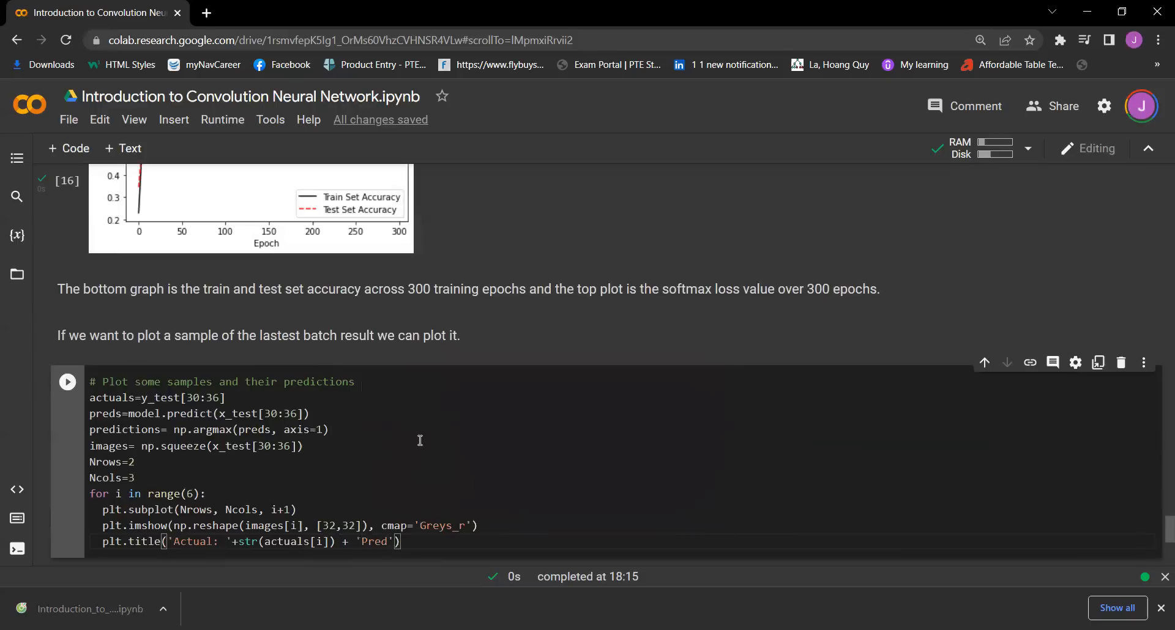
{"action": "type", "text": ":"}
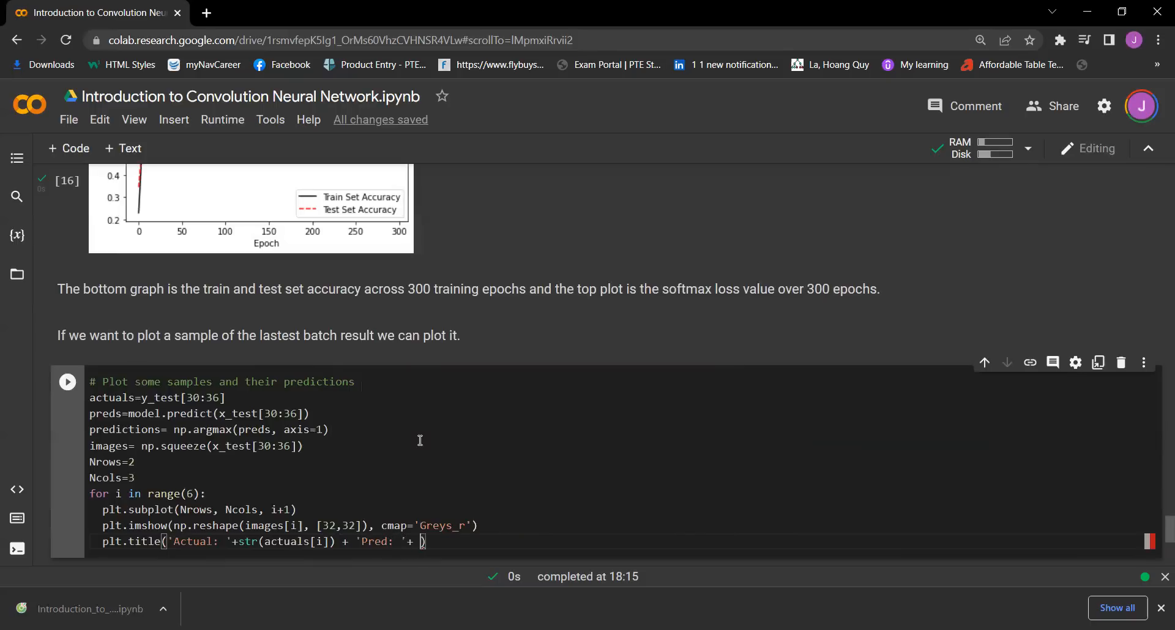
- Finish the title with str(predictions[i]) and fontsize=10
{"action": "type", "text": "sgtr"}
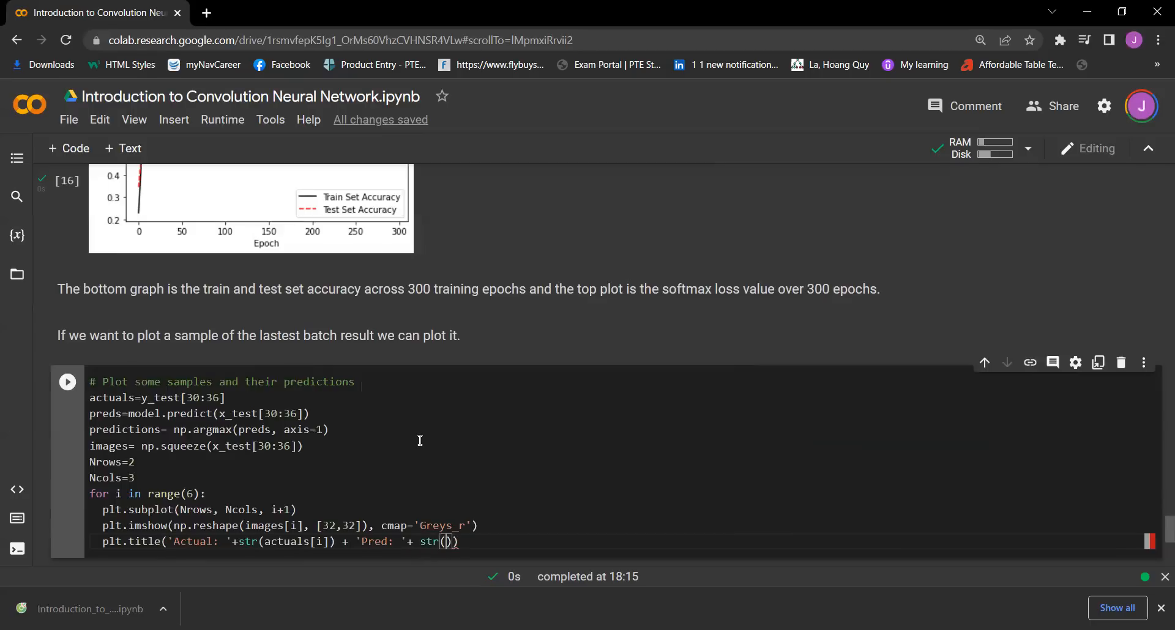
{"action": "type", "text": "predictions[i"}
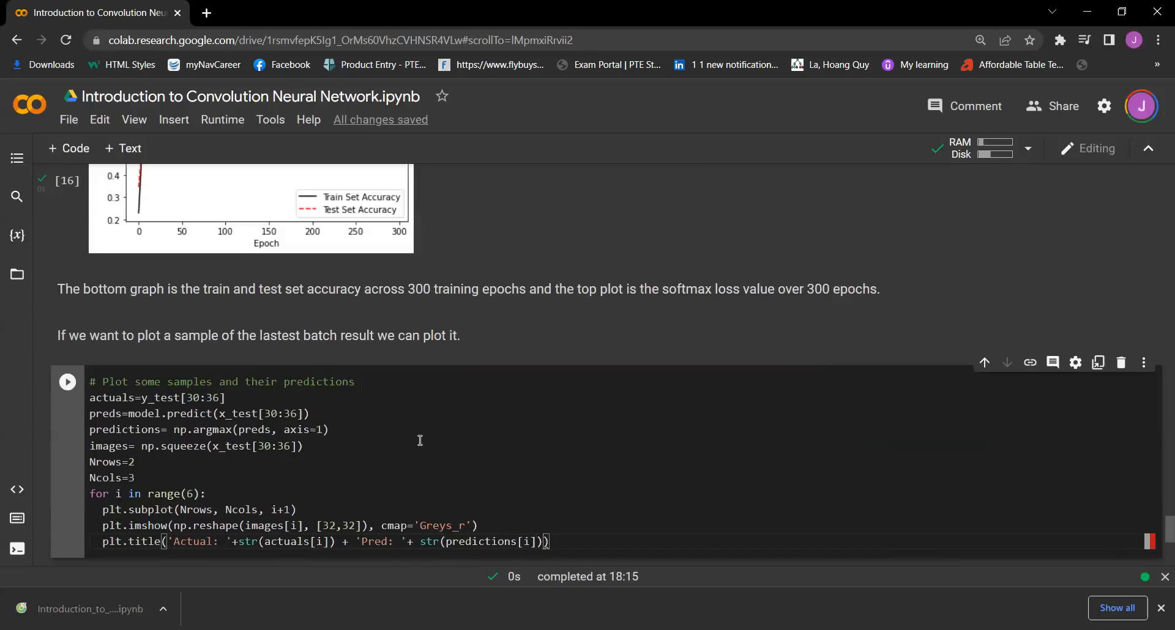
{"action": "type", "text": ", f"}
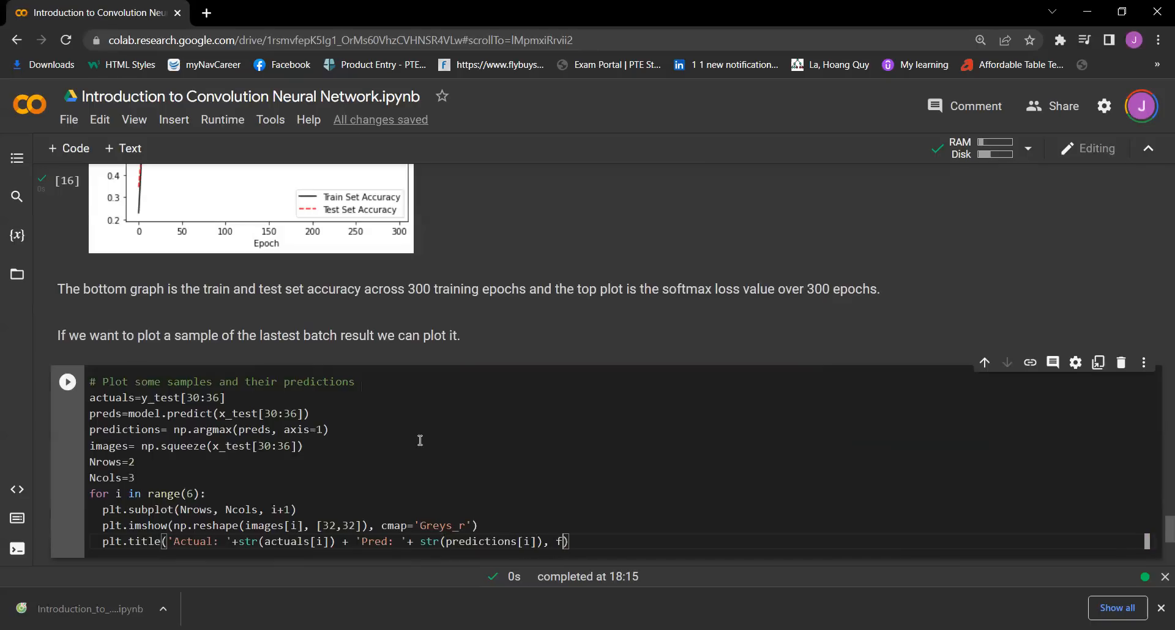
{"action": "type", "text": "ondsize=10"}
{"action": "type", "text": "frame"}
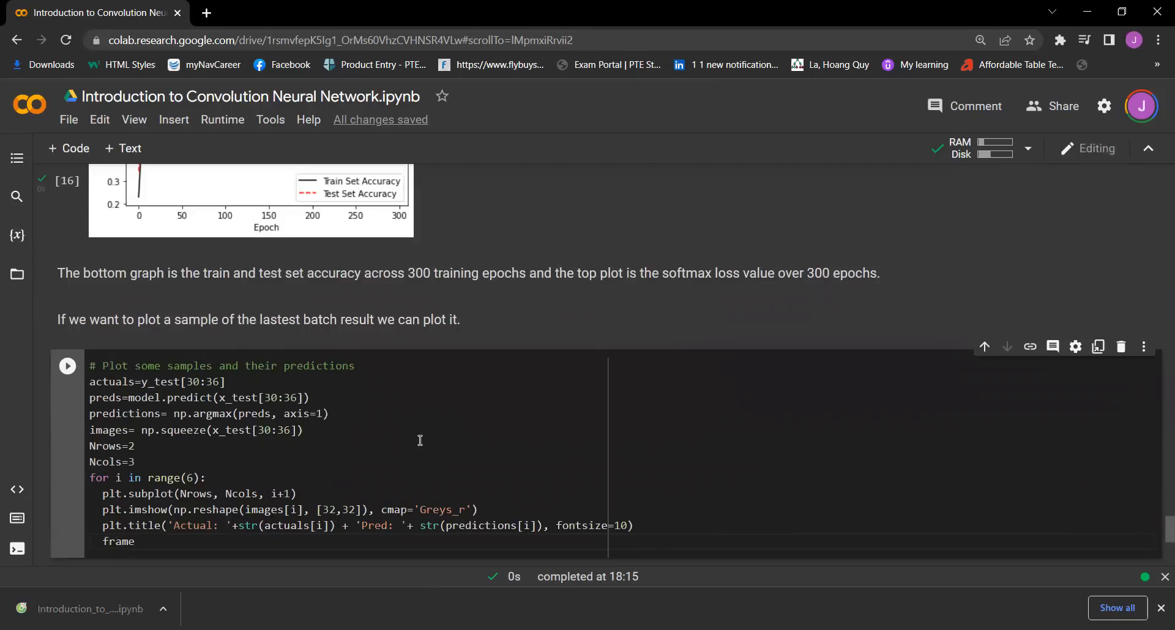
- Write frame=plt.gca() and start frame.axes.get_xaxis for hiding the x axis
{"action": "type", "text": "=pl"}
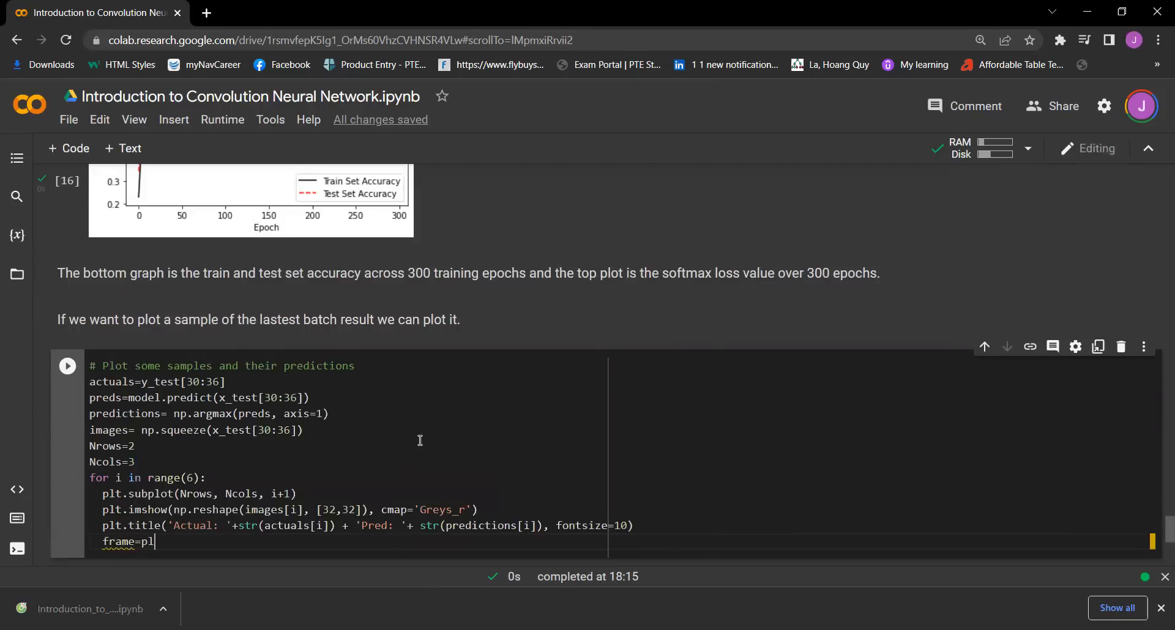
{"action": "type", "text": "t."}
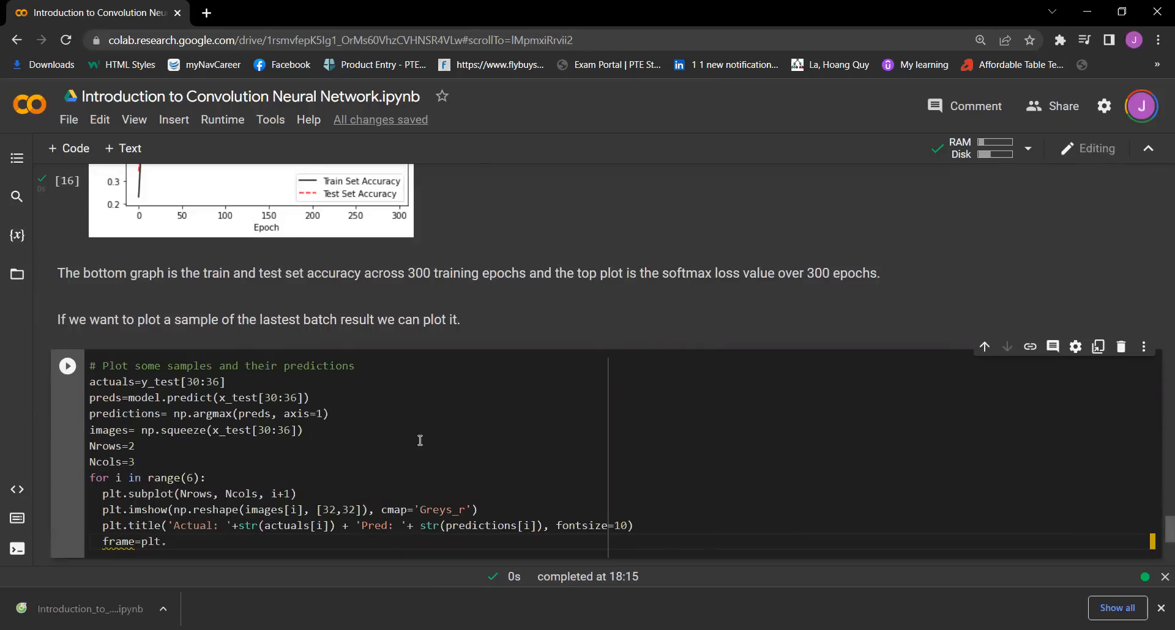
{"action": "type", "text": "gca("}
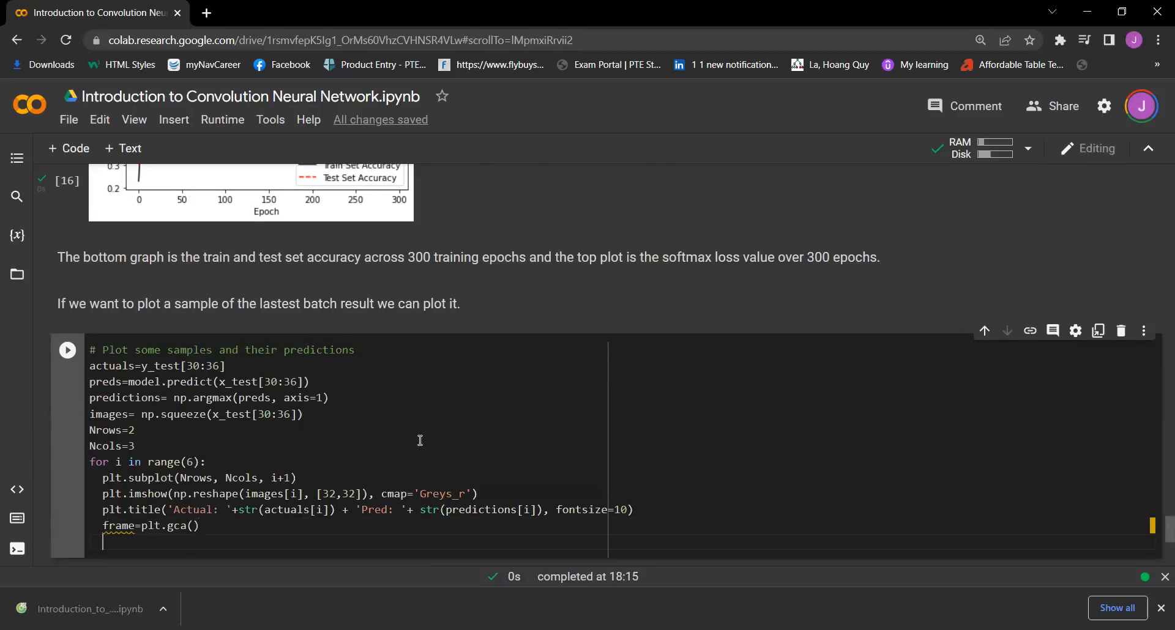
{"action": "type", "text": "g"}
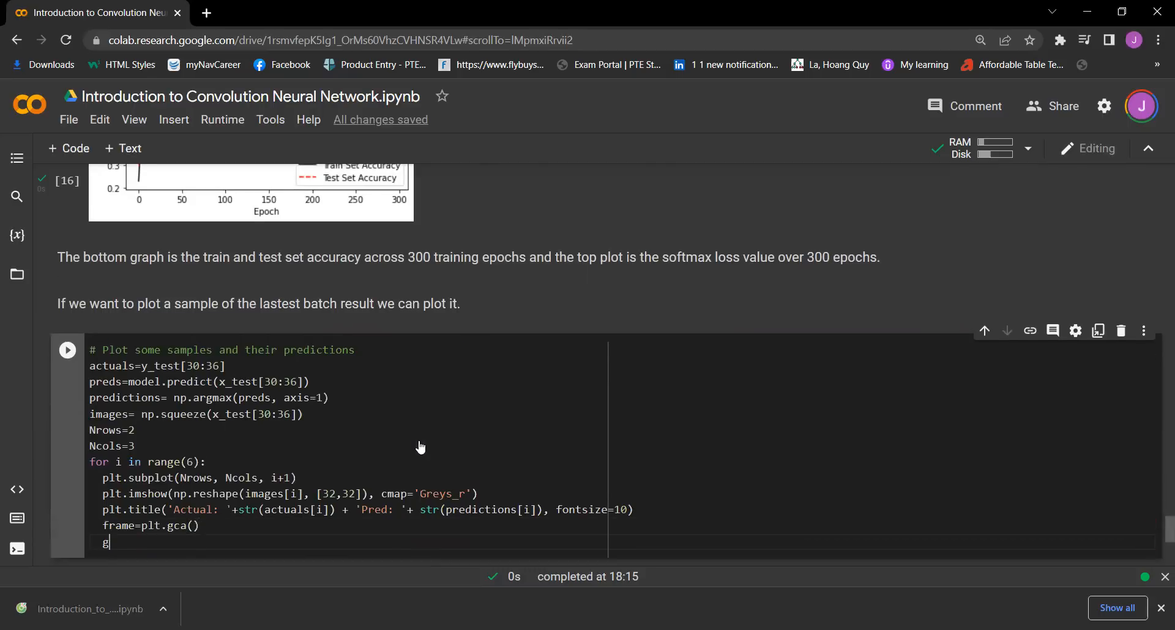
{"action": "type", "text": "rame"}
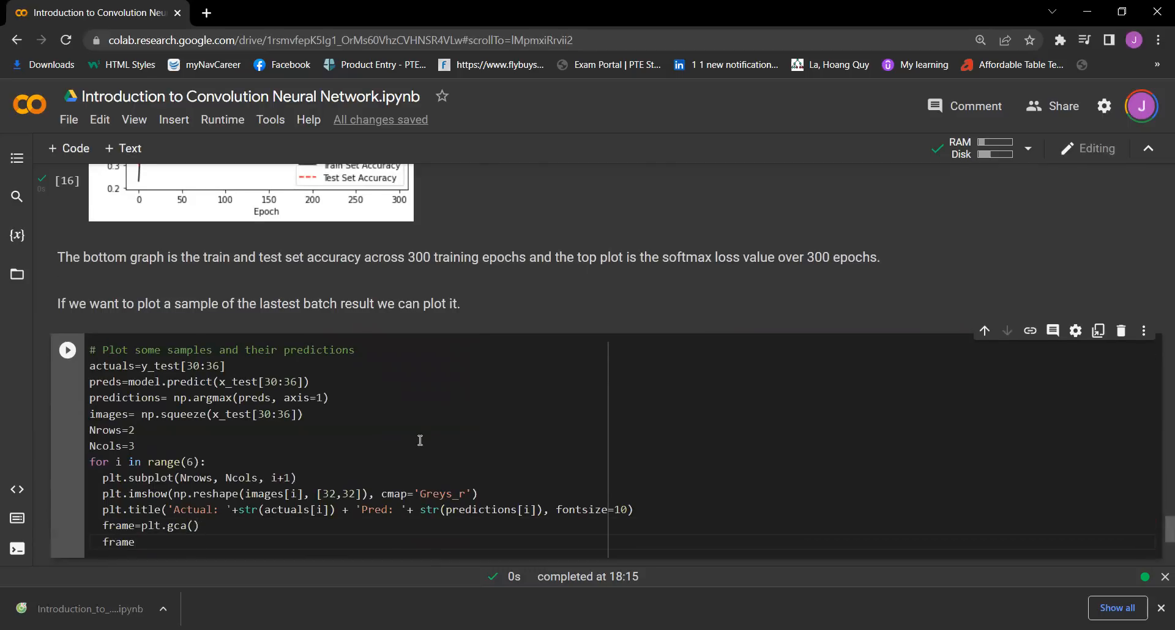
{"action": "type", "text": ".axe"}
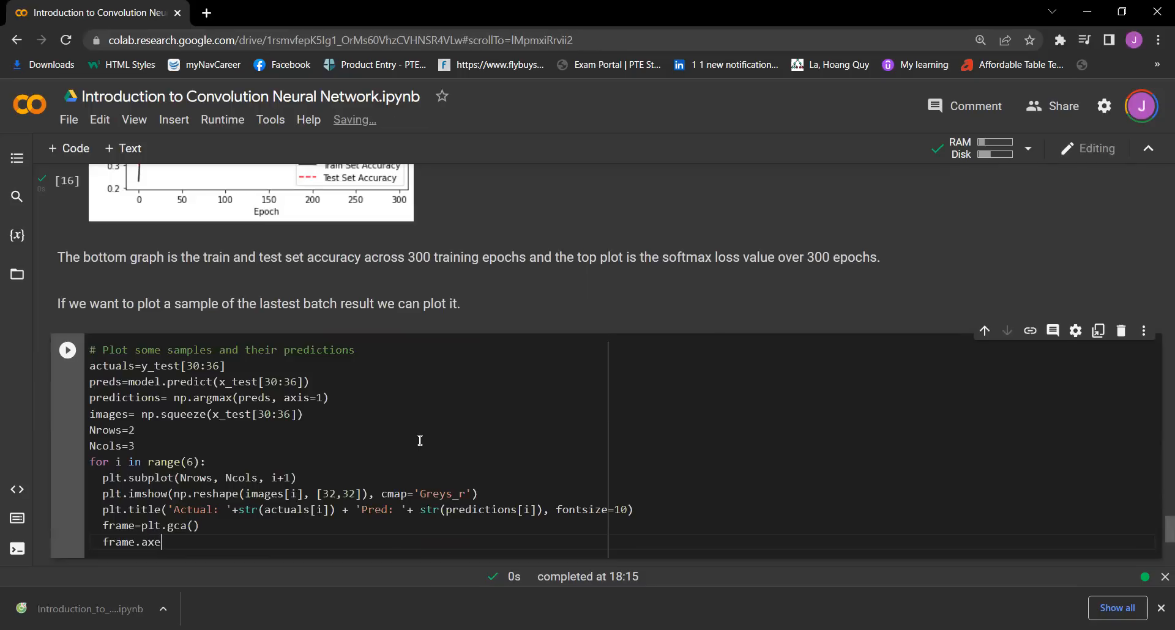
{"action": "type", "text": "s.get"}
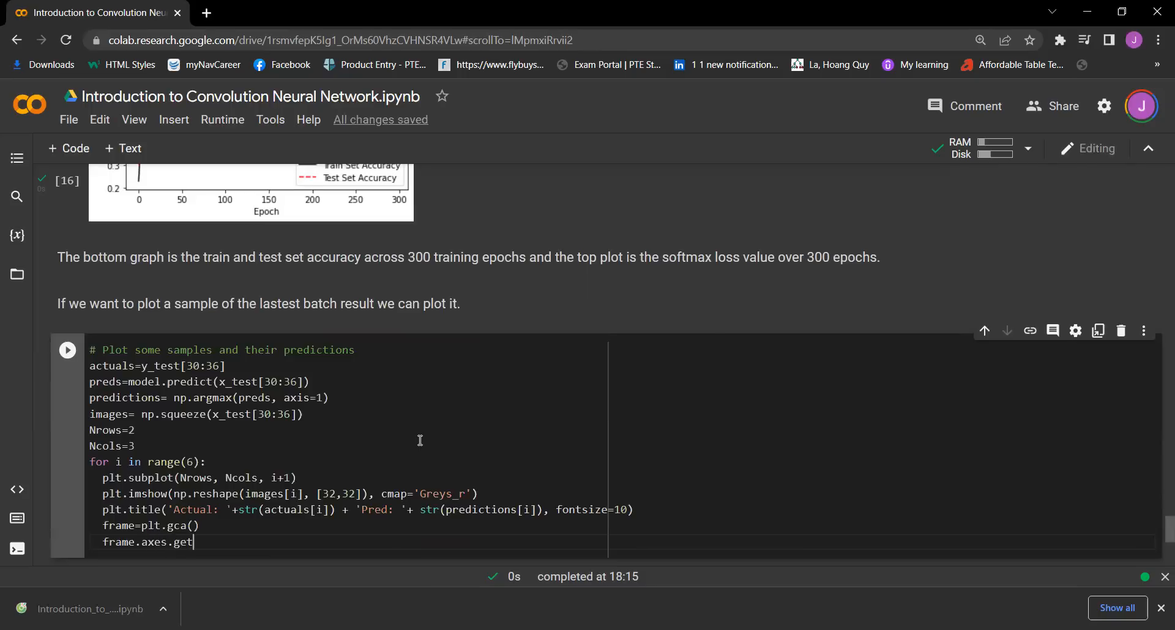
{"action": "type", "text": "_x"}
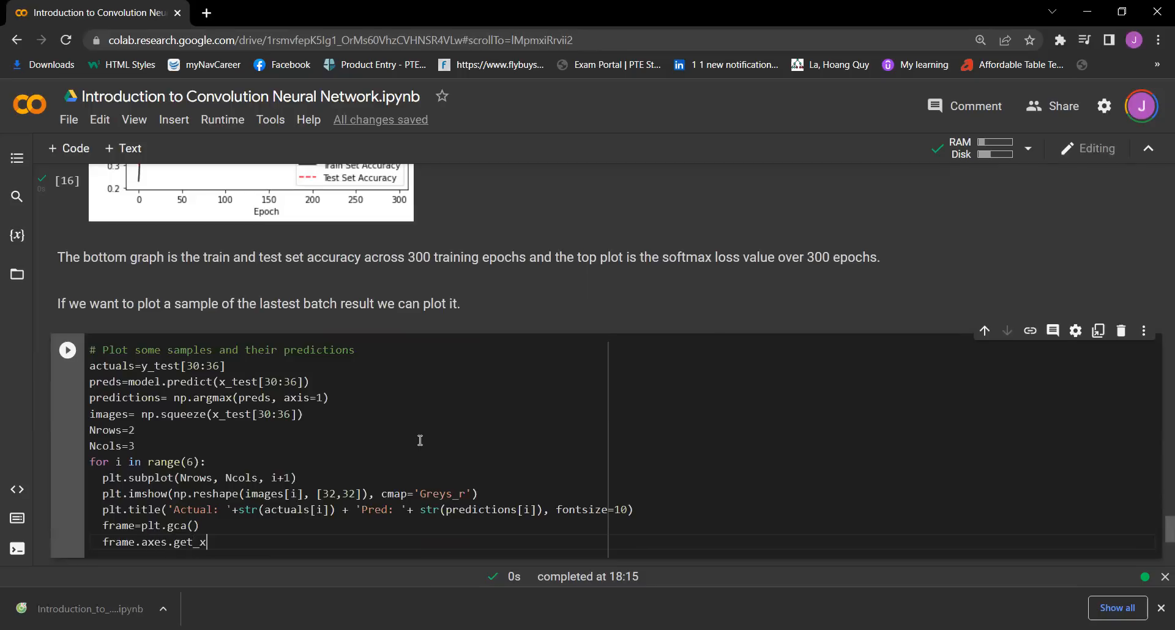
{"action": "type", "text": "ai"}
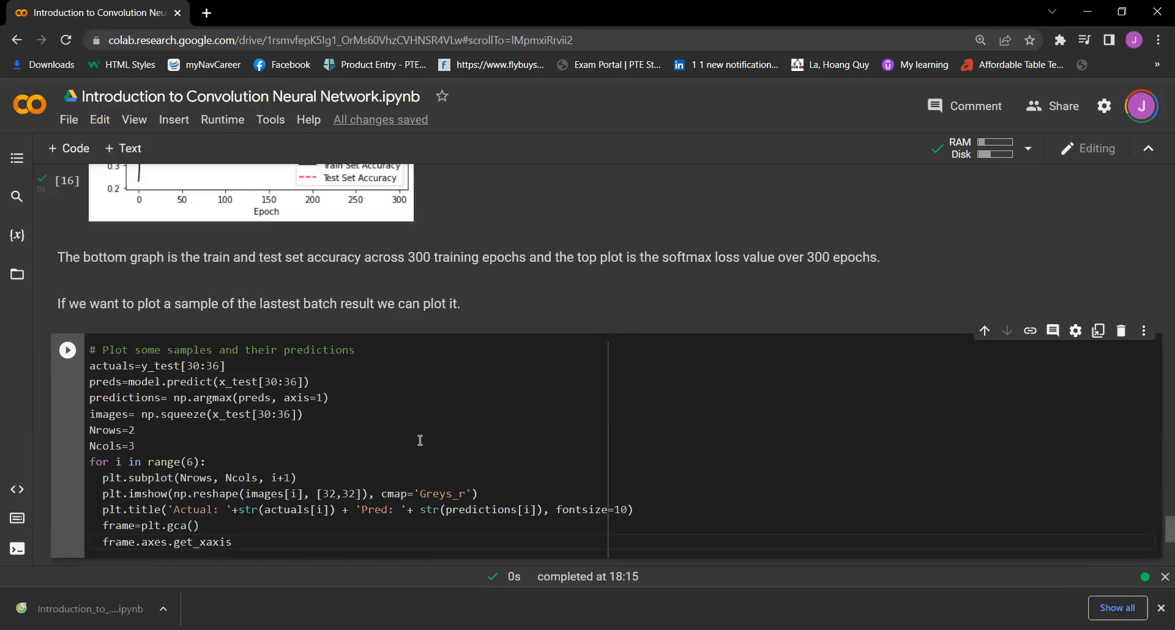
- Complete .set_visible(False) for the x axis and duplicate the line for get_yaxis
{"action": "type", "text": "()."}
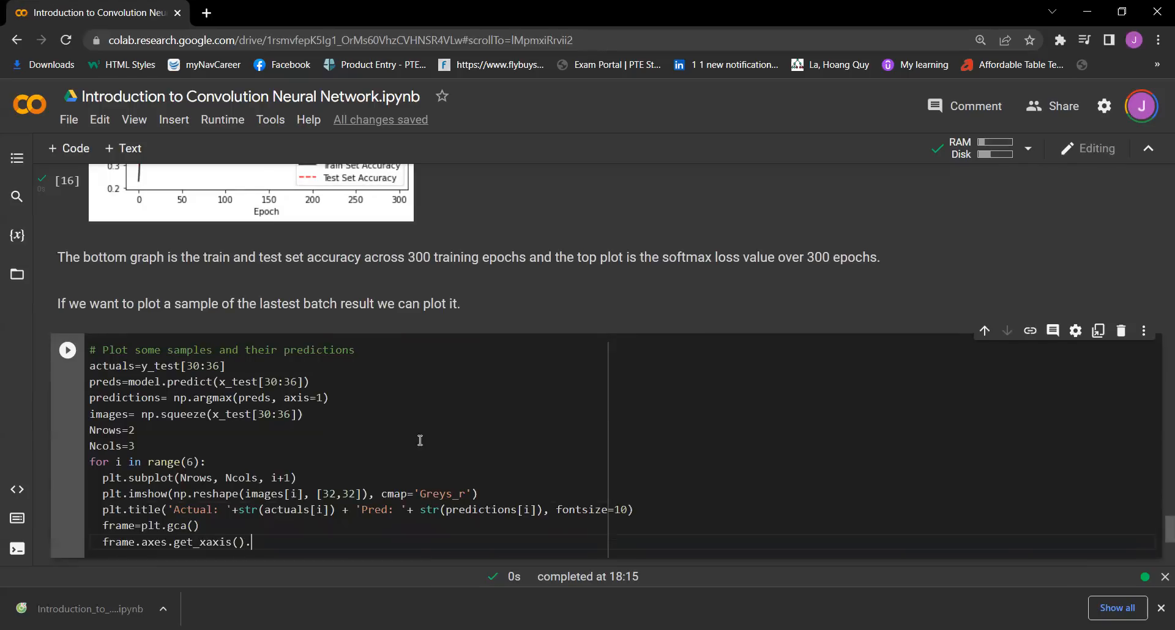
{"action": "type", "text": "set_viv"}
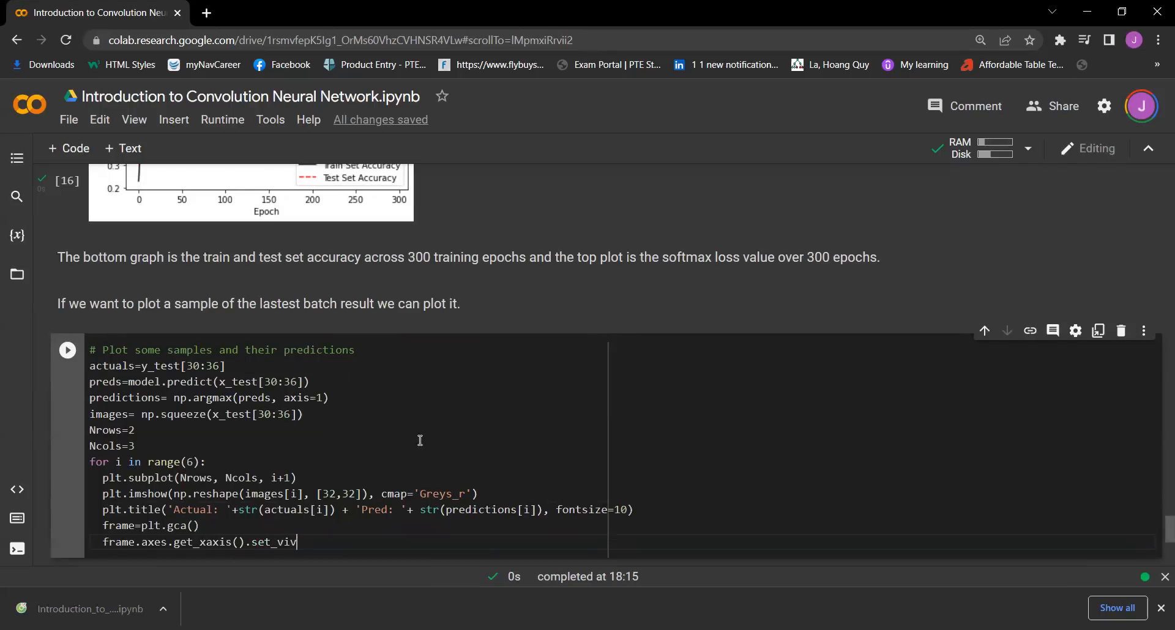
{"action": "type", "text": "is"}
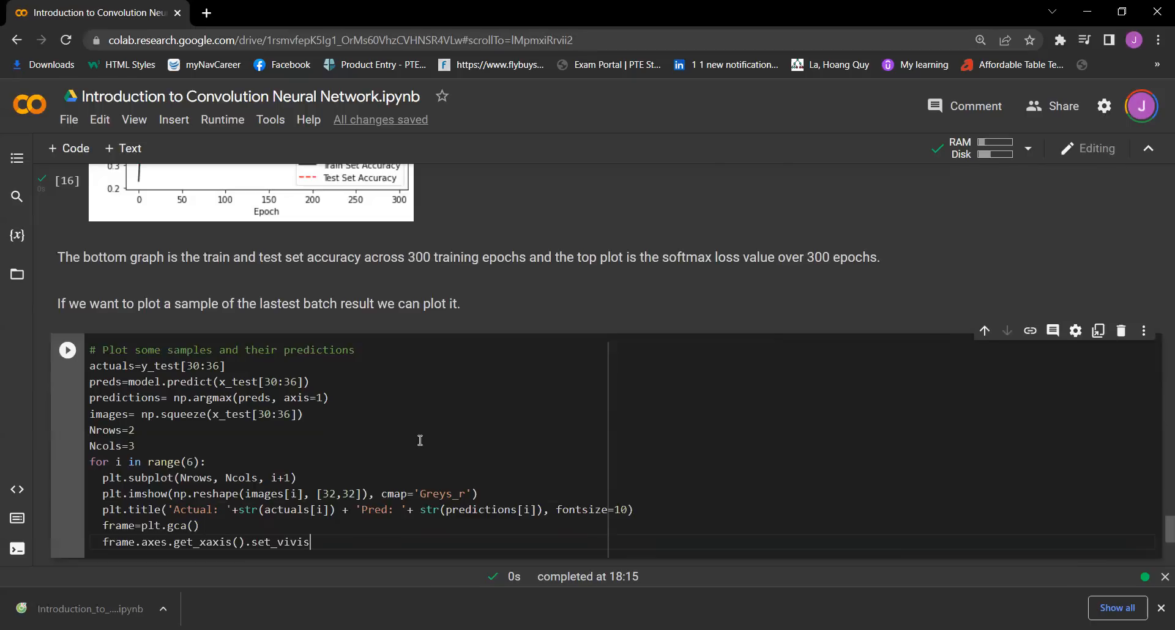
{"action": "key", "text": "Backspace"}
{"action": "type", "text": "sible"}
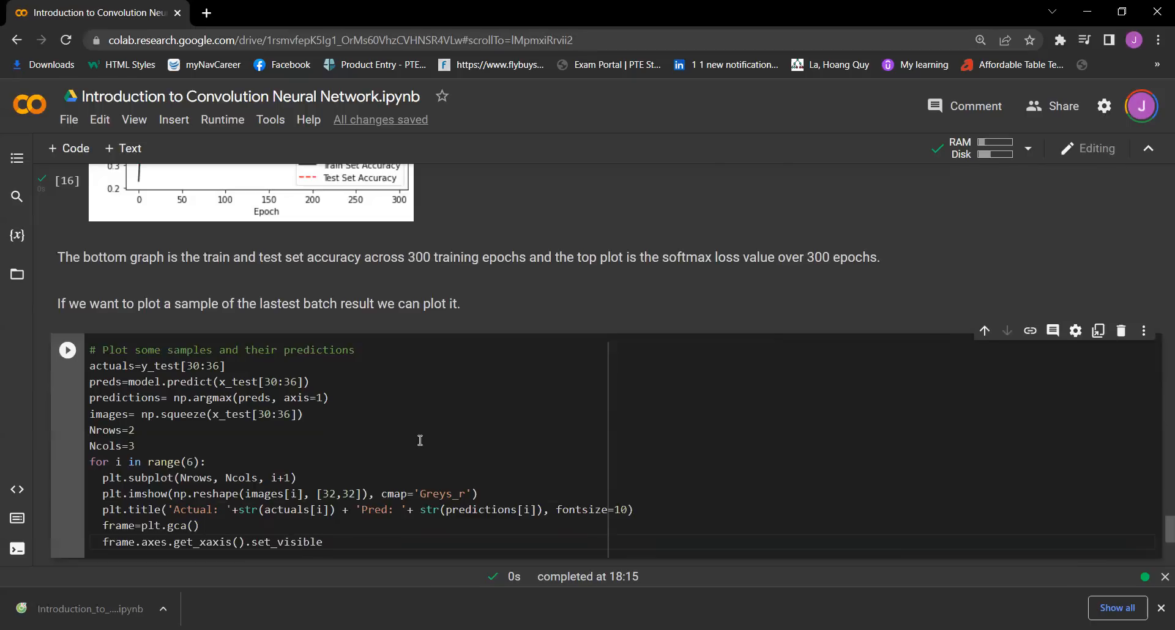
{"action": "type", "text": "(False)"}
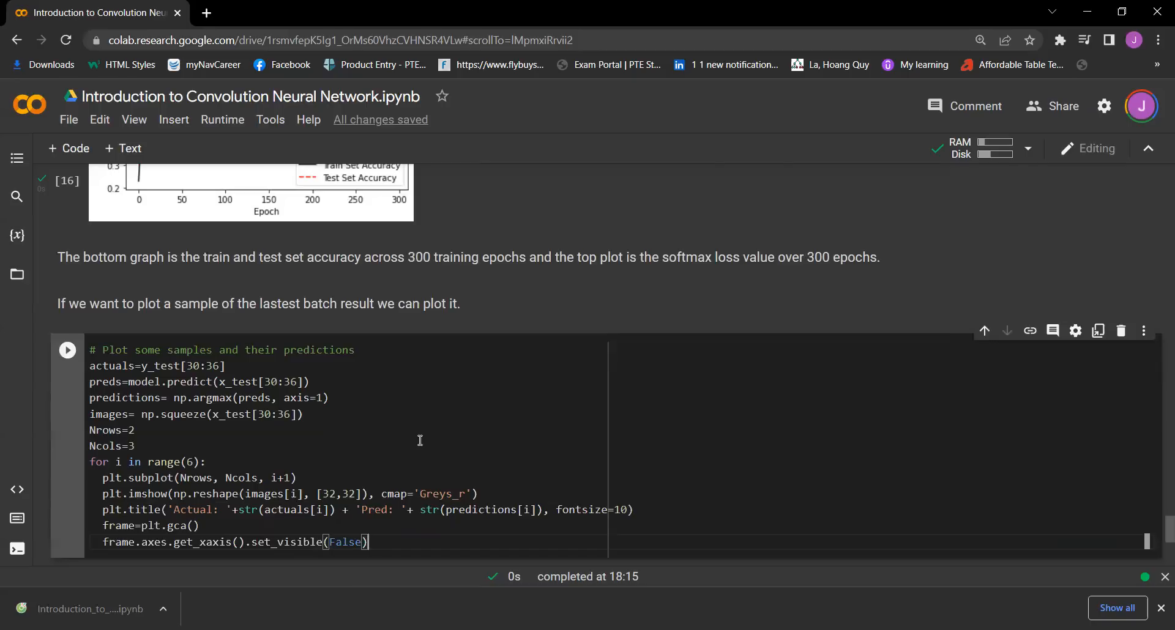
{"action": "triple_click", "coordinate": [224, 542]}
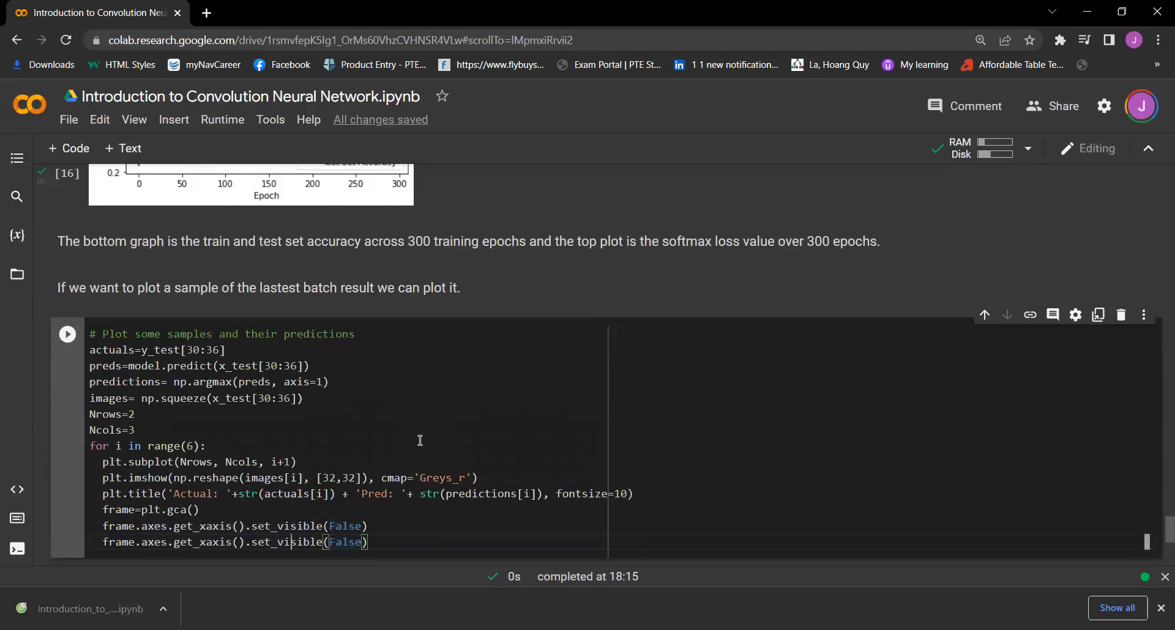
{"action": "type", "text": "y"}
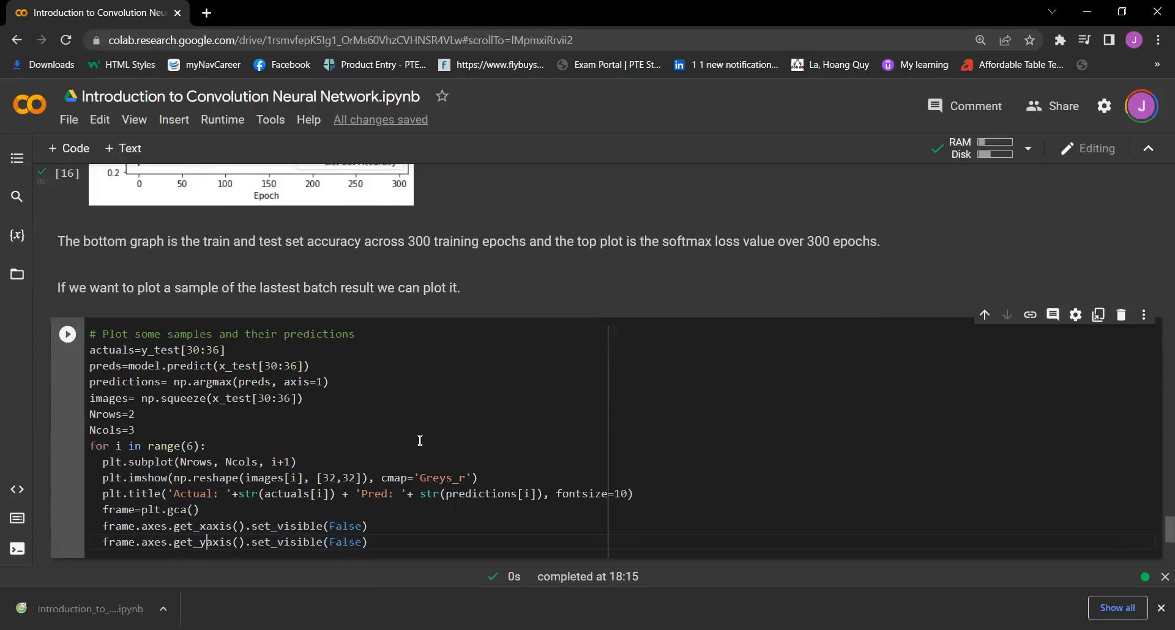
- End the cell with plt.show() after the loop
{"action": "type", "text": "plt."}
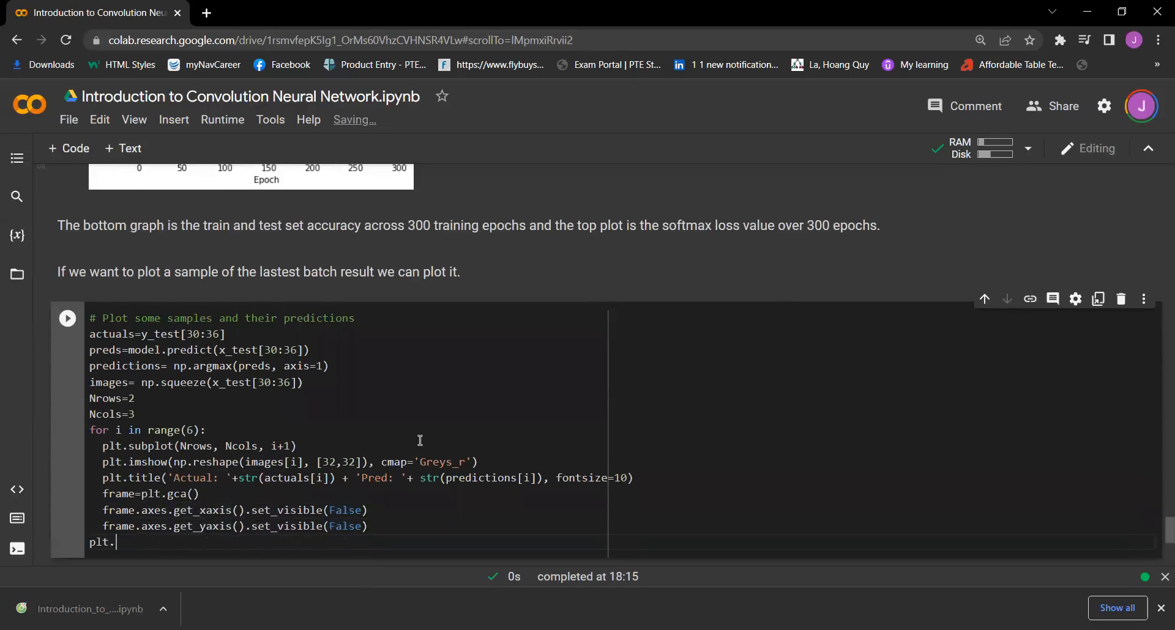
{"action": "type", "text": "sh"}
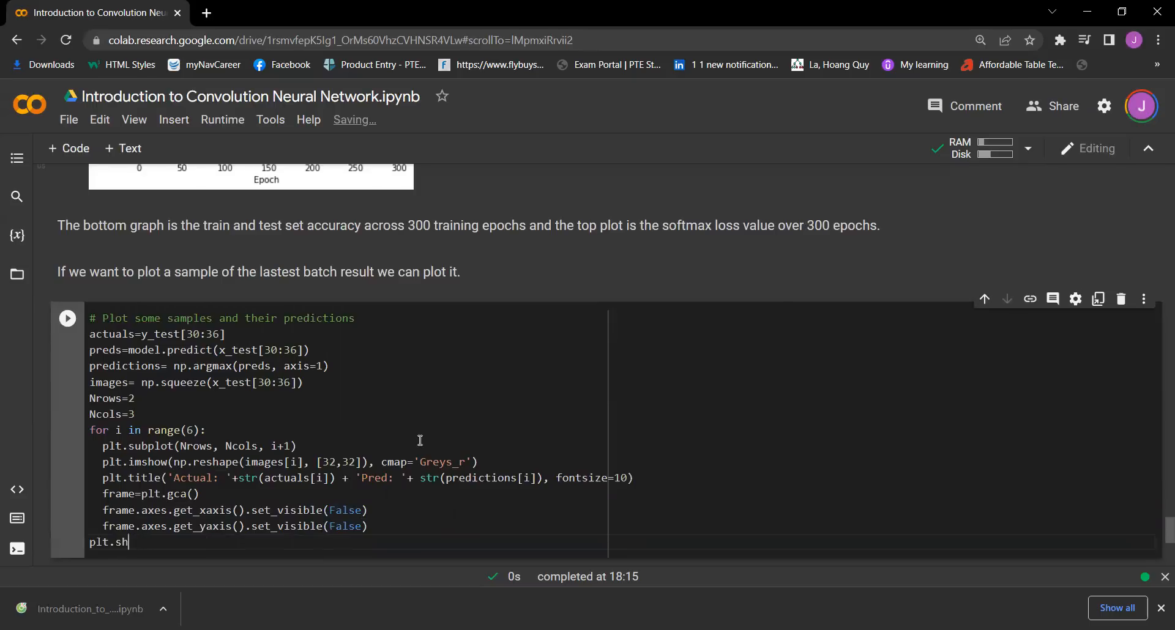
{"action": "type", "text": "ow()"}
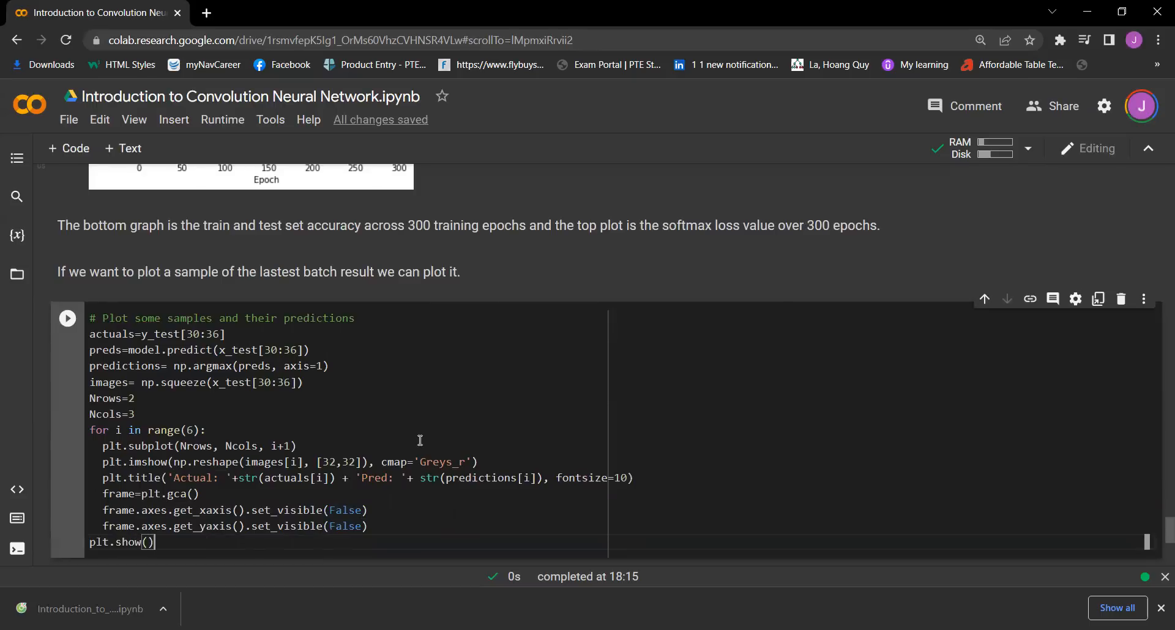
{"action": "mouse_move", "coordinate": [637, 96]}
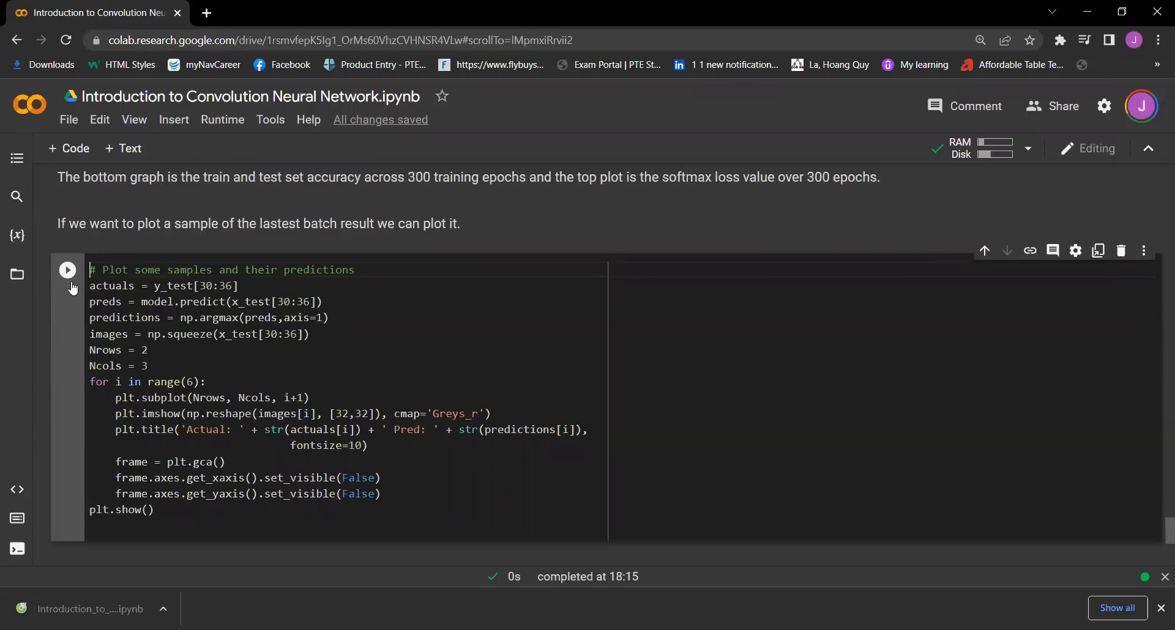
{"action": "left_click", "coordinate": [66, 270]}
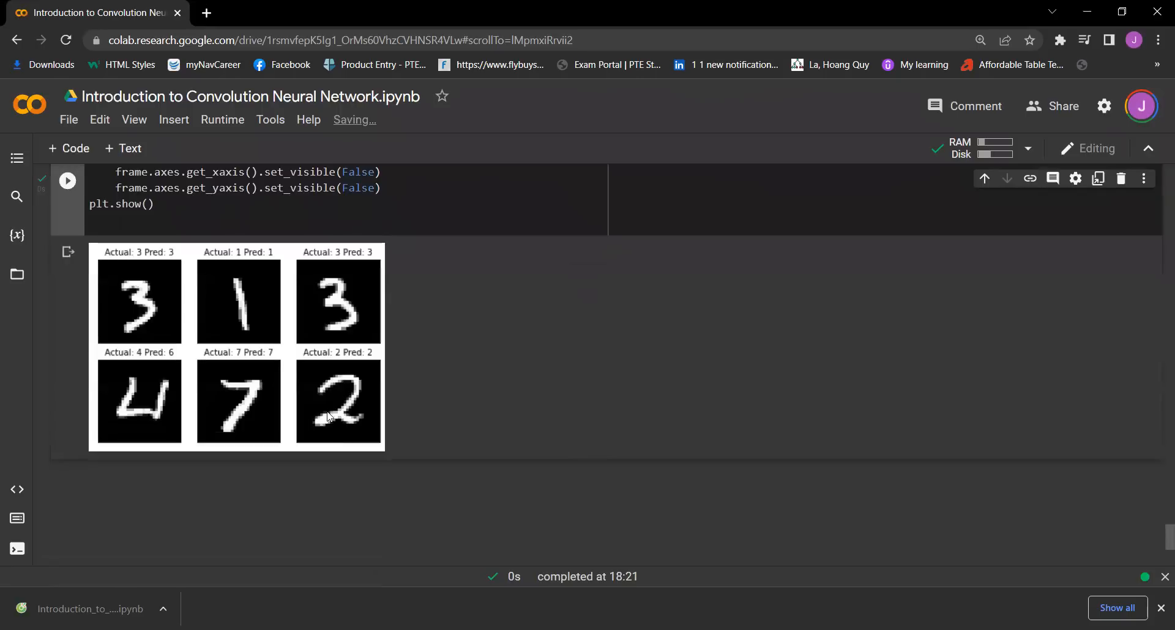
{"action": "mouse_move", "coordinate": [187, 254]}
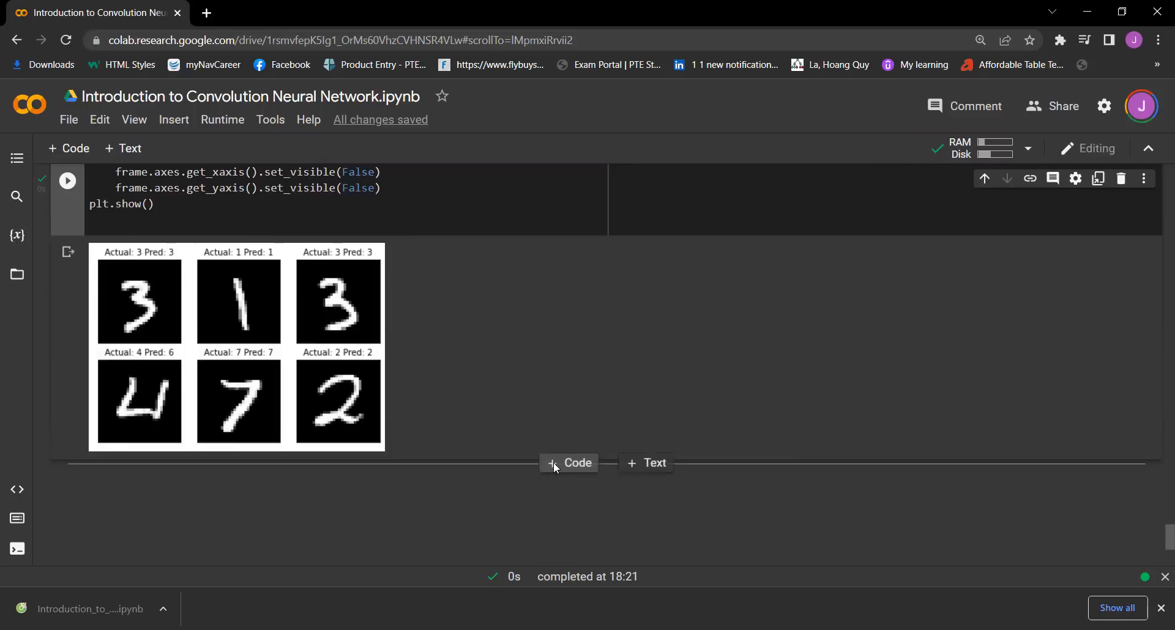
{"action": "mouse_move", "coordinate": [103, 366]}
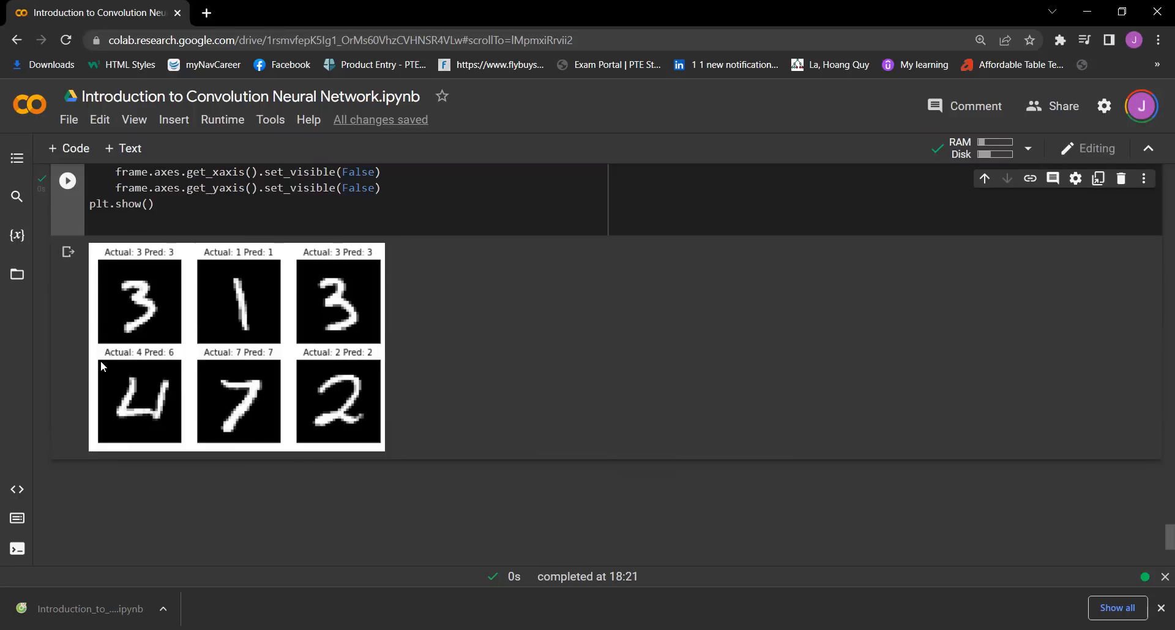
{"action": "mouse_move", "coordinate": [210, 362]}
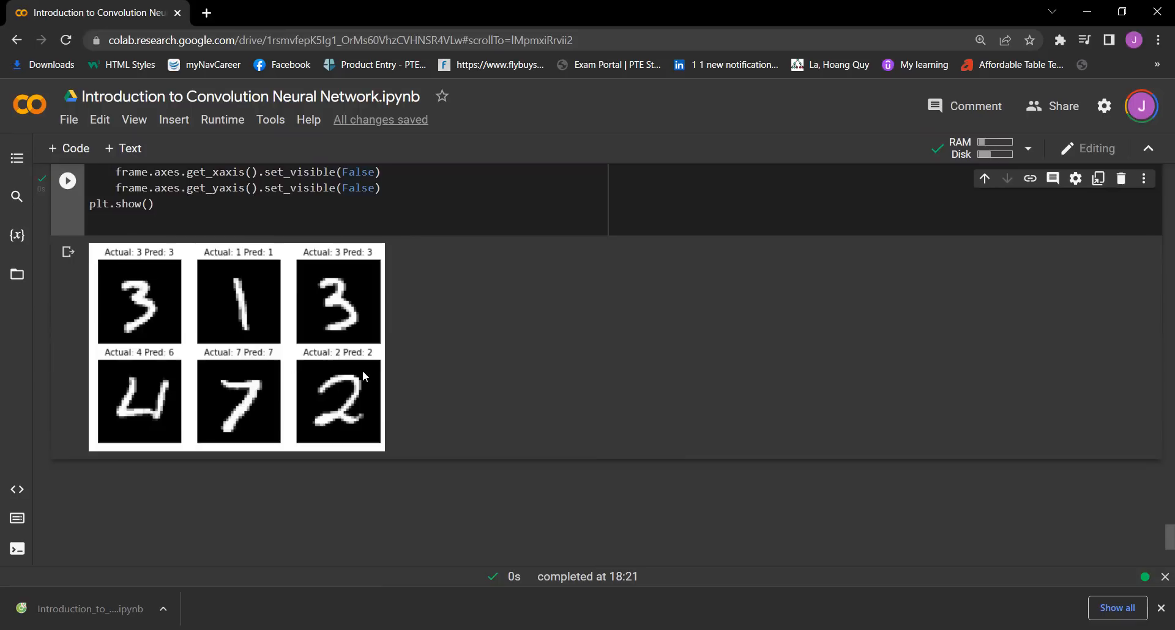
{"action": "mouse_move", "coordinate": [364, 388]}
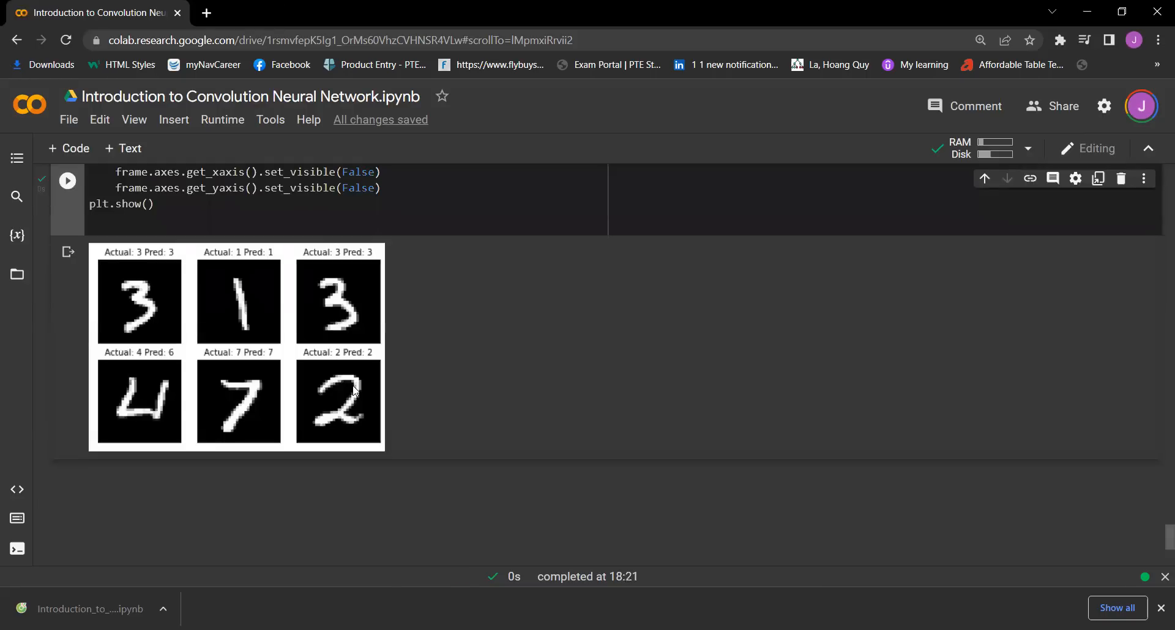
{"action": "mouse_move", "coordinate": [599, 469]}
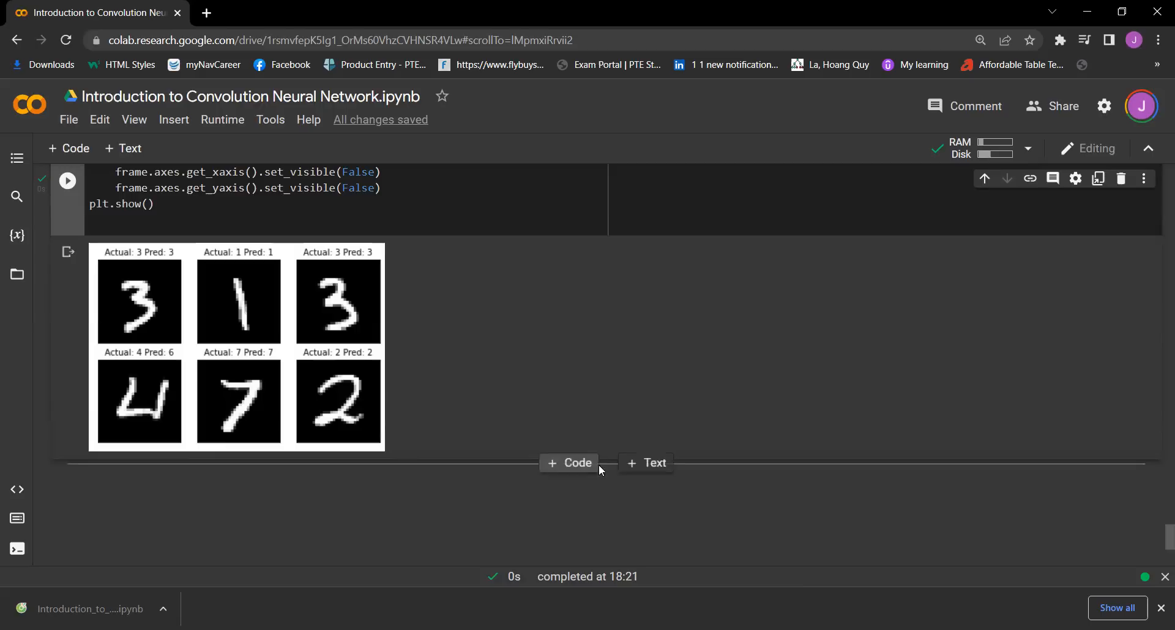
- Write the conclusion's opening: as seen from the above result, we did build successfully..
{"action": "type", "text": "As can"}
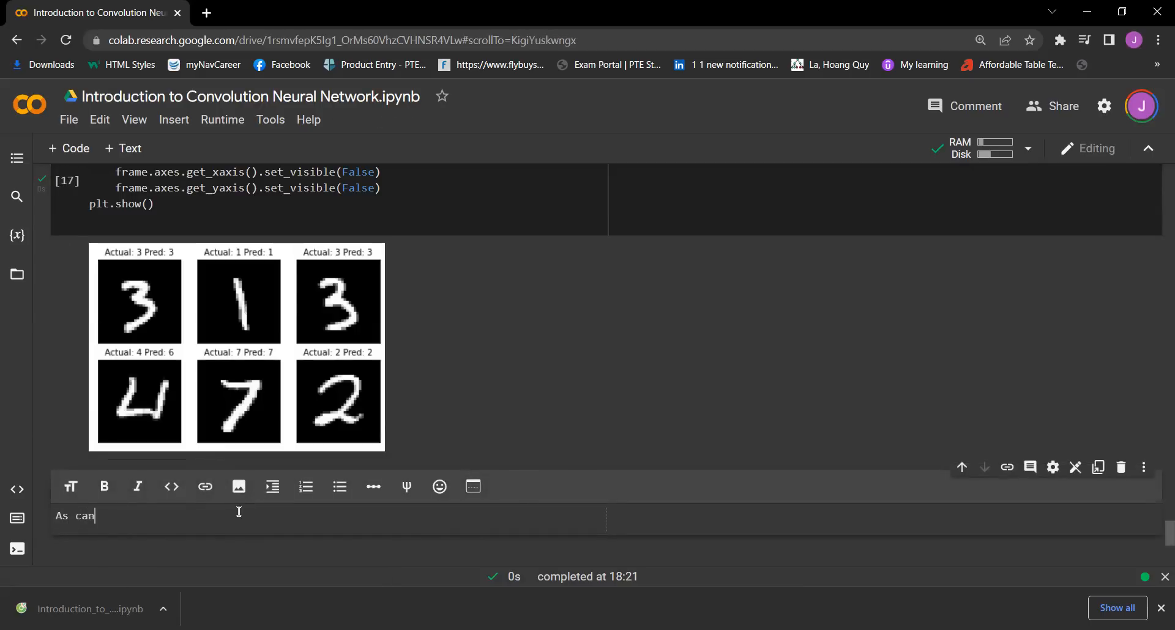
{"action": "type", "text": "\" \""}
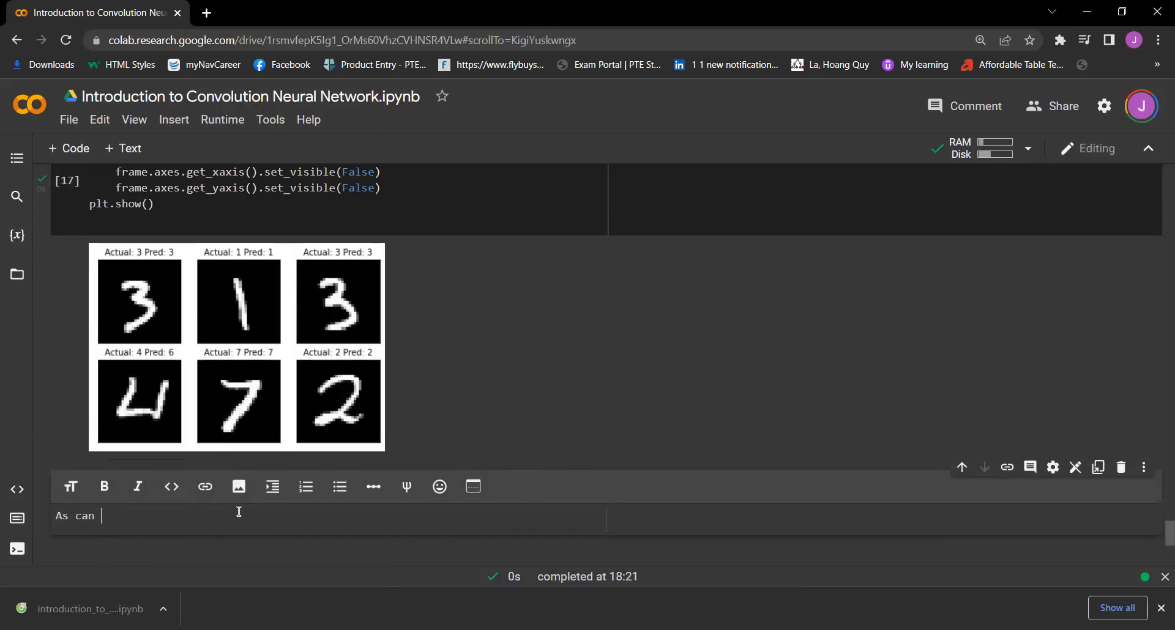
{"action": "type", "text": "be seen from the ab"}
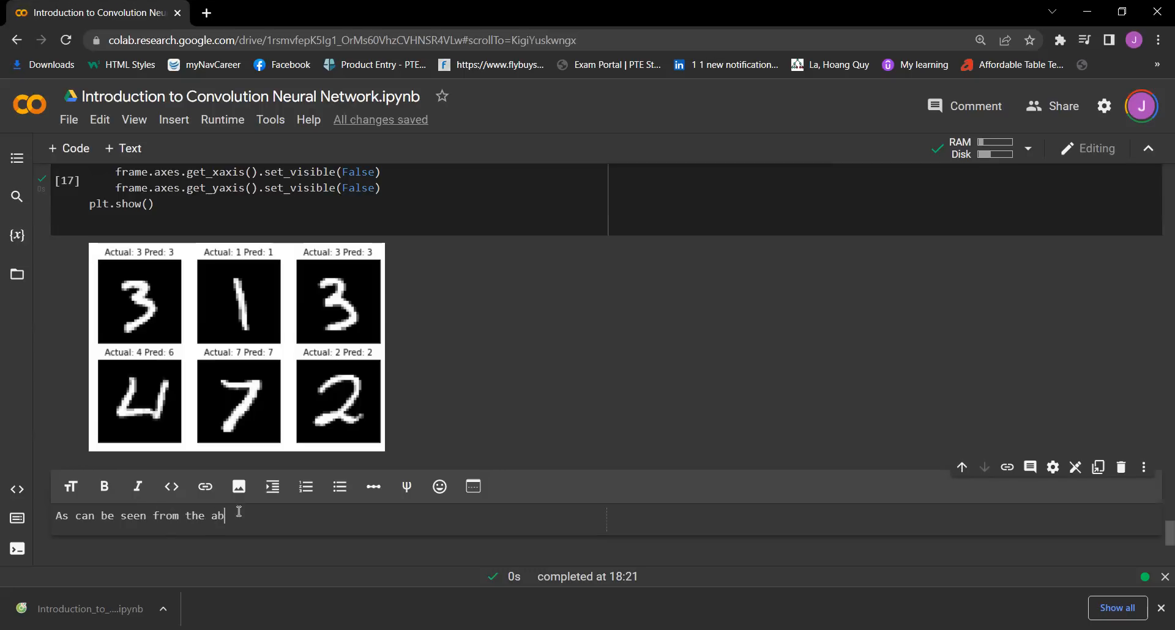
{"action": "type", "text": "ove result"}
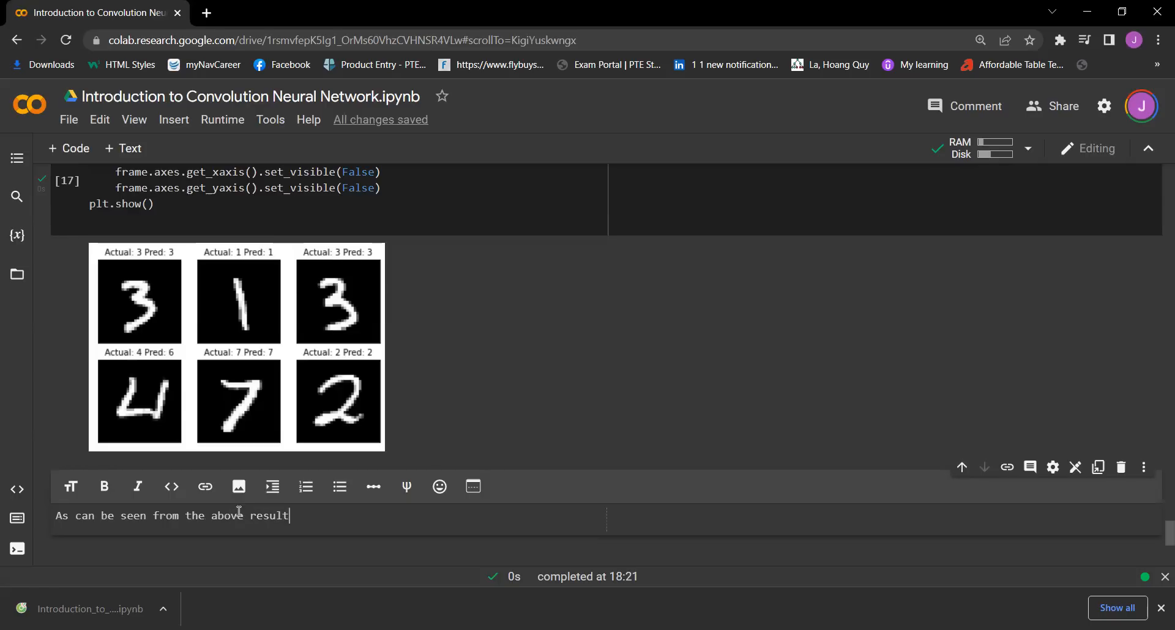
{"action": "type", "text": ","}
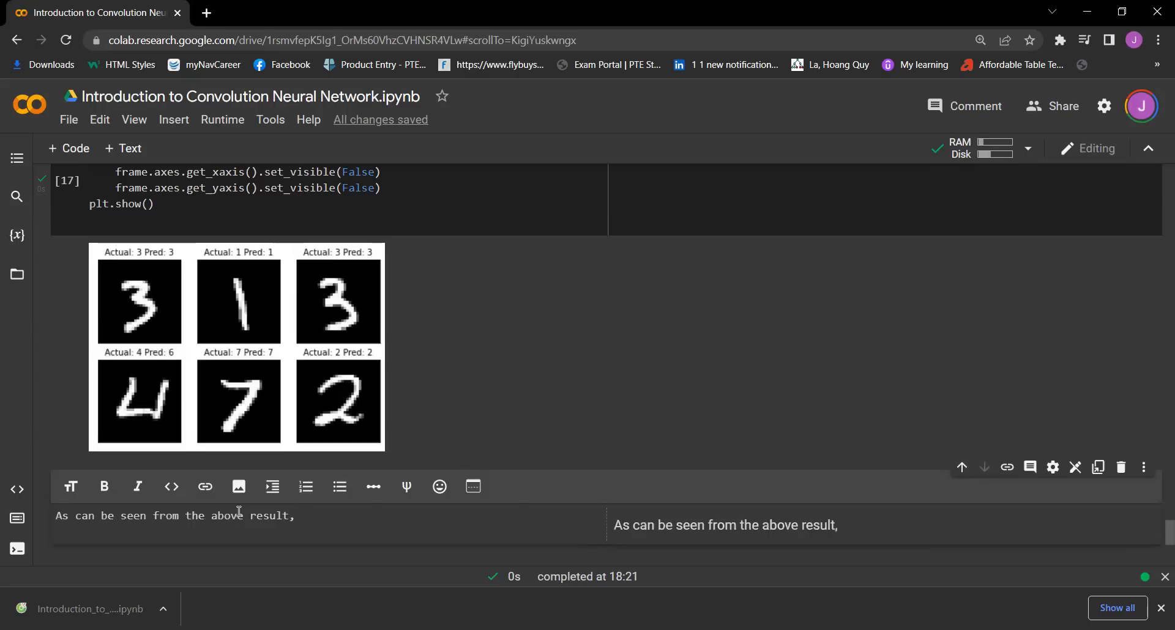
{"action": "type", "text": "we"}
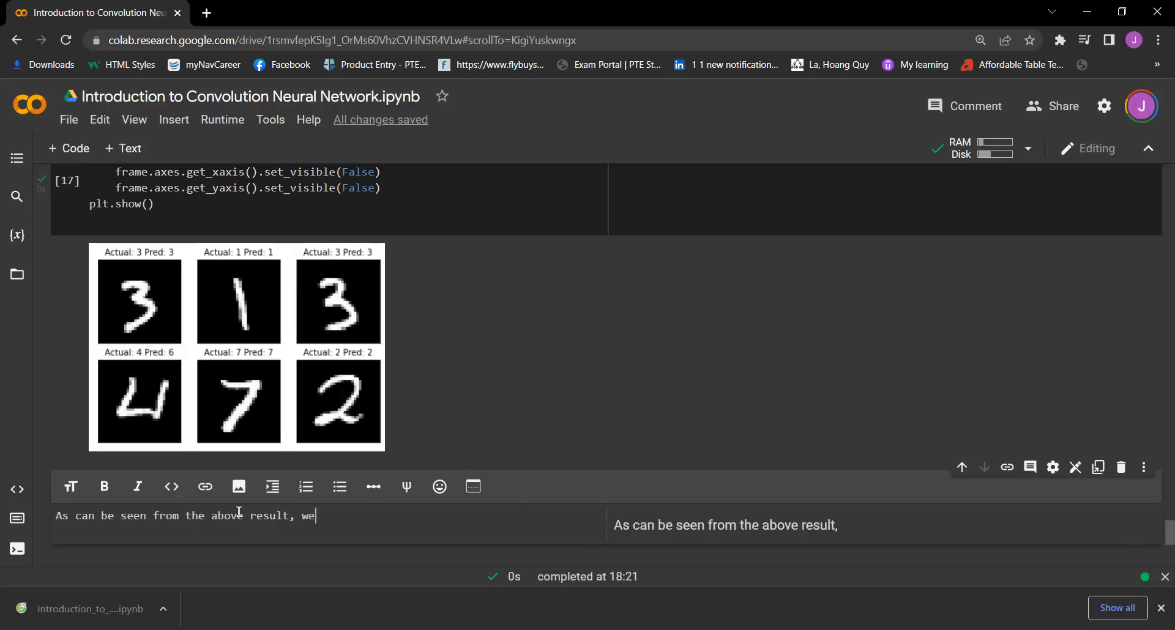
{"action": "type", "text": "did bui"}
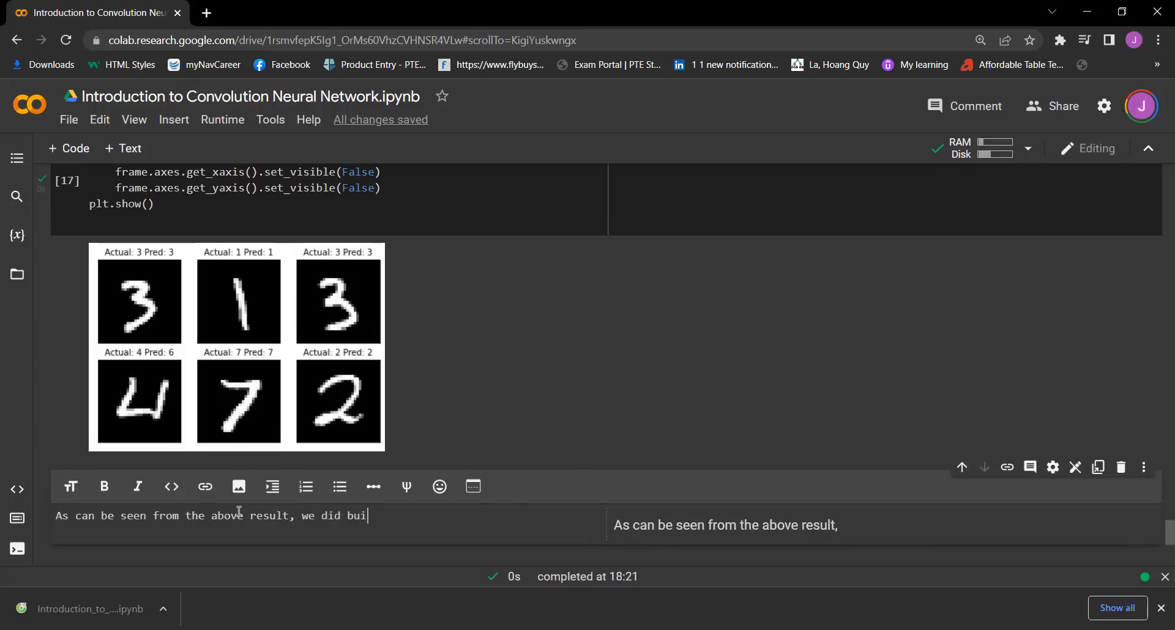
{"action": "type", "text": "l"}
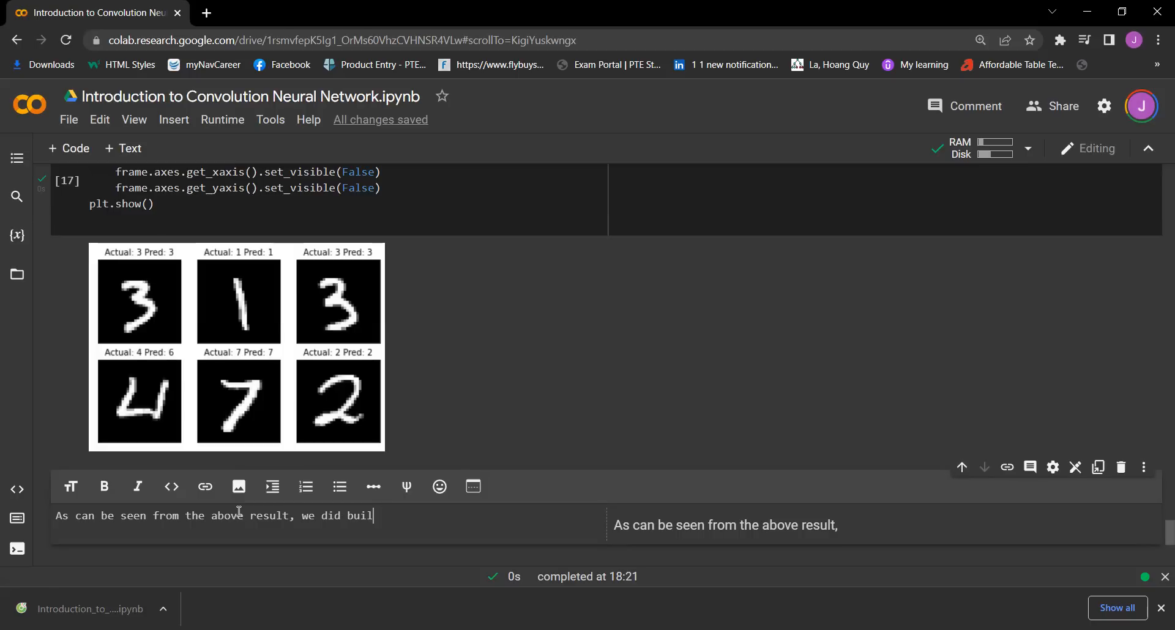
{"action": "type", "text": "d suc"}
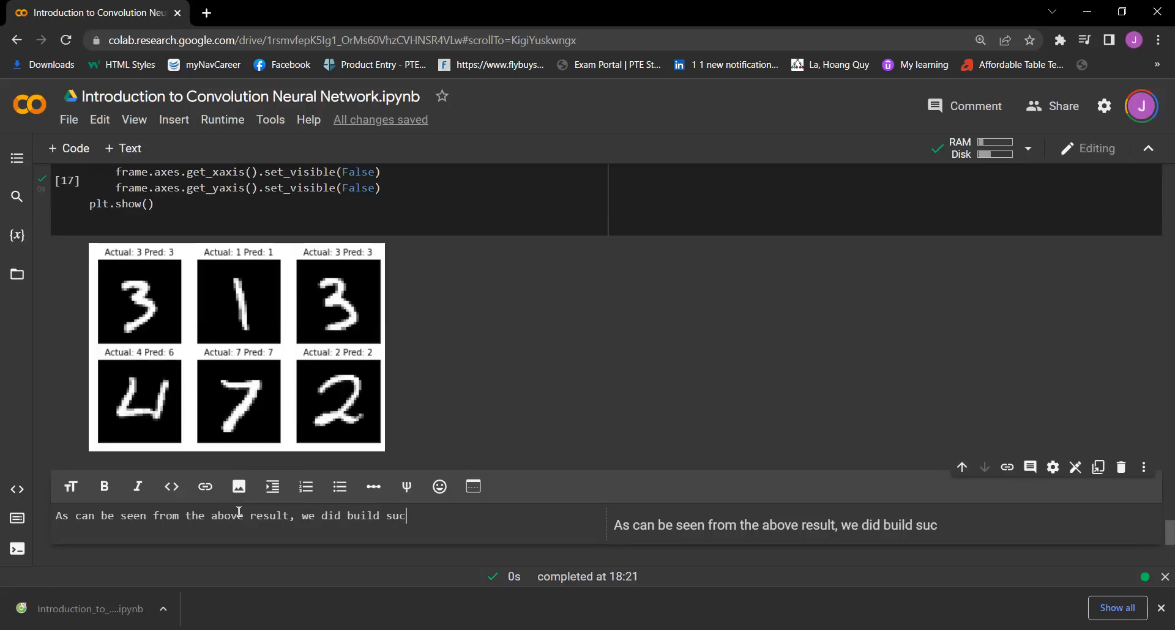
{"action": "type", "text": "cessfully a simple CNN"}
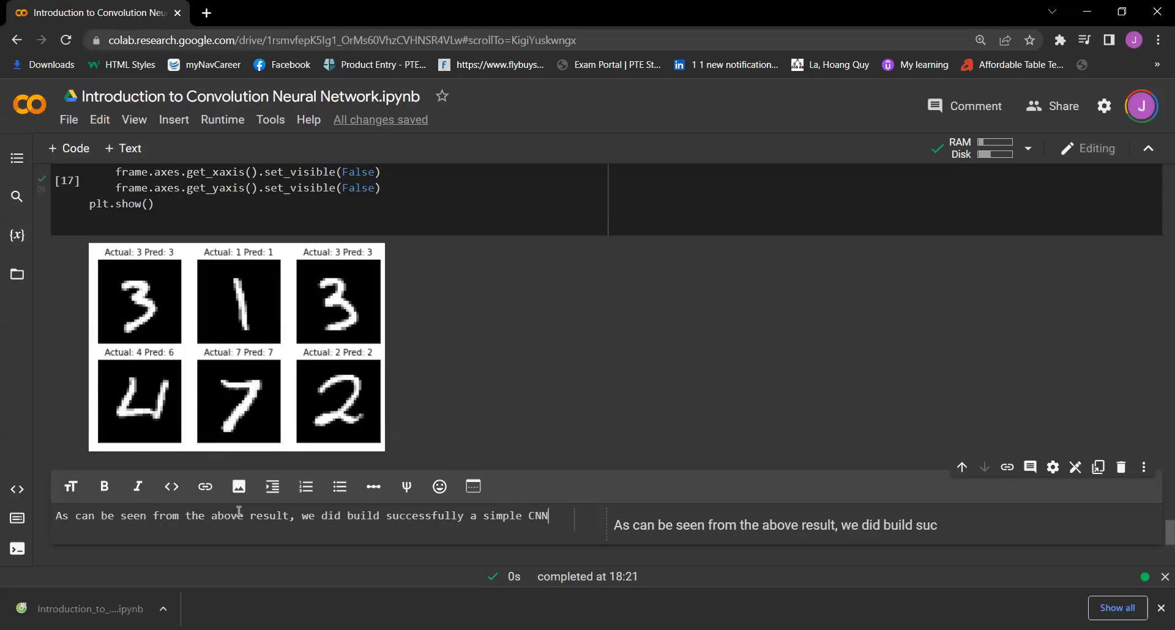
- Finish the conclusion: a simple CNN model with good accuracy and loss for this project
{"action": "type", "text": "model"}
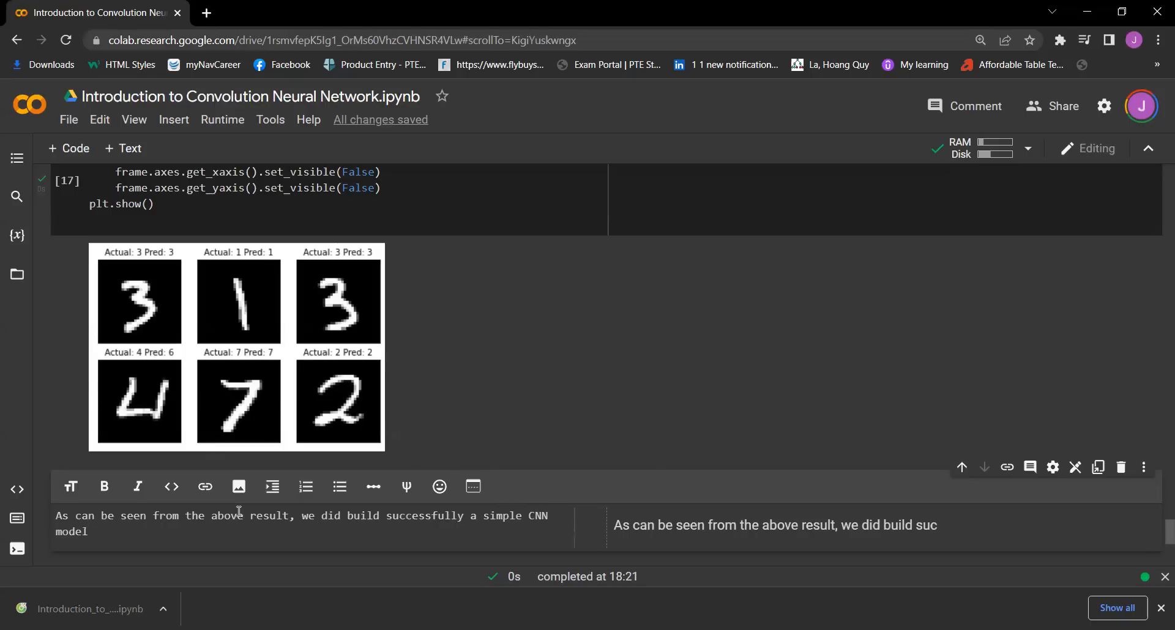
{"action": "type", "text": "which"}
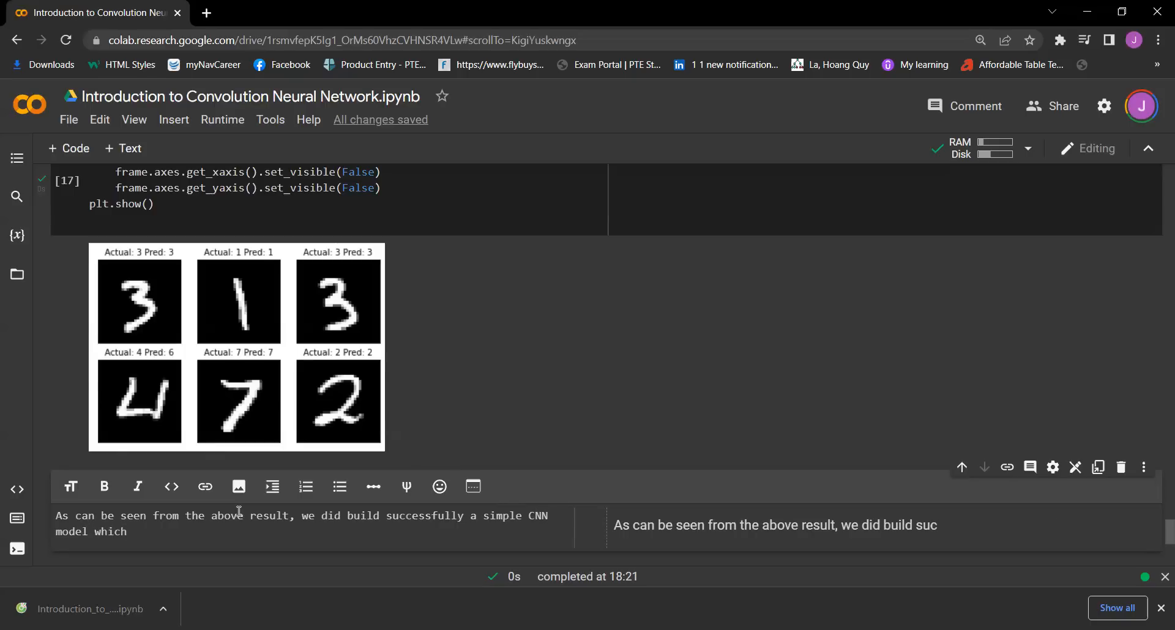
{"action": "type", "text": "has a good result in a"}
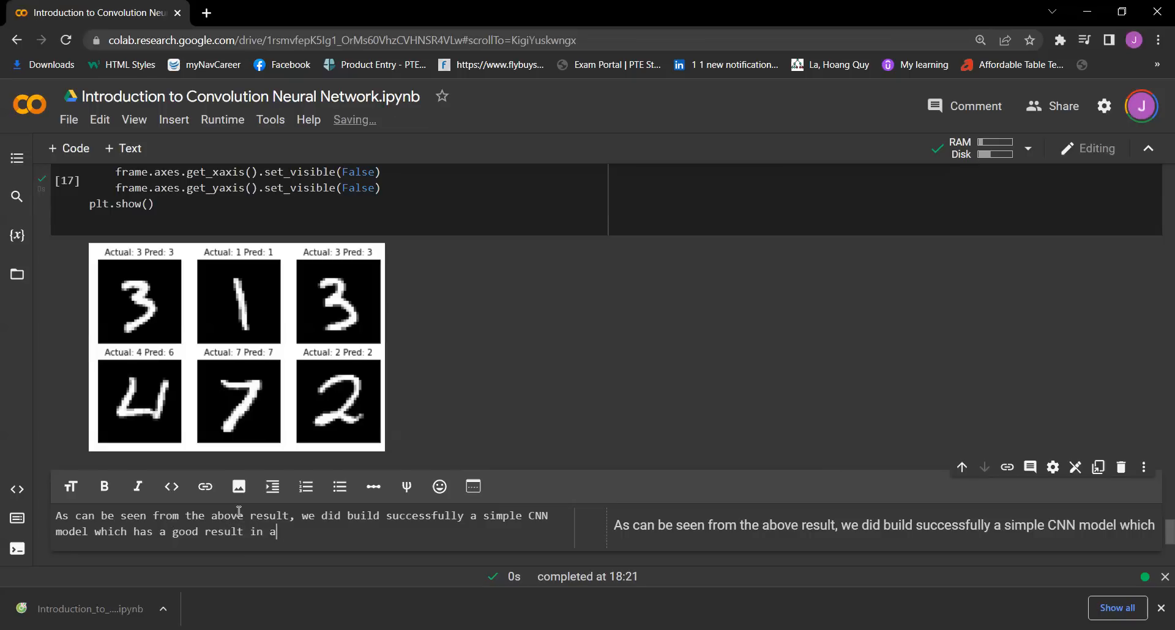
{"action": "type", "text": "ccuracy and loss"}
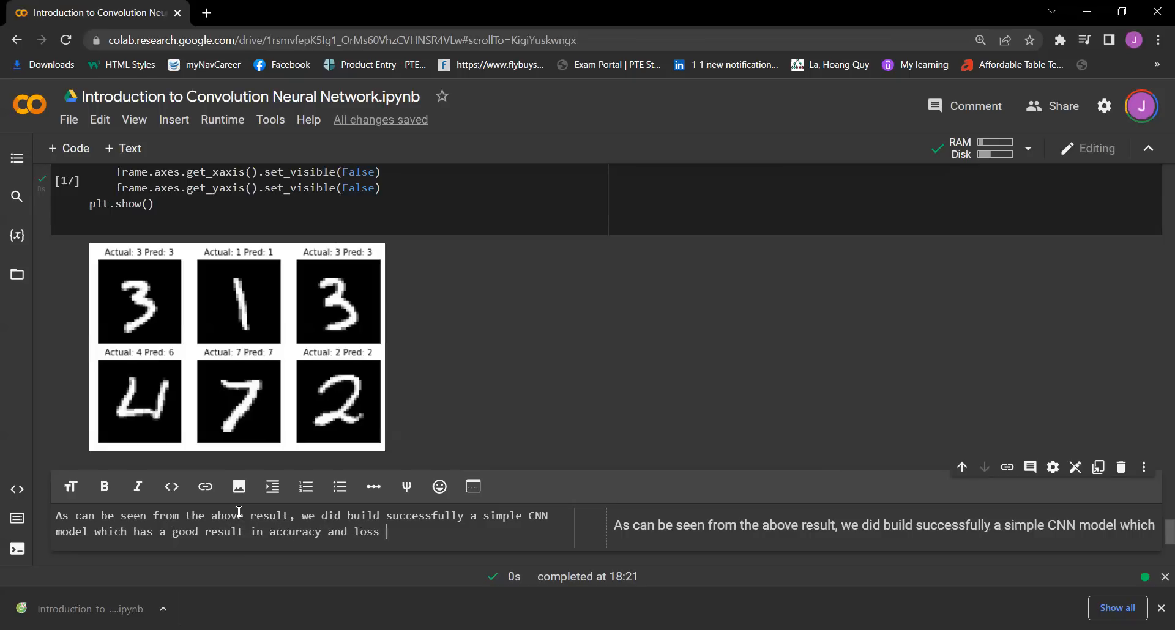
{"action": "type", "text": "for this"}
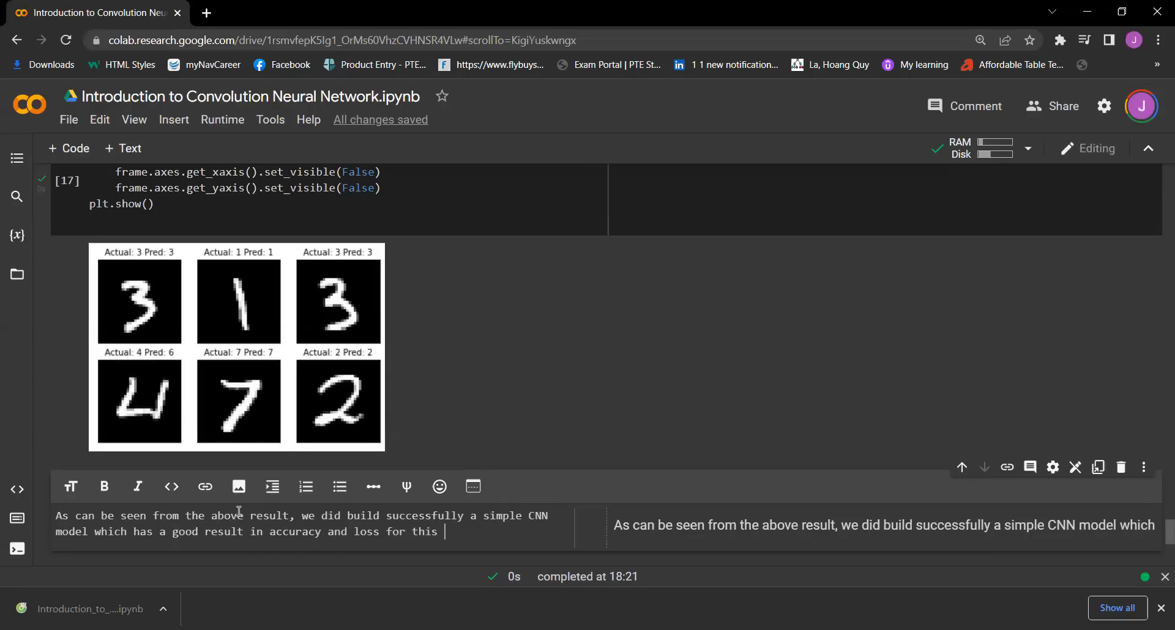
{"action": "type", "text": "project."}
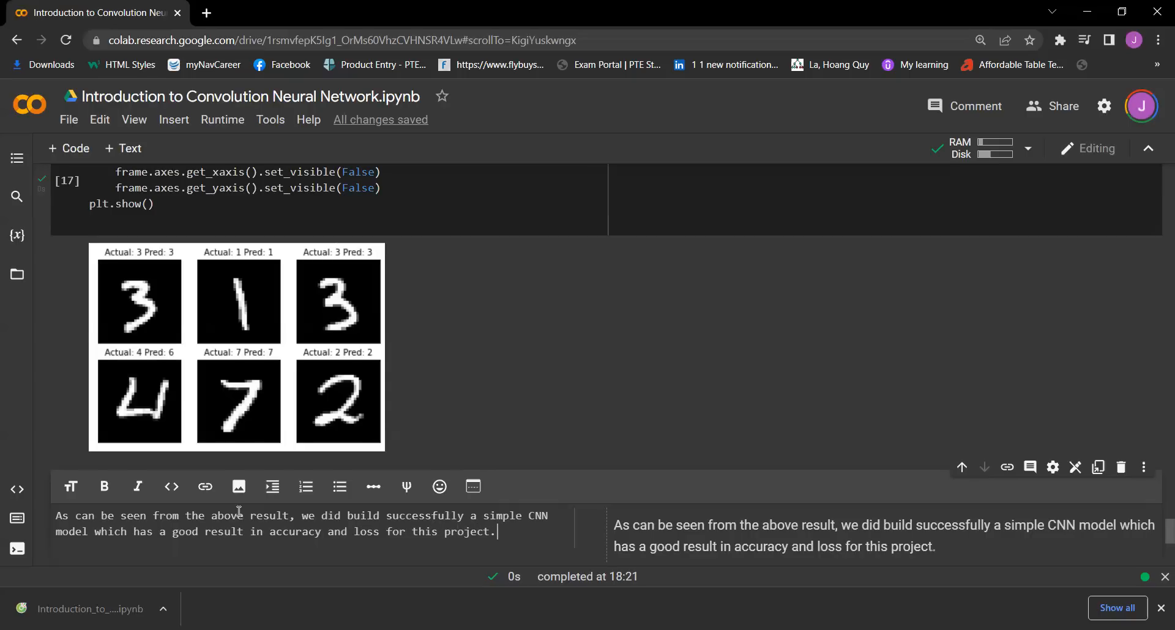
{"action": "mouse_move", "coordinate": [4, 291]}
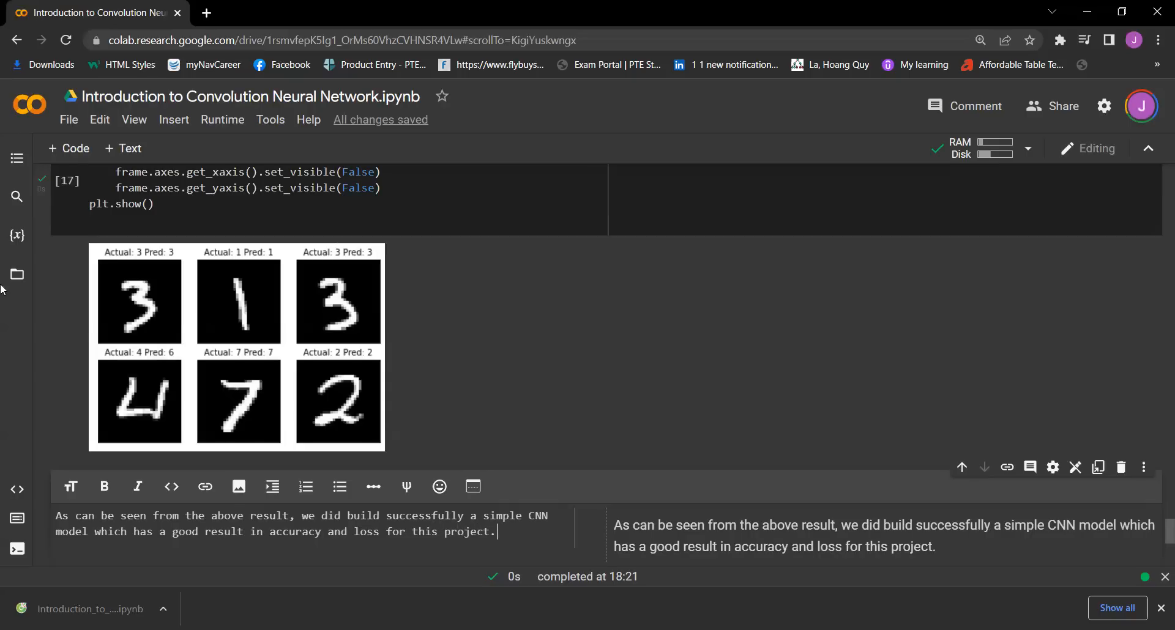